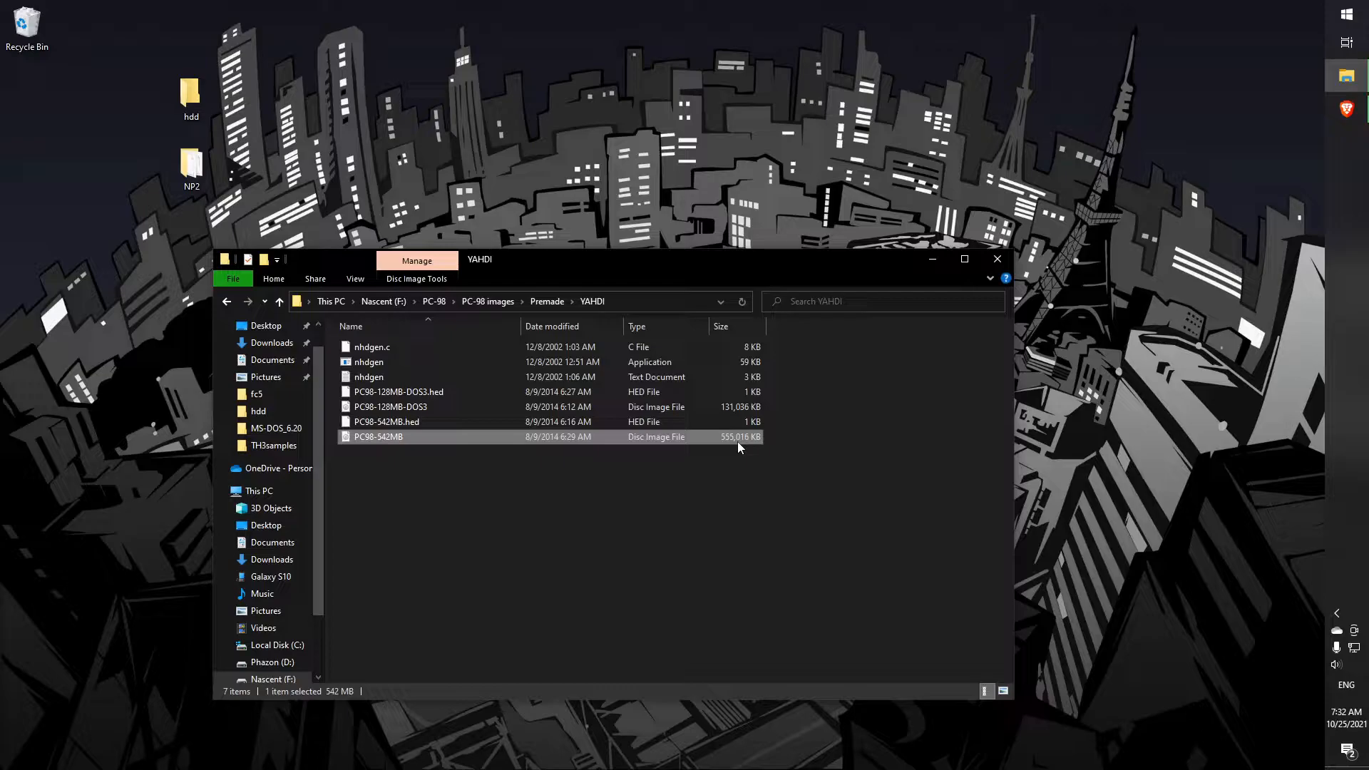
mouse_move(528, 480)
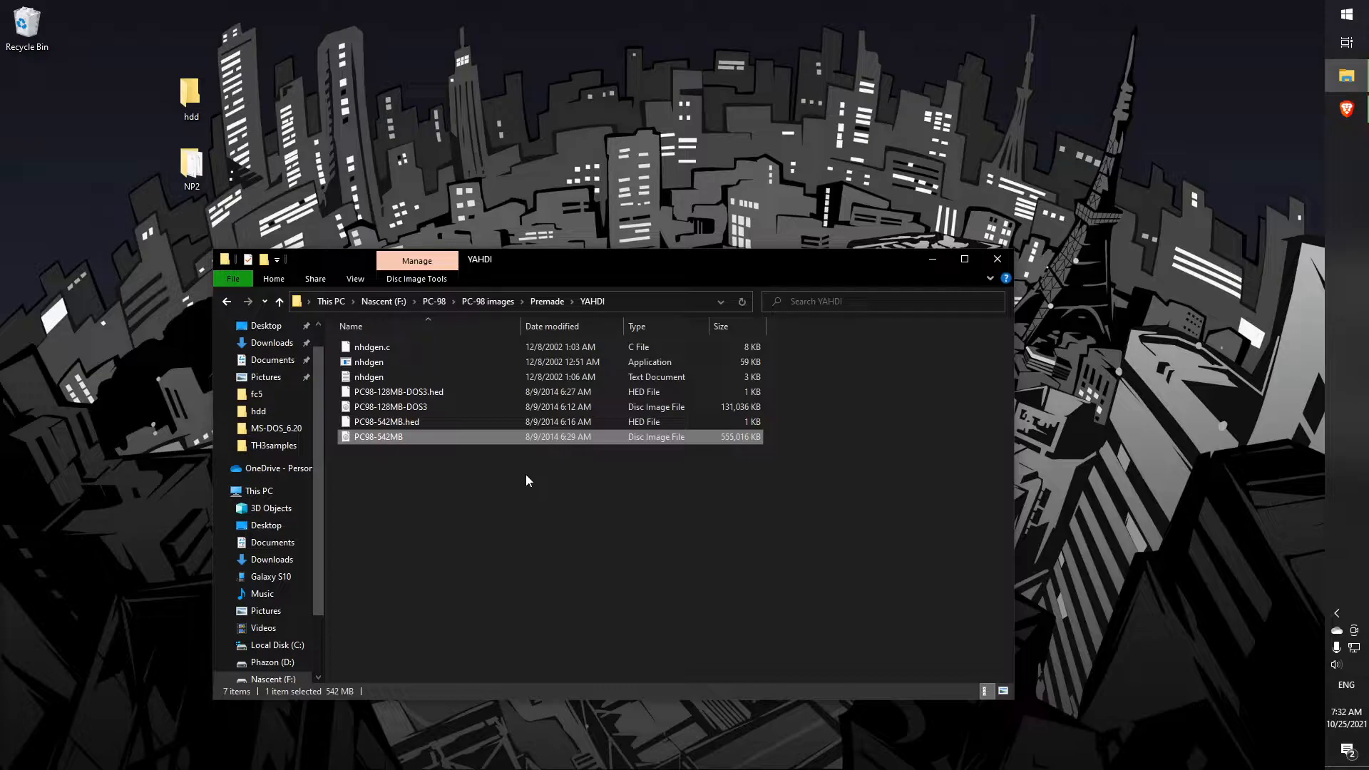
mouse_move(556, 457)
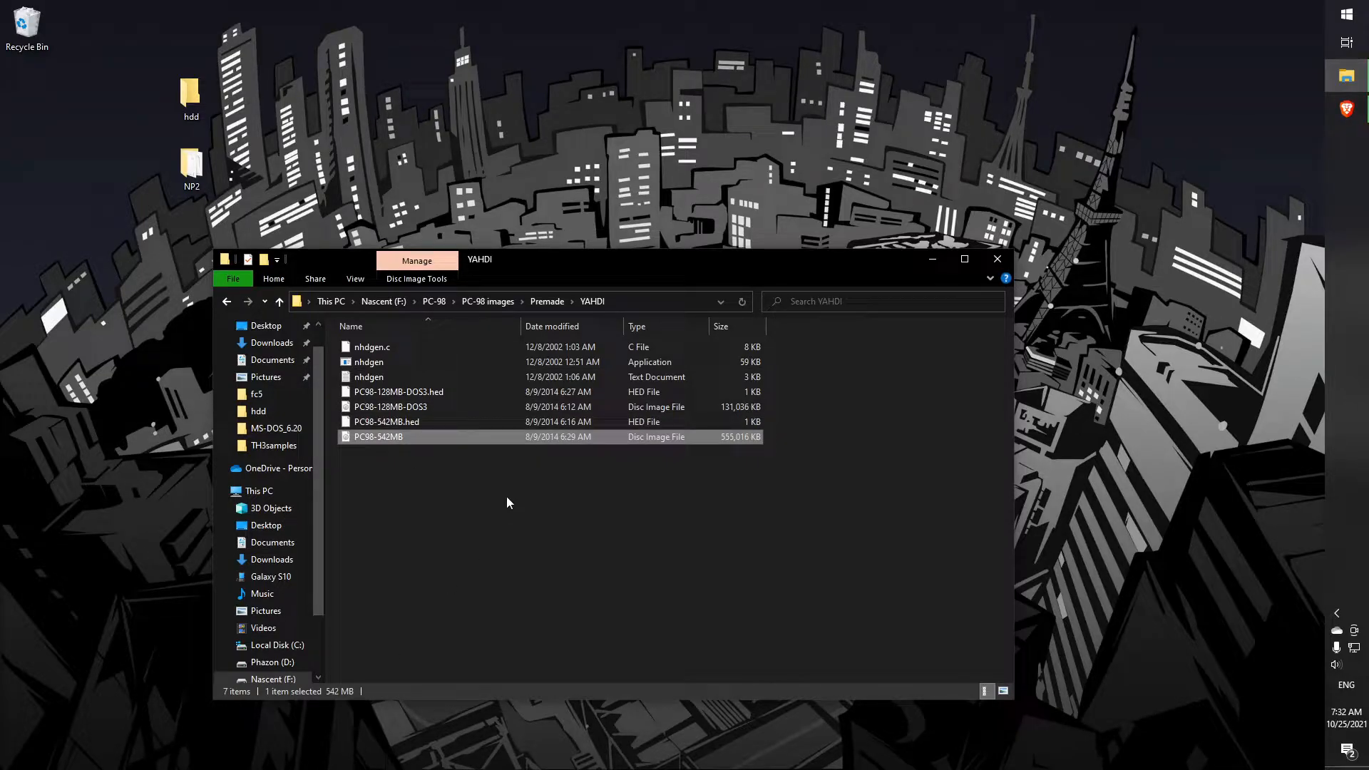
mouse_move(459, 403)
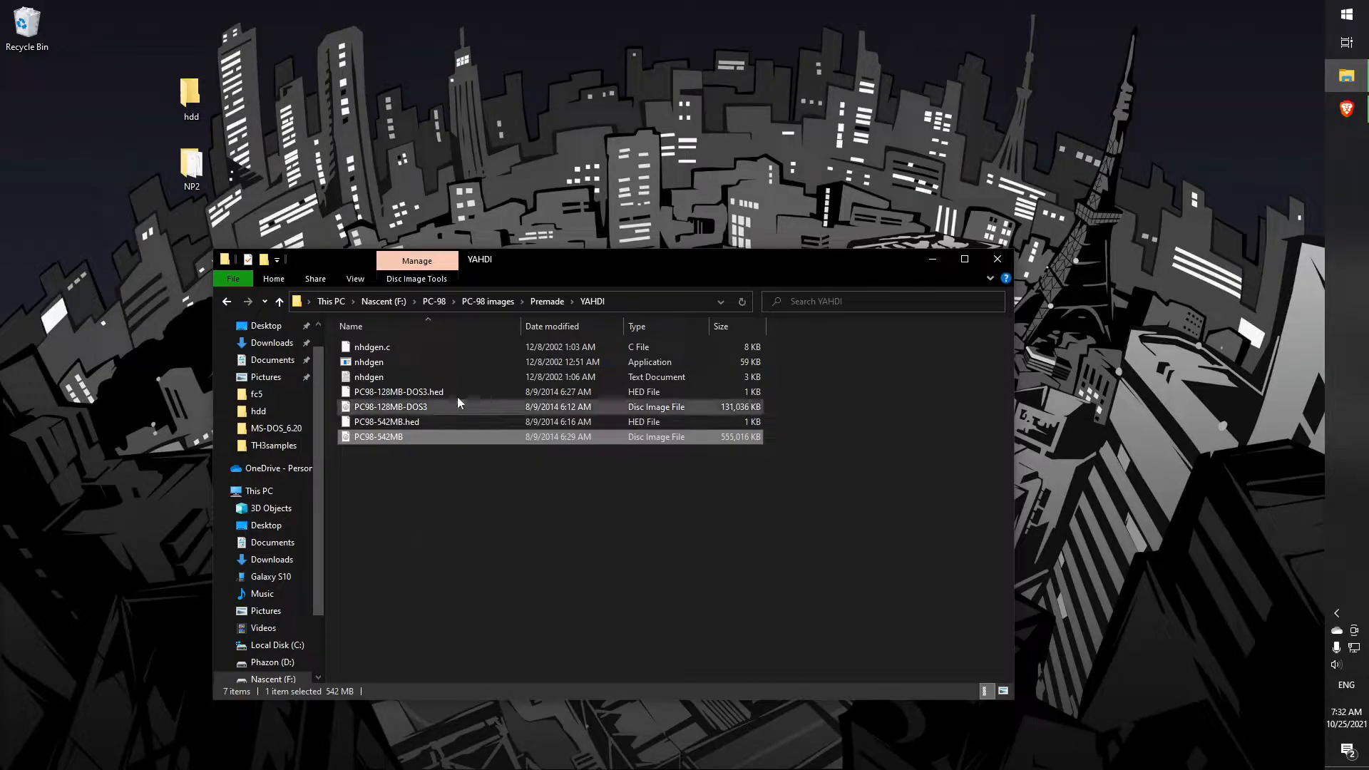
Launch np21w from the NP2 folder and dismiss the hard disk image open error
left_click_drag(612, 259, 690, 243)
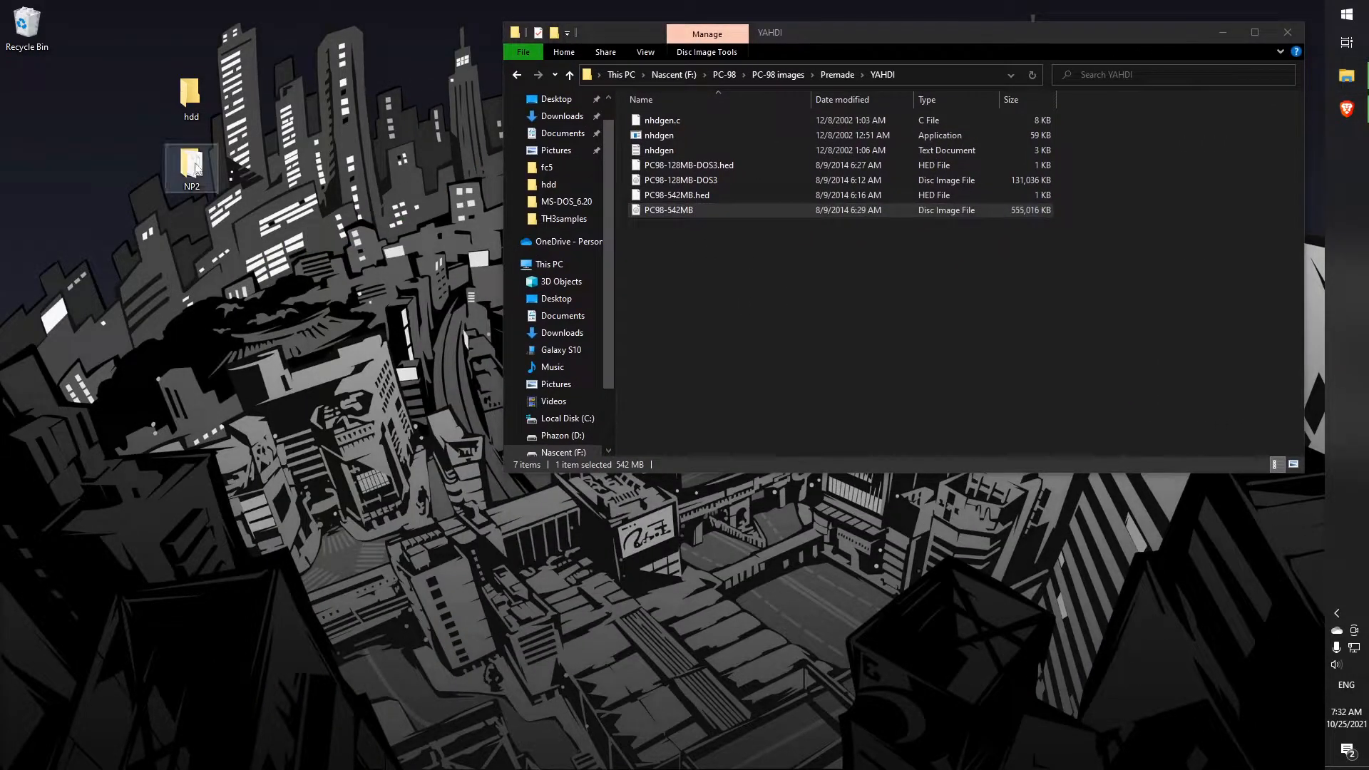
double_click(189, 159)
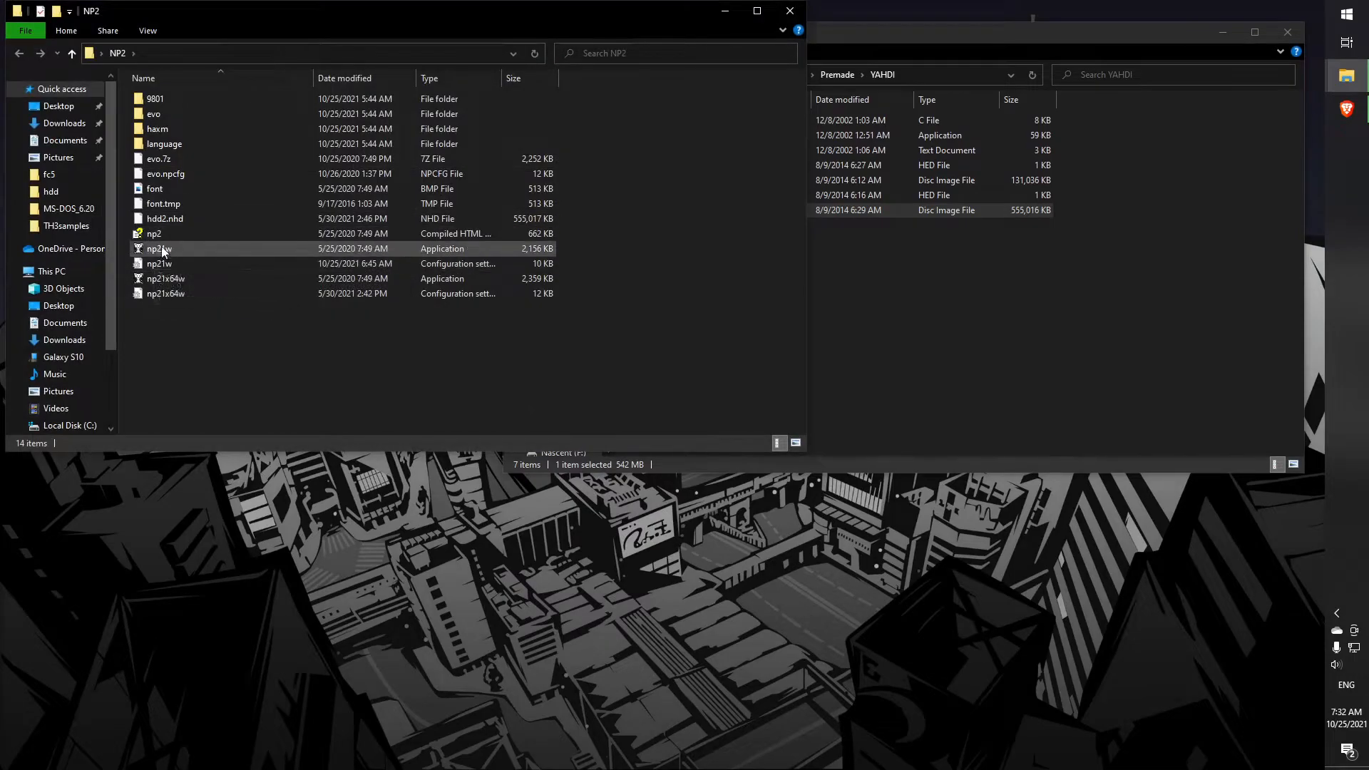
double_click(160, 249)
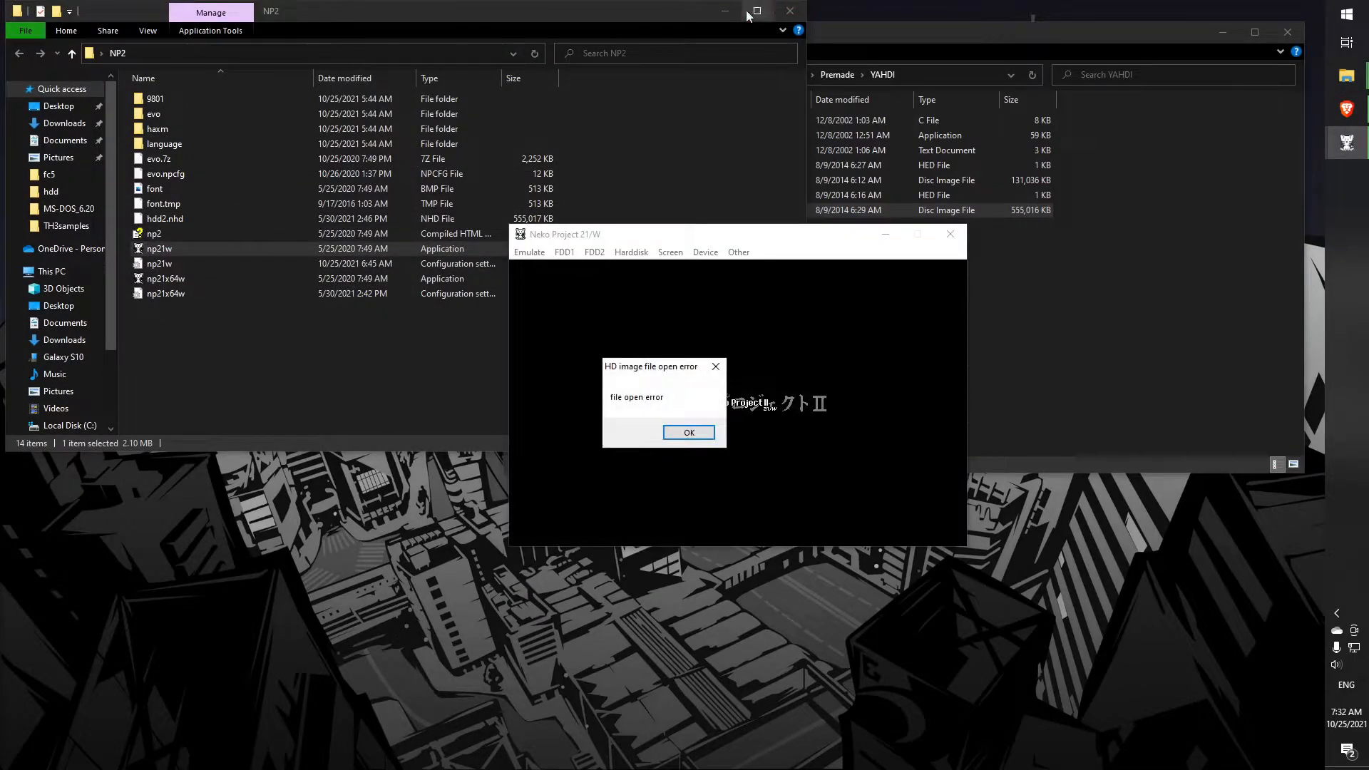
left_click(689, 432)
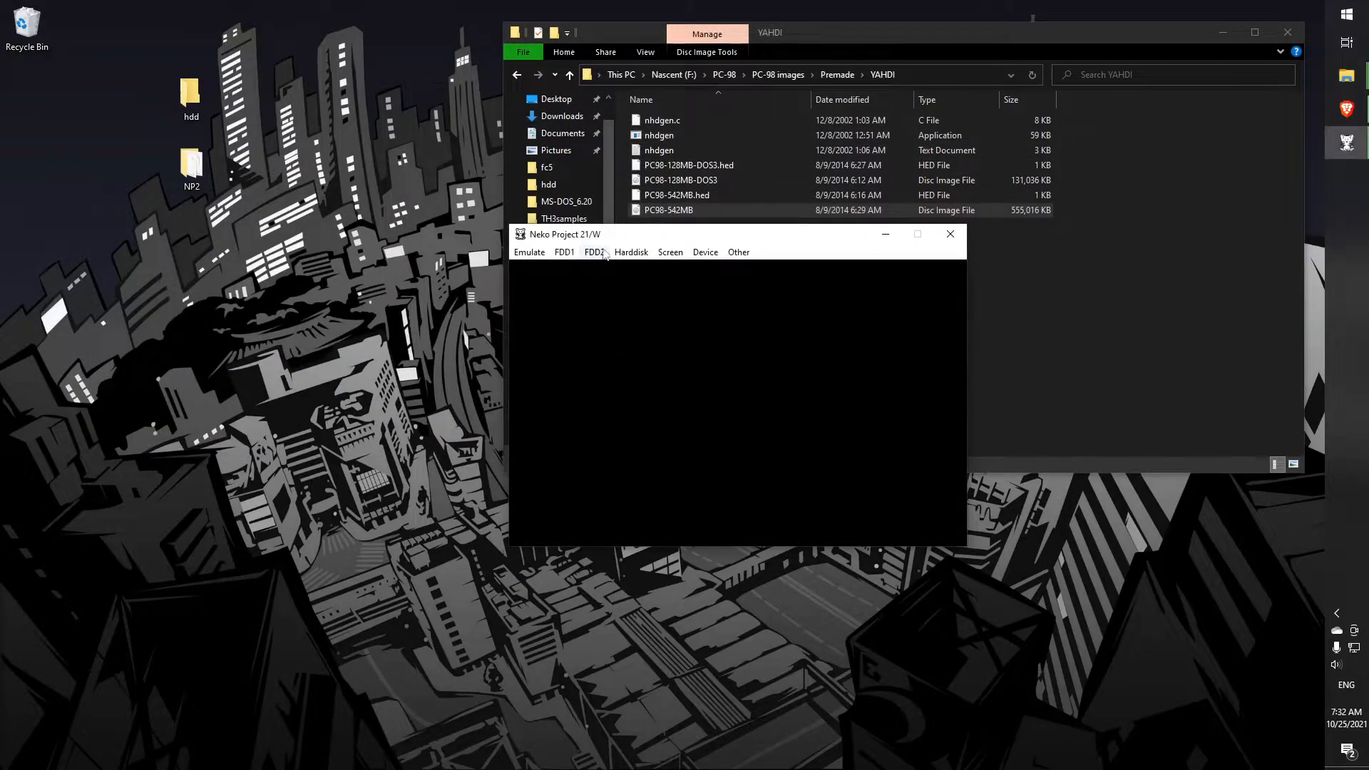
Look through the hard disk drive and emulator configuration settings without changing them
left_click(631, 251)
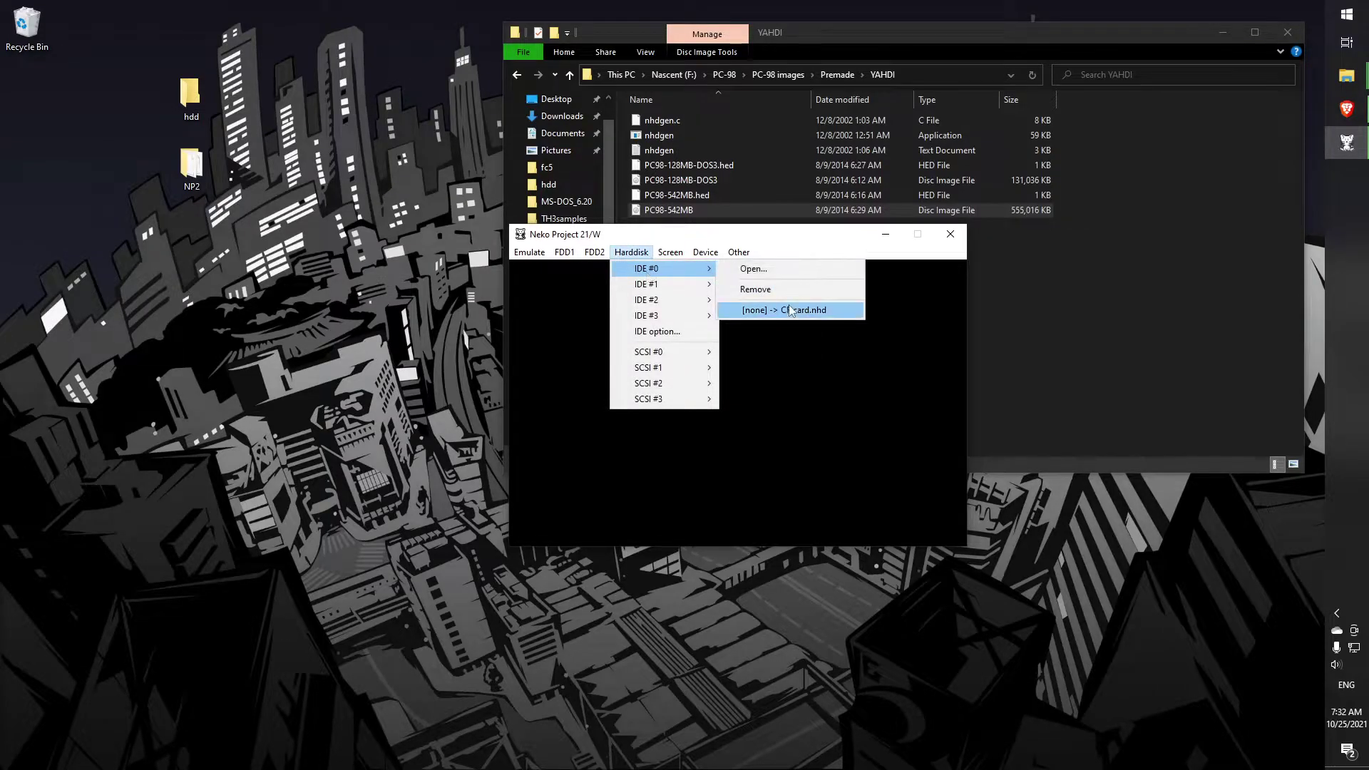
left_click(530, 251)
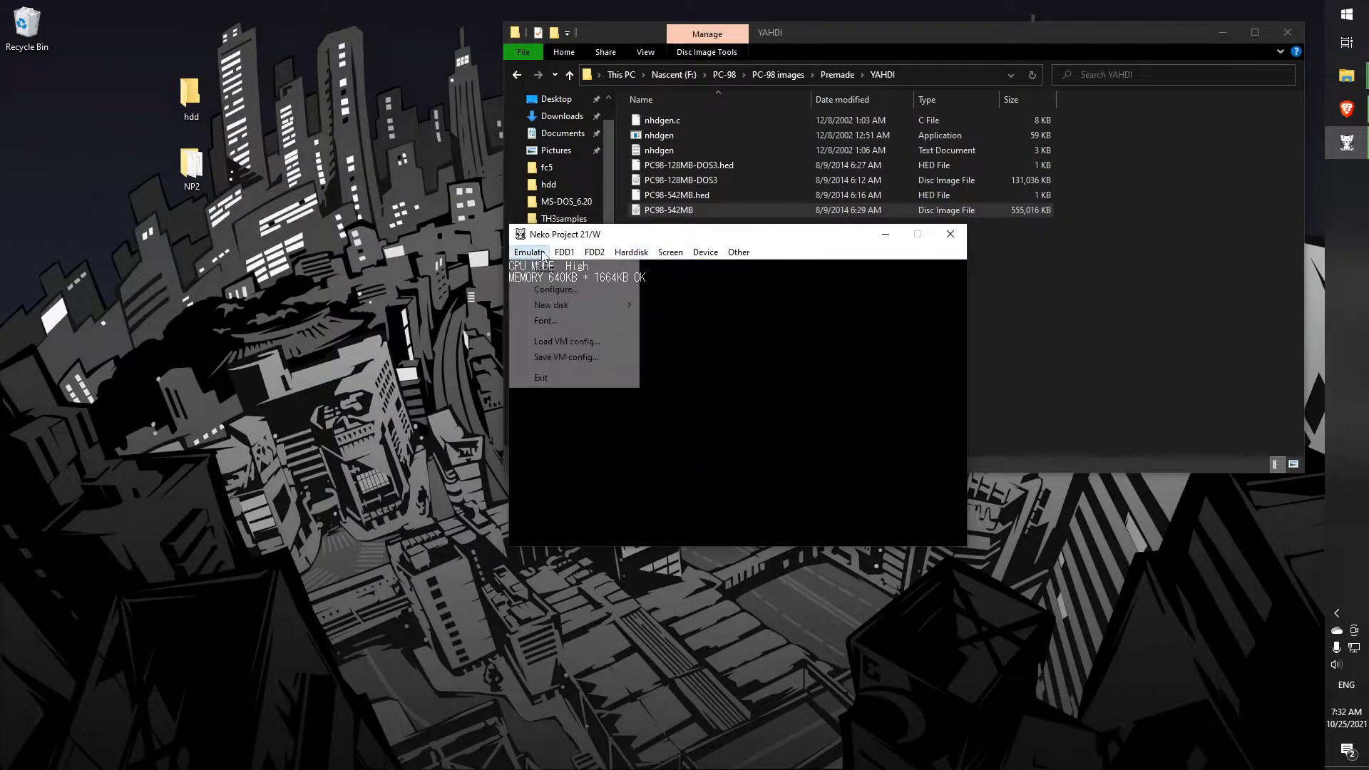
left_click(556, 290)
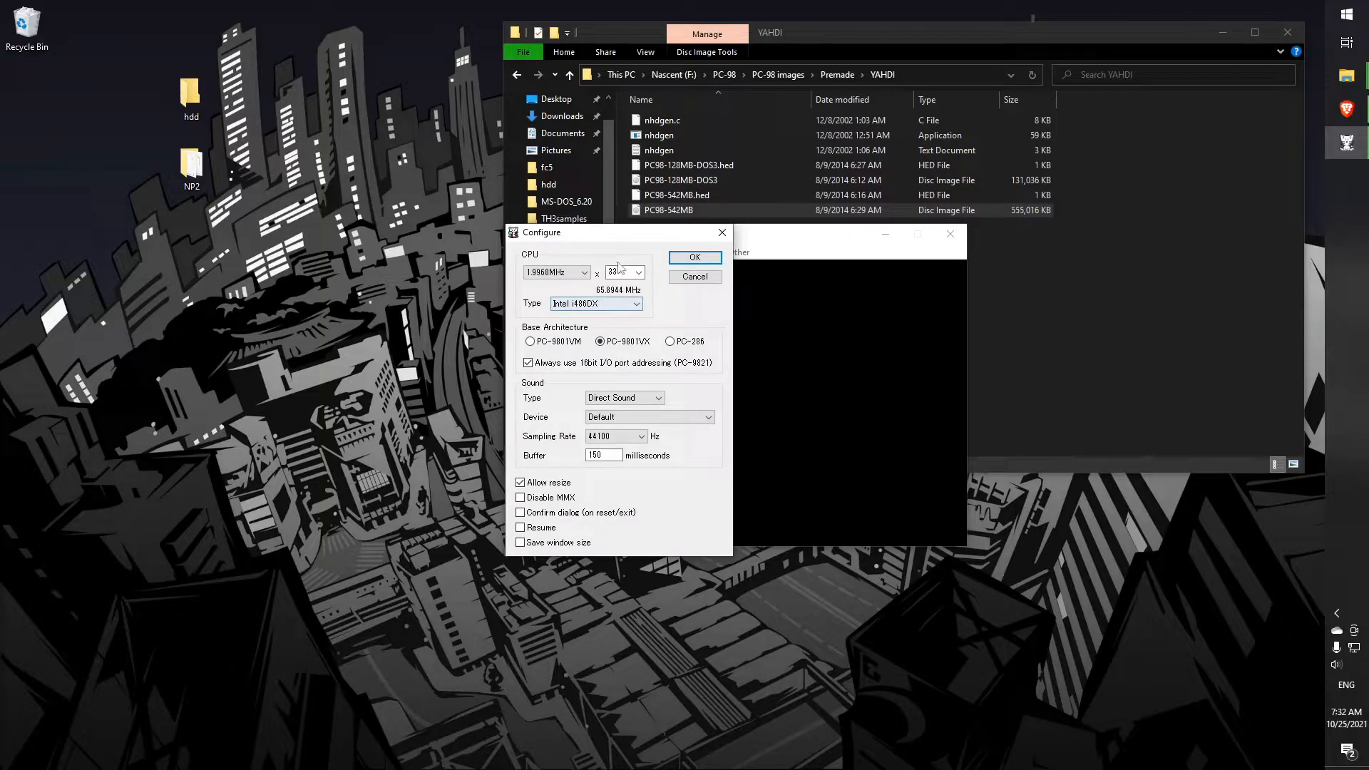
left_click(694, 257)
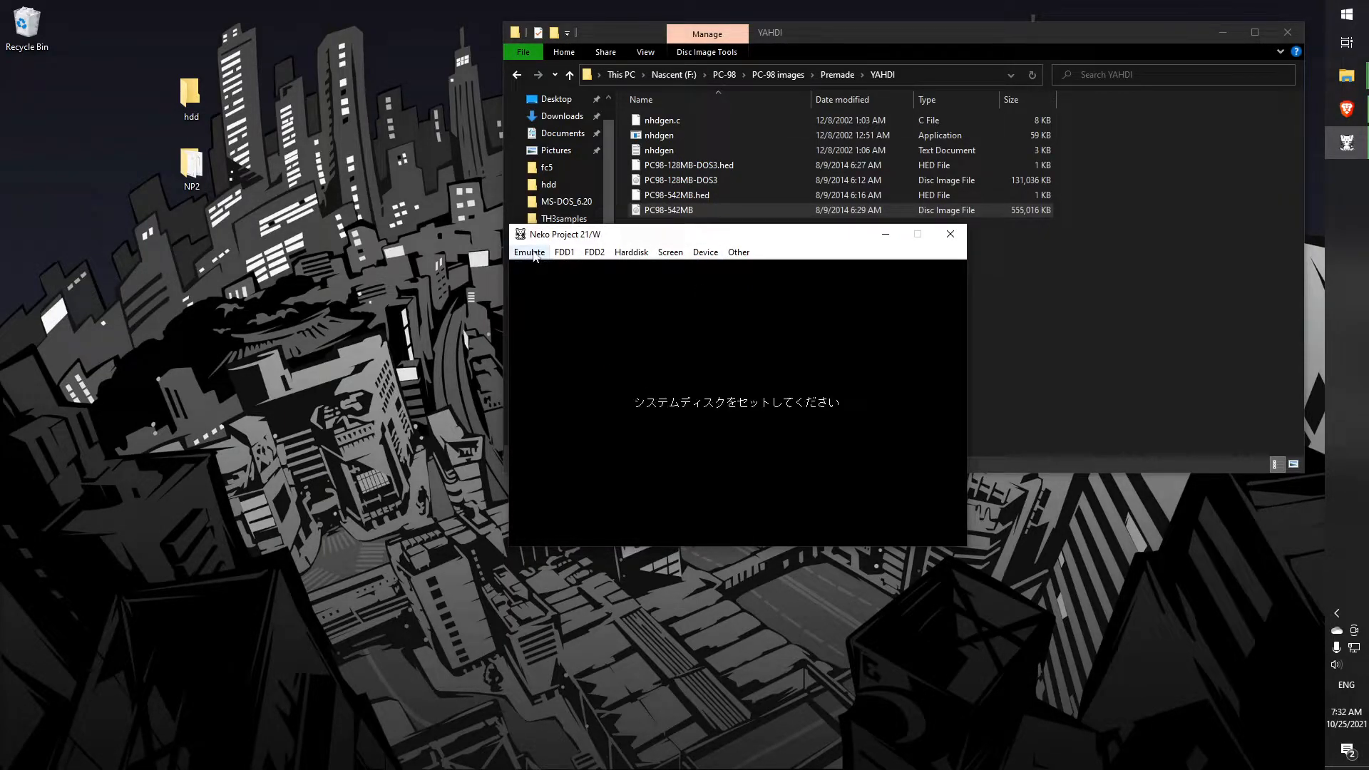
Start a new hard disk image named 'cf.ca' saved in the Desktop hdd folder
left_click(529, 251)
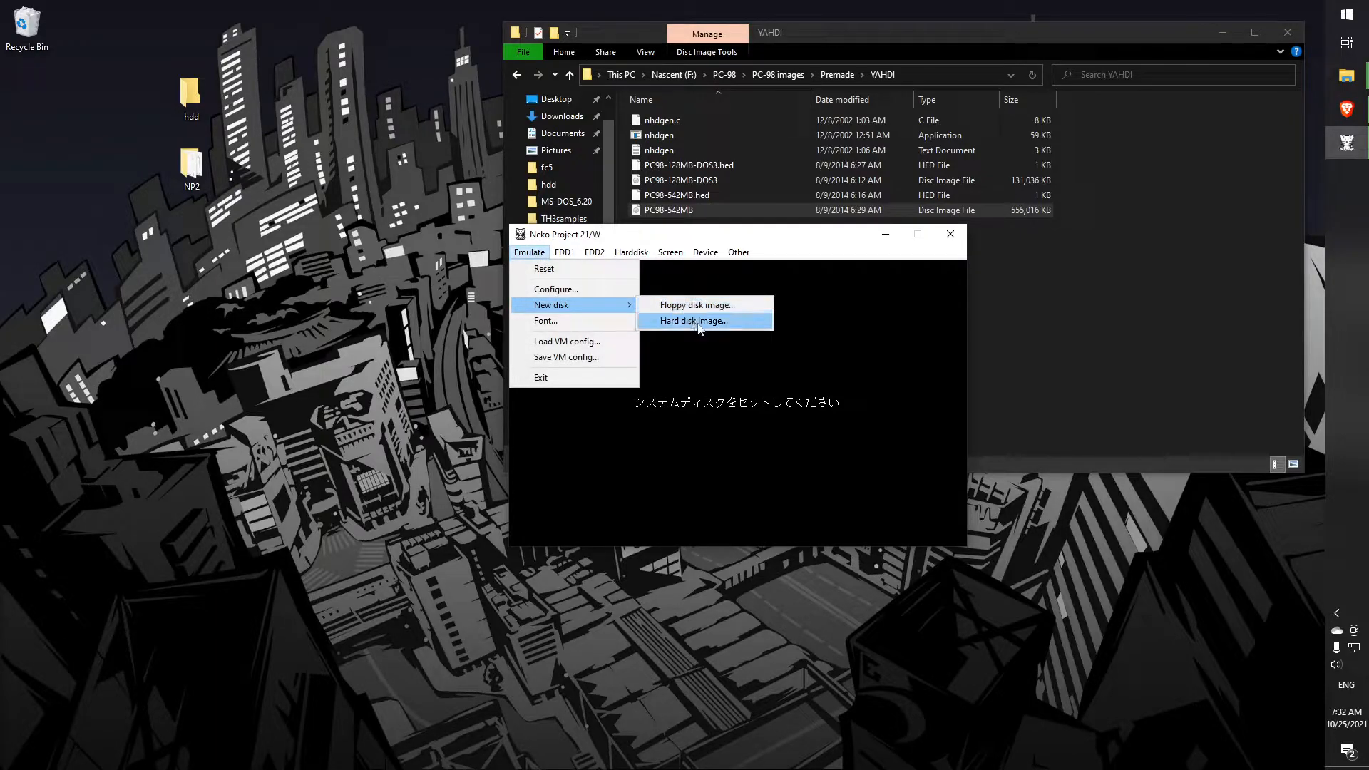
left_click(693, 321)
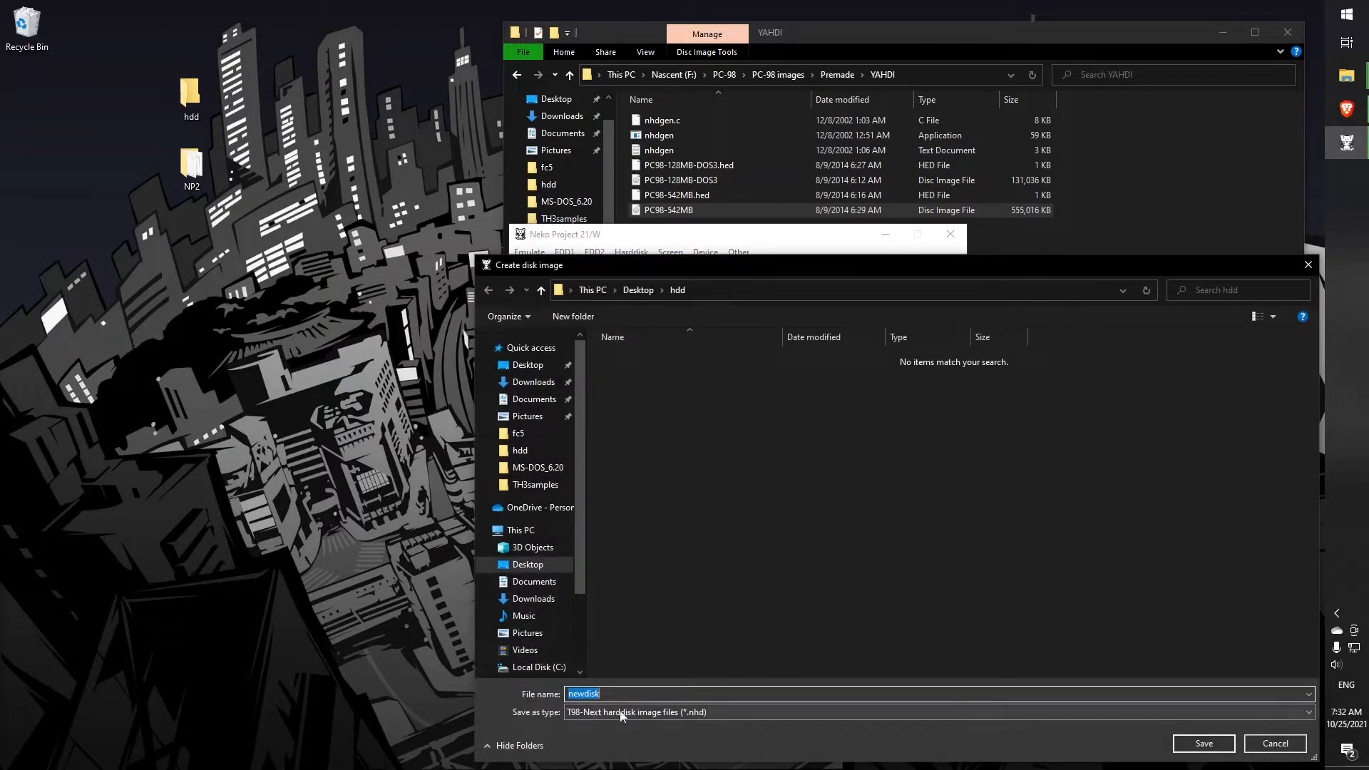
mouse_move(662, 675)
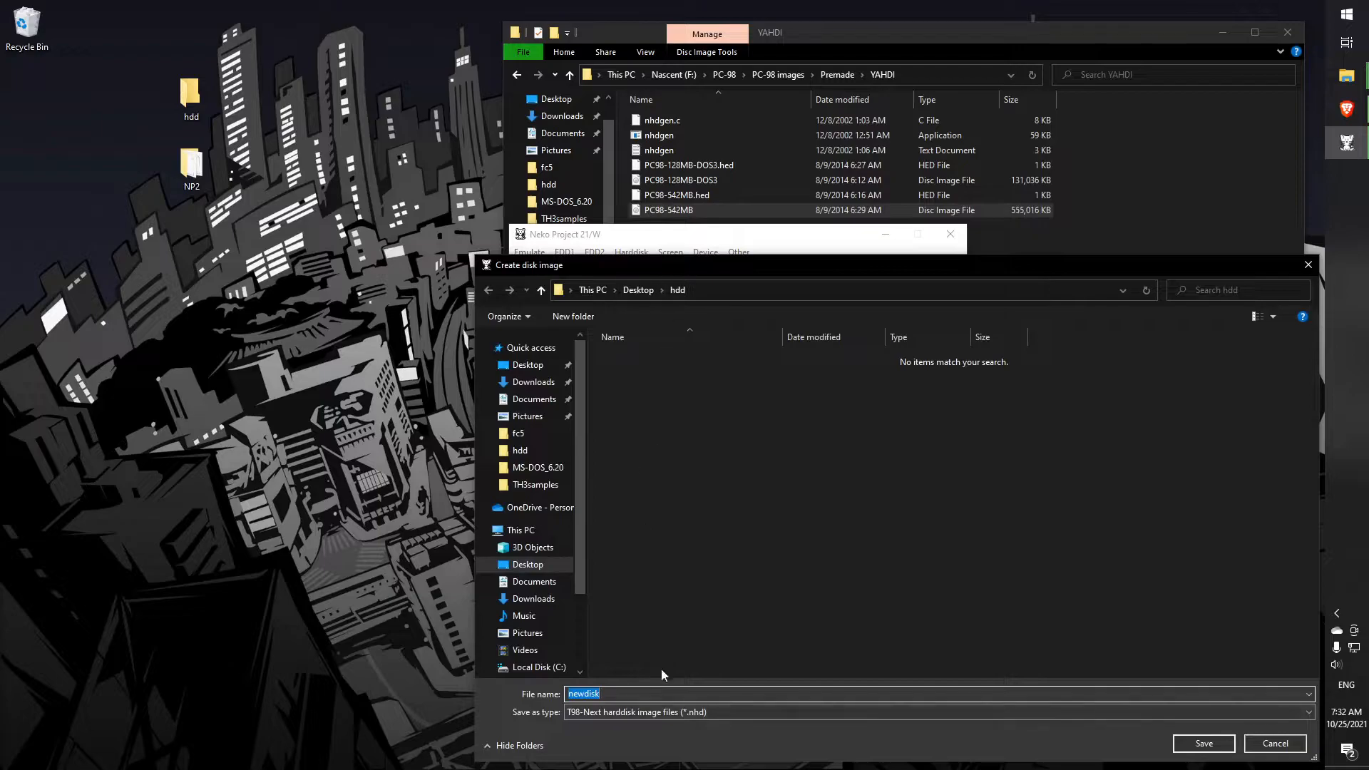
type("cf.ca")
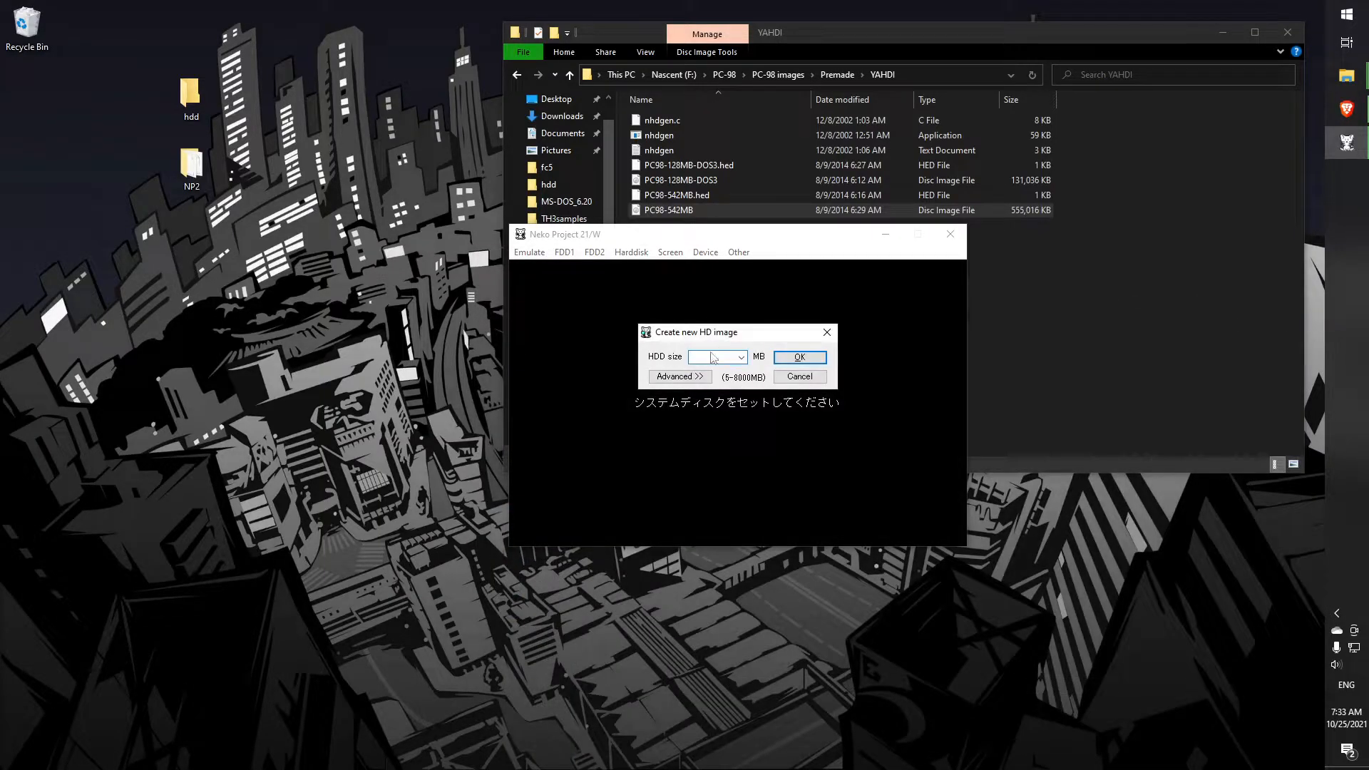
left_click(711, 356)
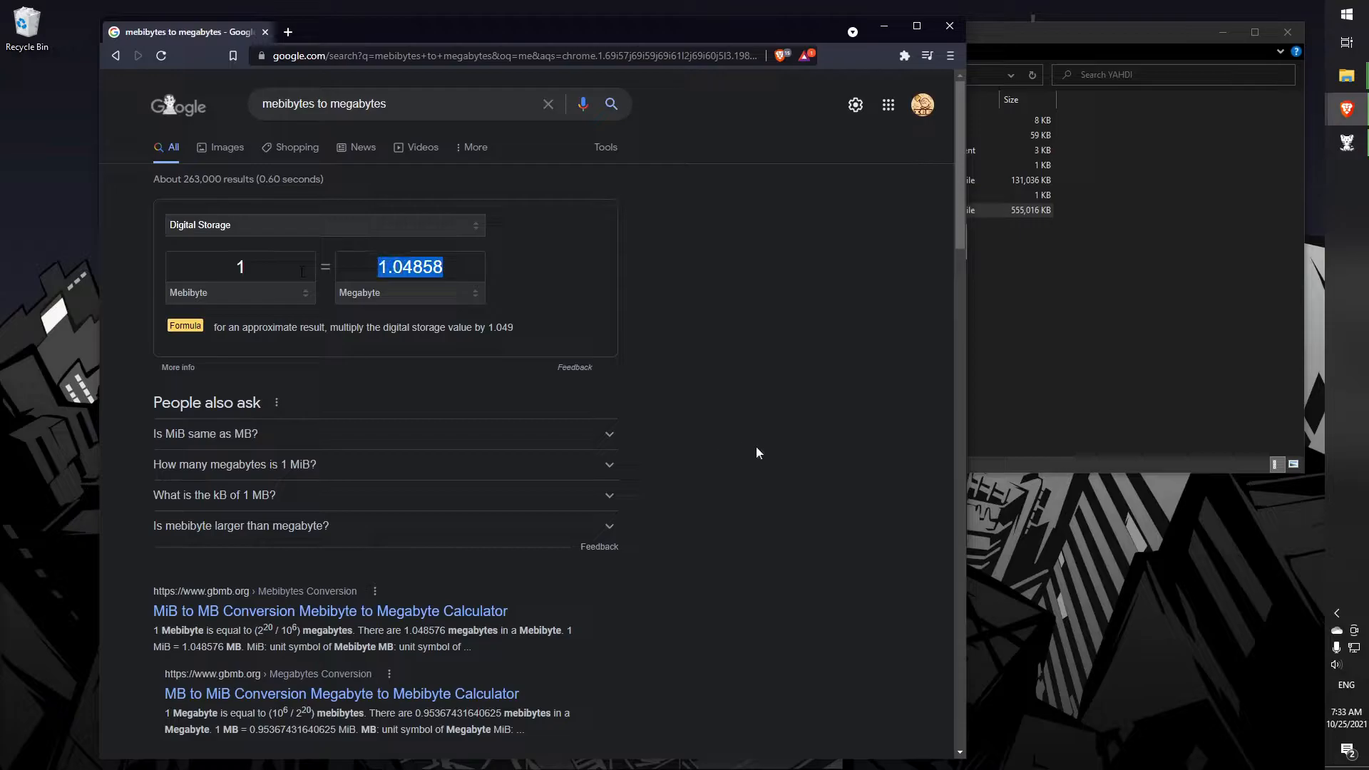
Enter 512 megabytes in Google's converter to read about 488.281 mebibytes
type("512")
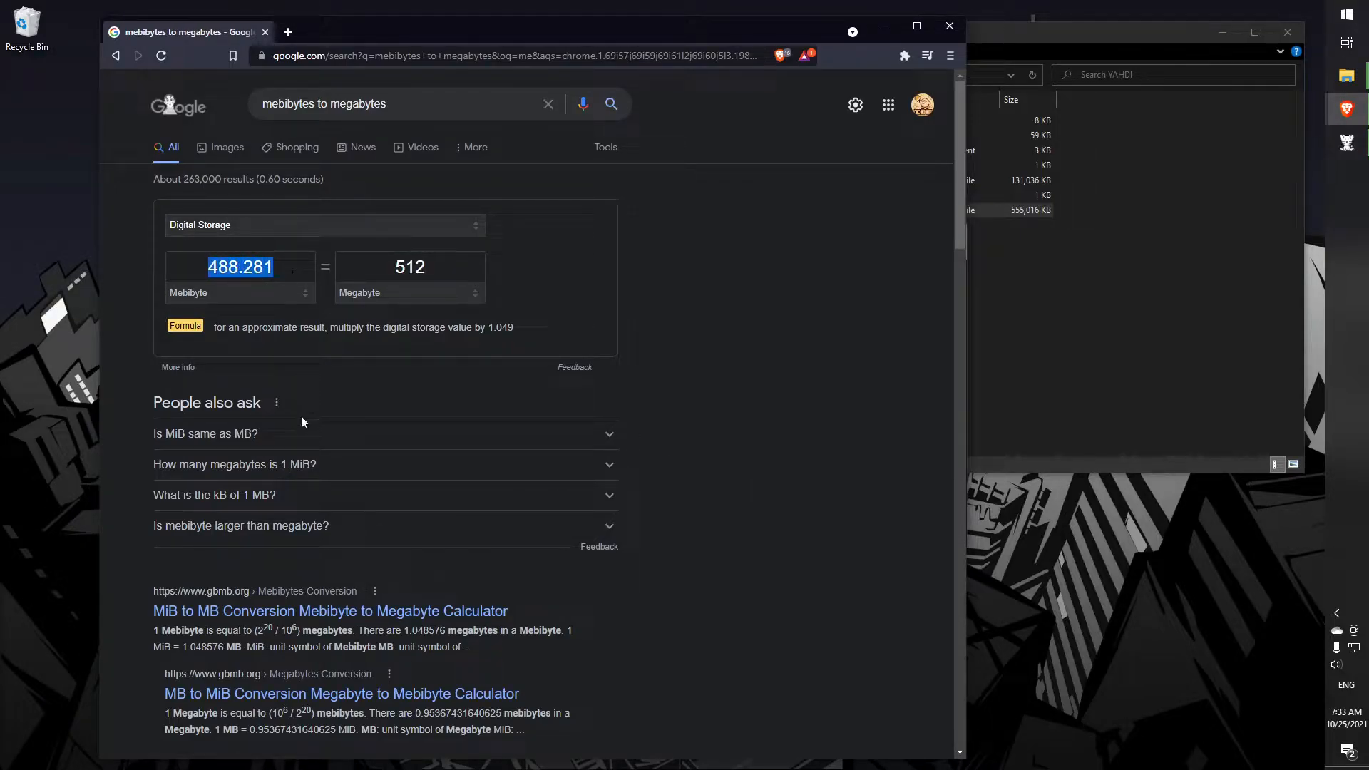
mouse_move(878, 49)
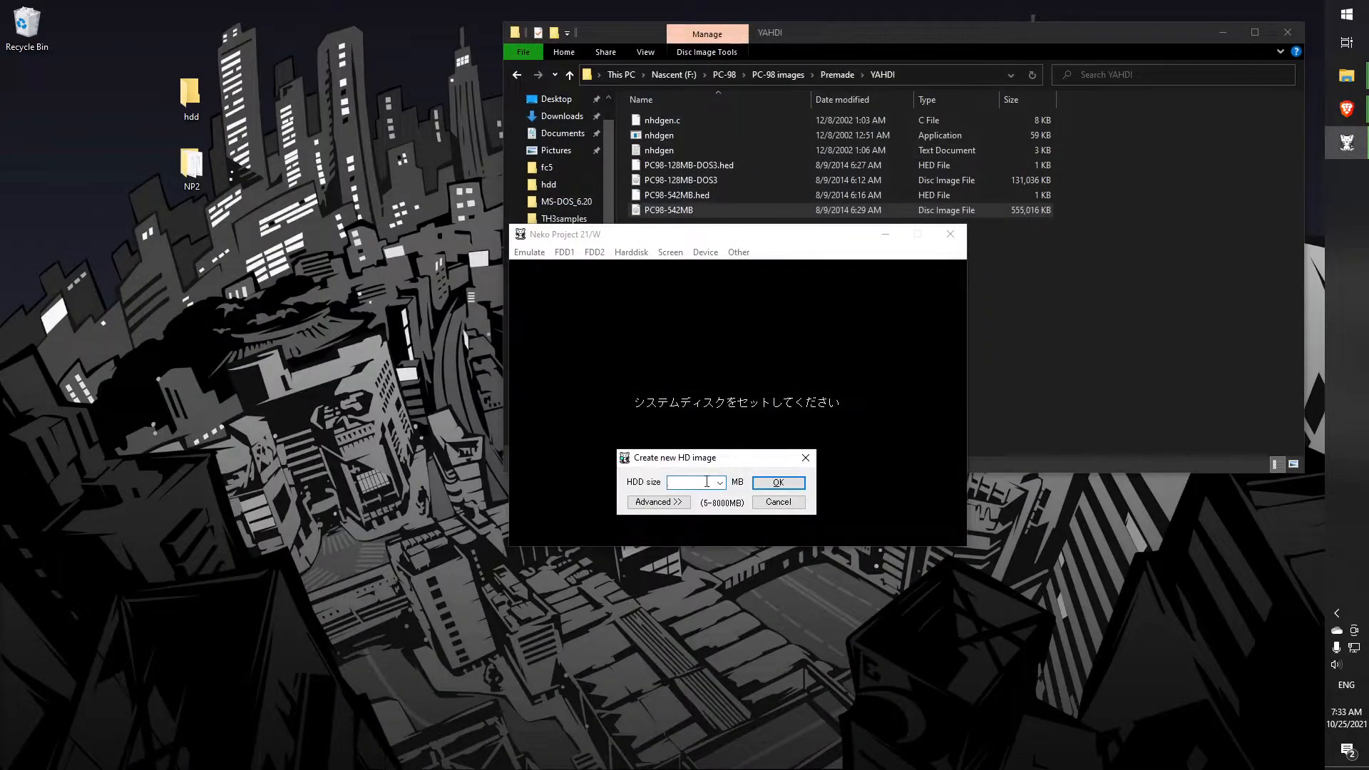
Set the new hard disk image size to 480 MB
type("480")
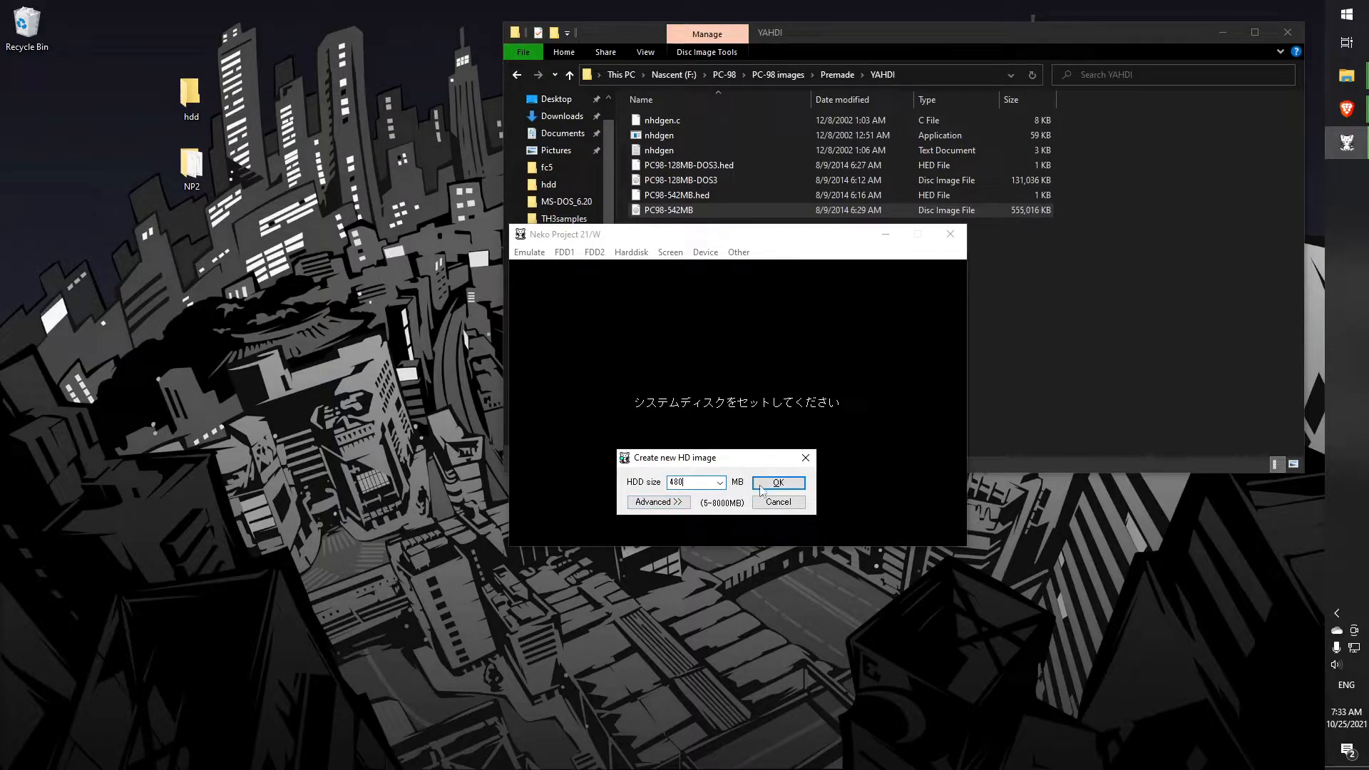
left_click(779, 482)
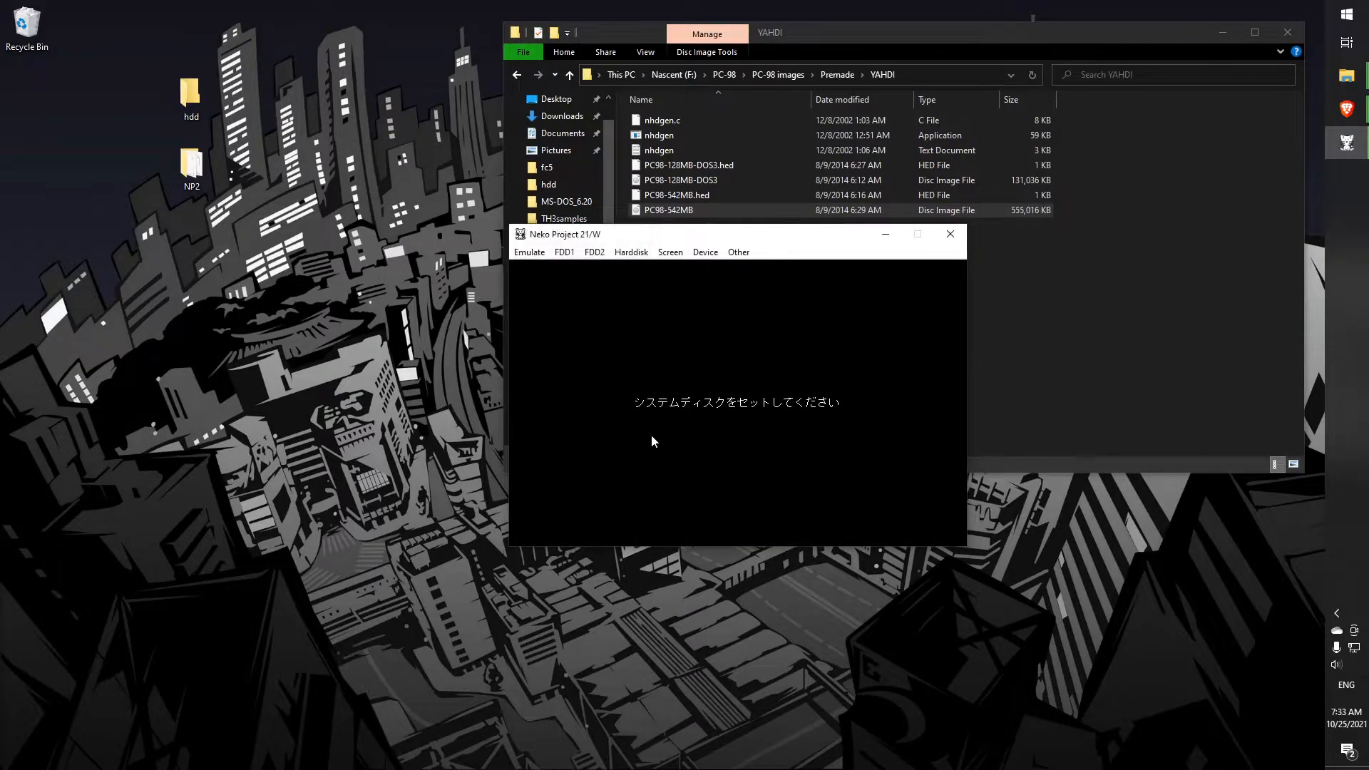
mouse_move(671, 281)
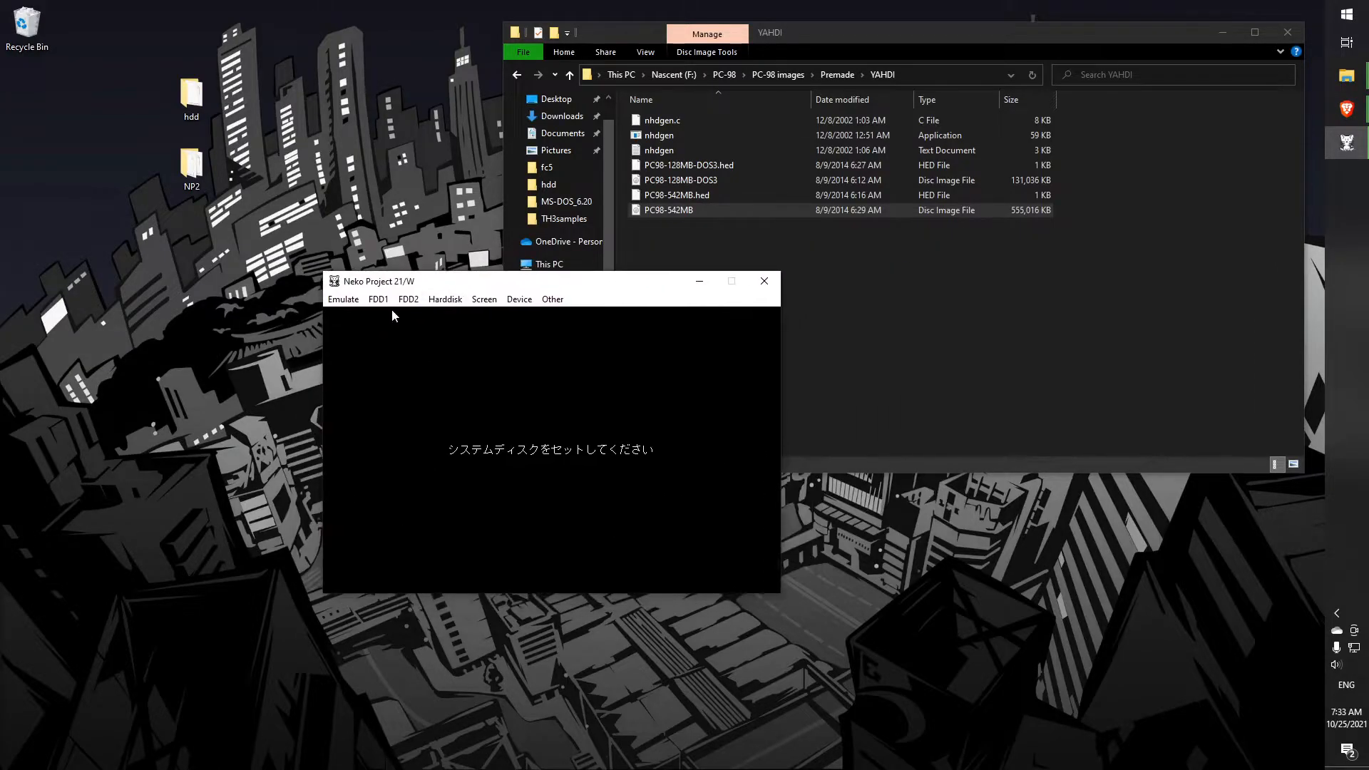
Load the MS-DOS 6.20 system disk #1 image into the first floppy drive
left_click(378, 299)
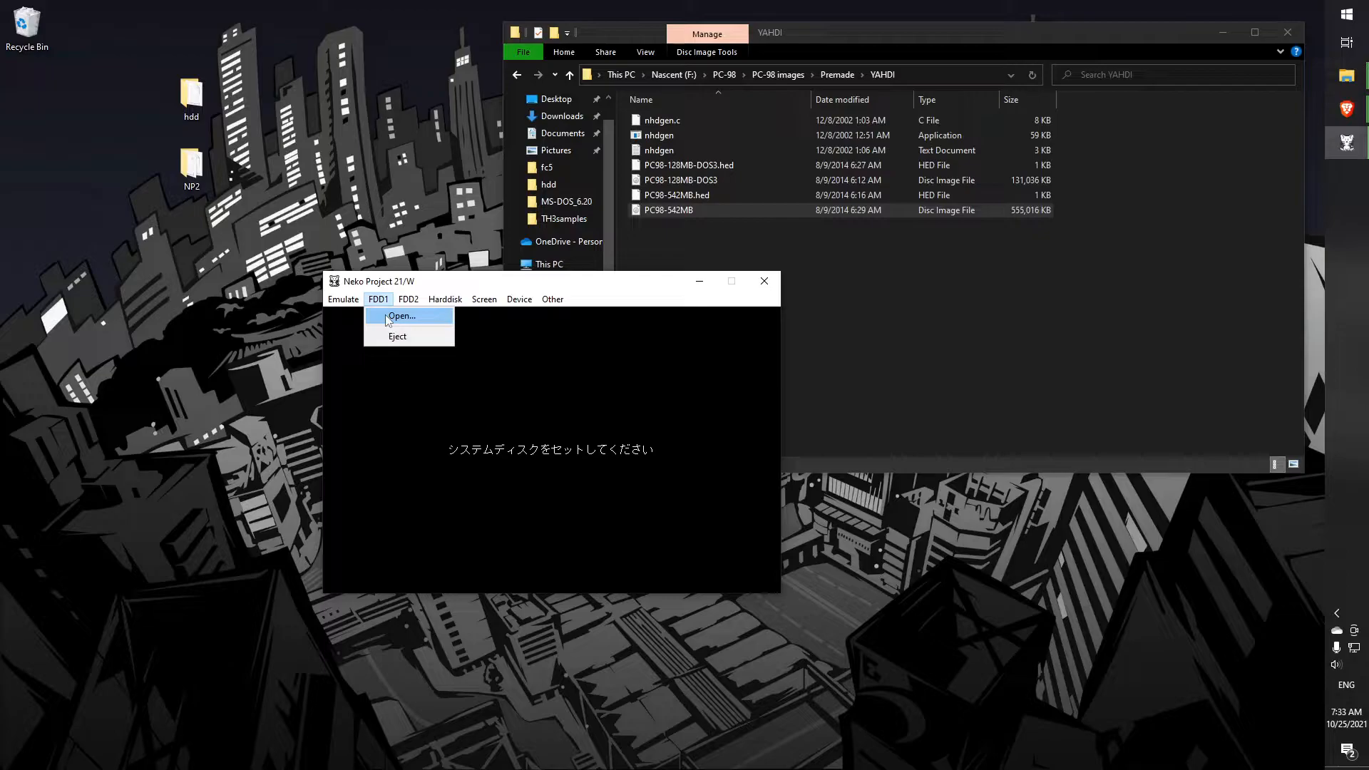
left_click(402, 315)
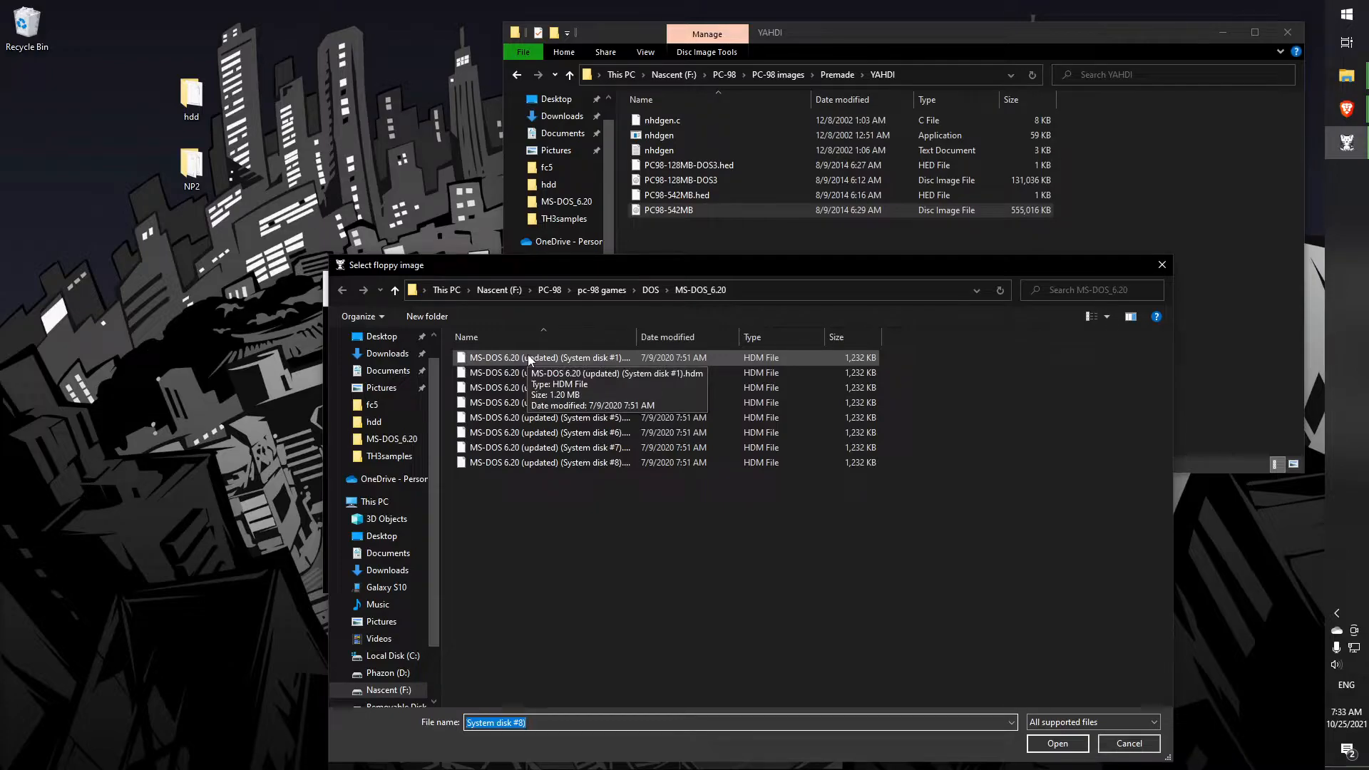
left_click(1058, 744)
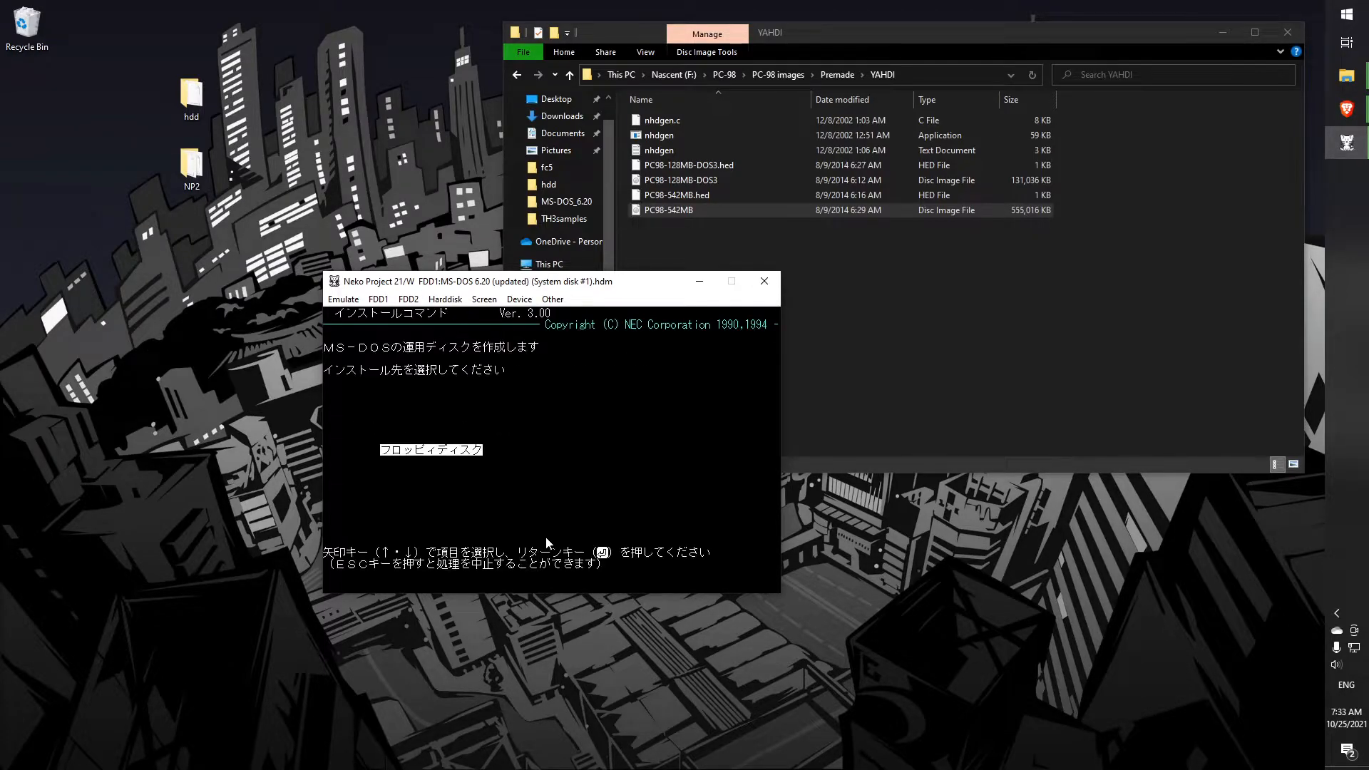
mouse_move(526, 496)
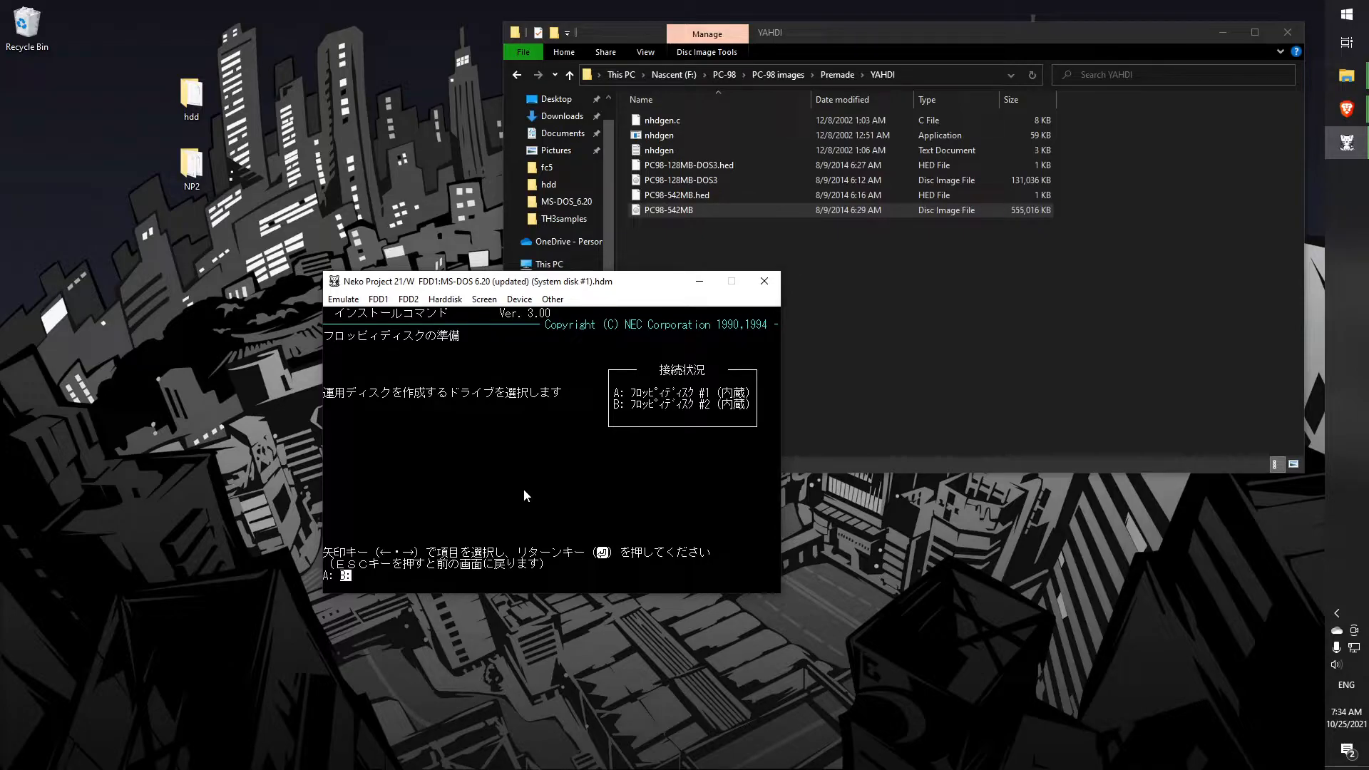
Attach the cf card.nhd image as the SASI/IDE hard disk so the installer boots
left_click(445, 300)
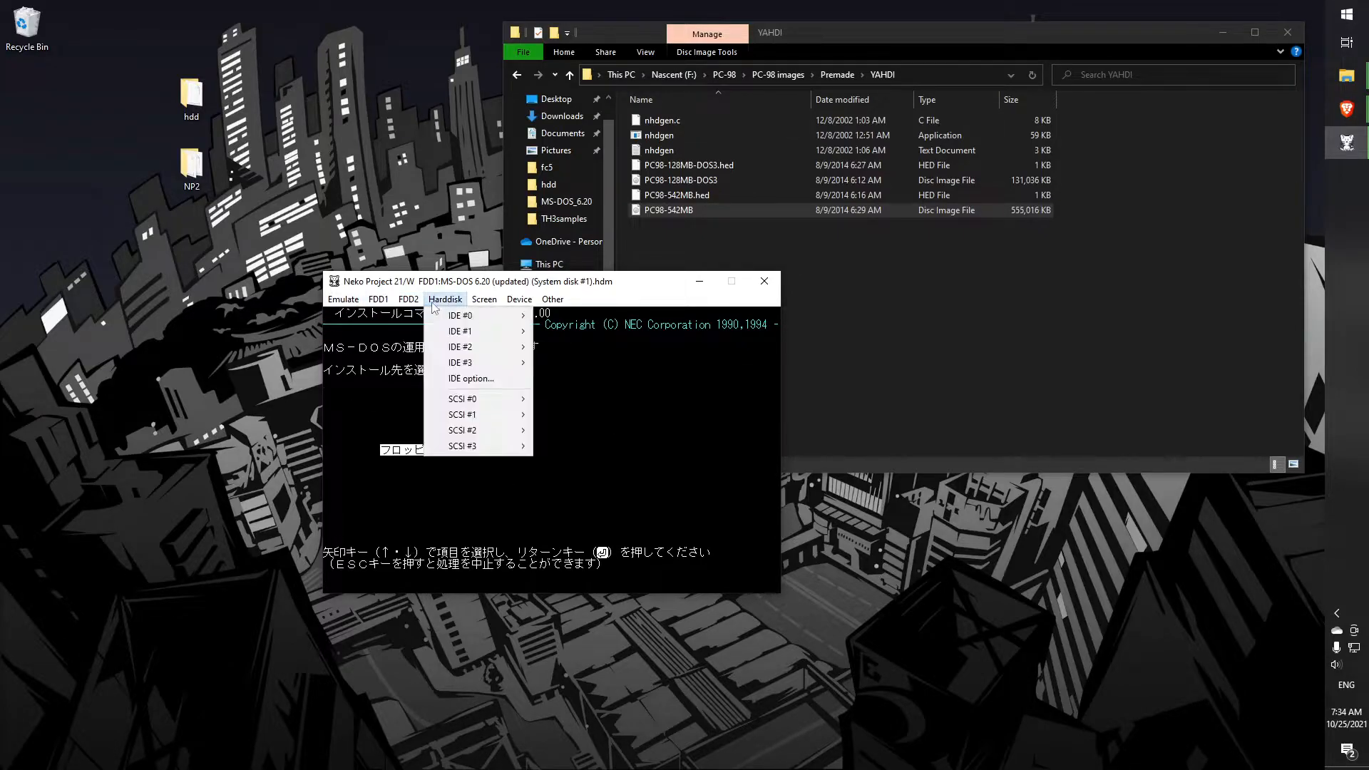
left_click(459, 315)
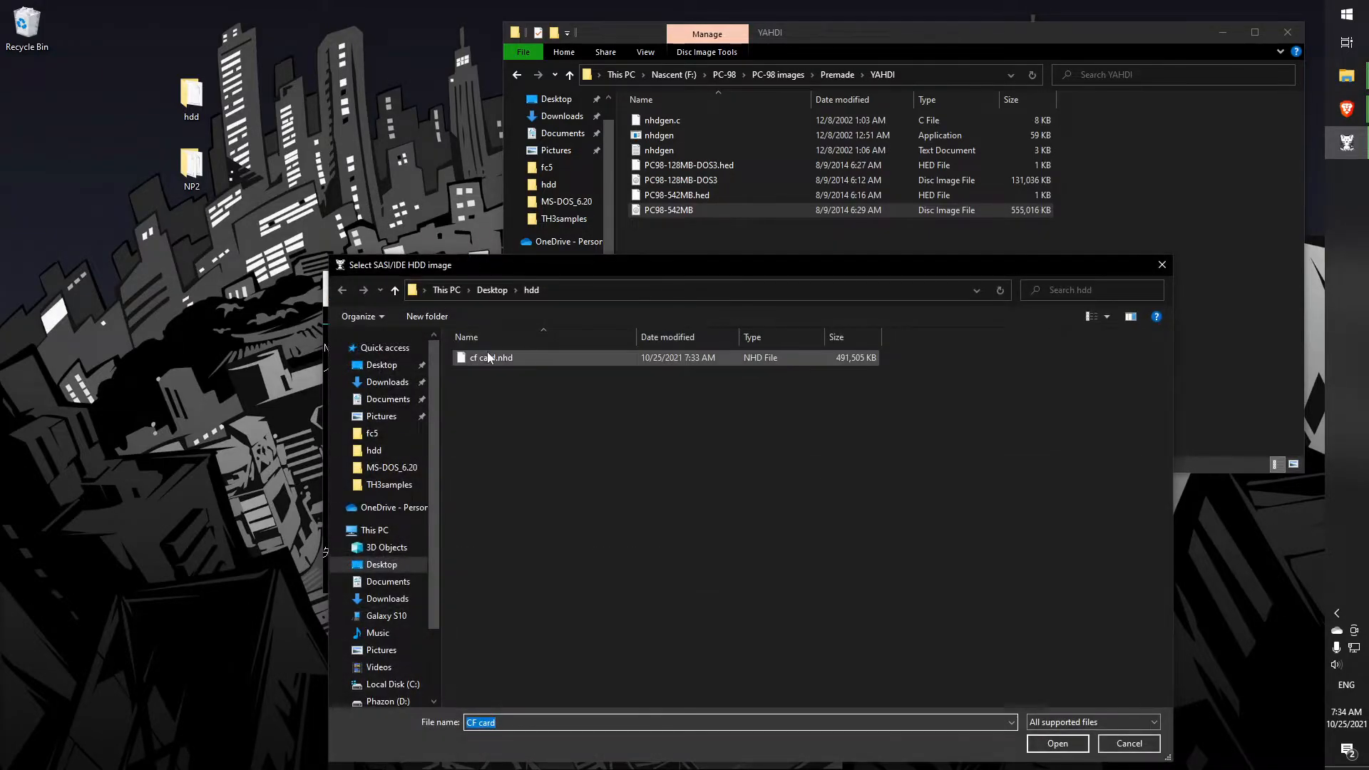
left_click(1059, 744)
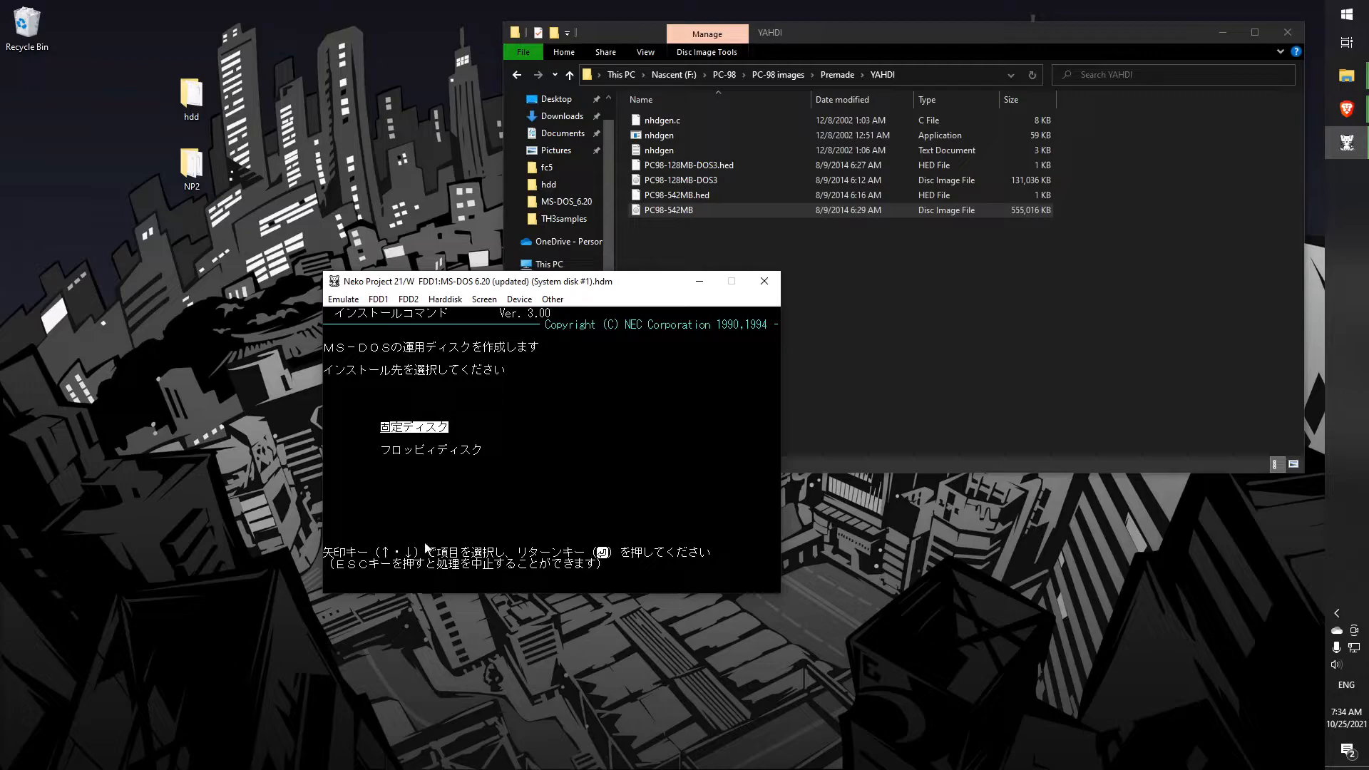
Choose the fixed disk as destination and swap system disks in FDD1 through disk #7
key("enter")
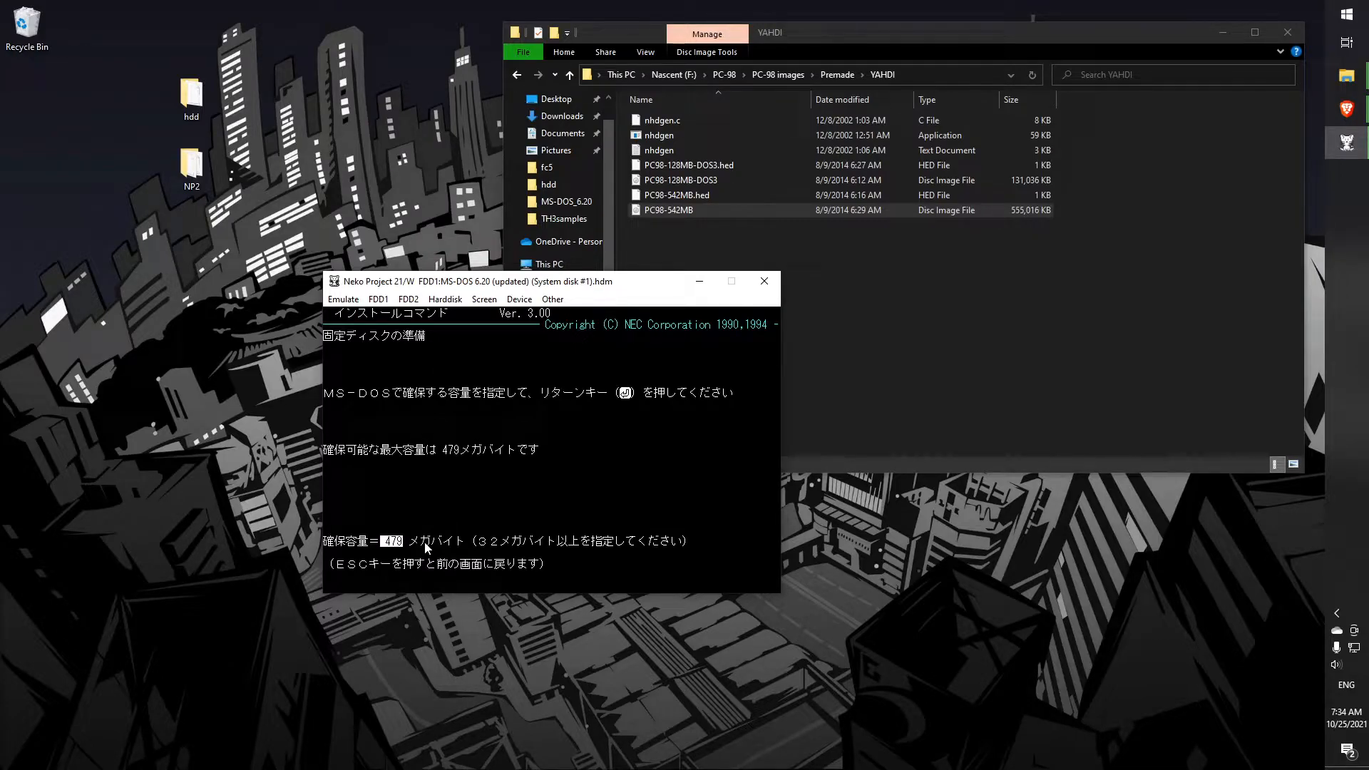
mouse_move(348, 676)
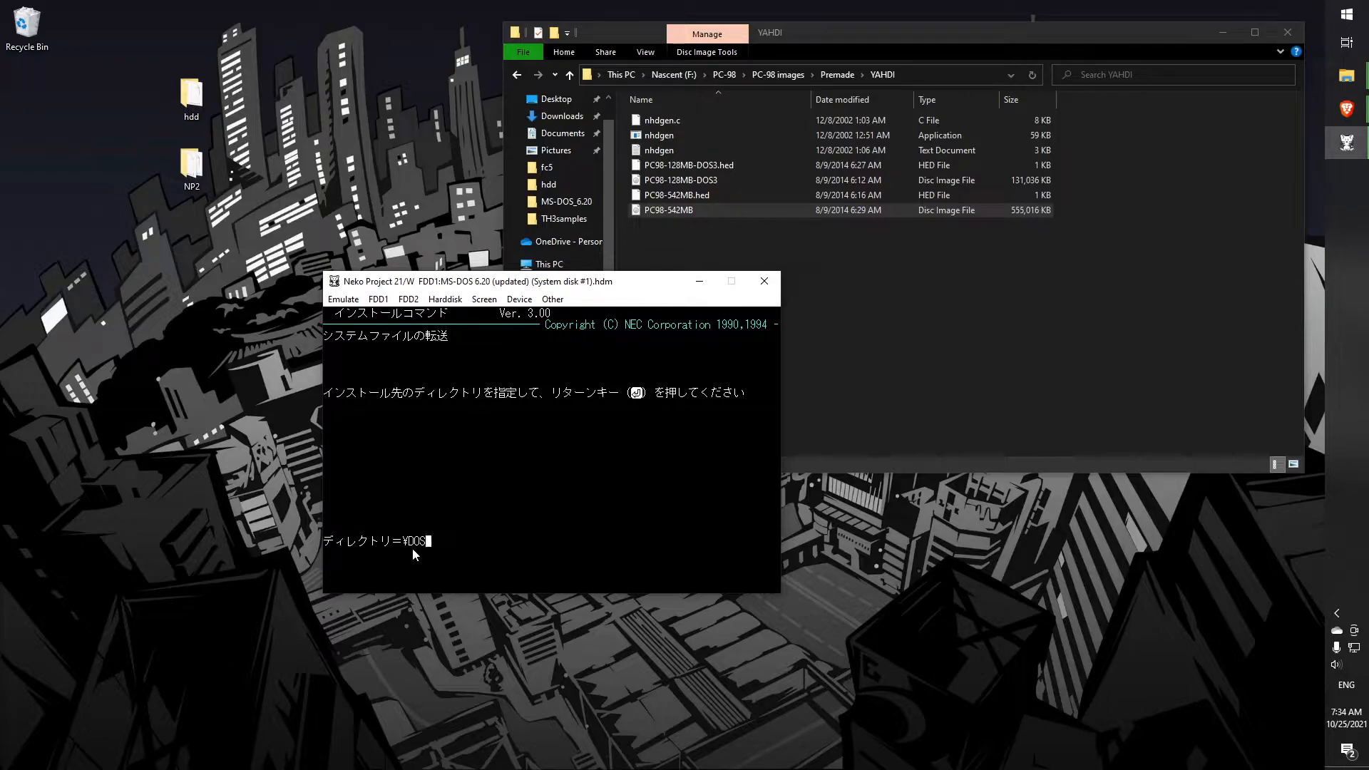
mouse_move(126, 501)
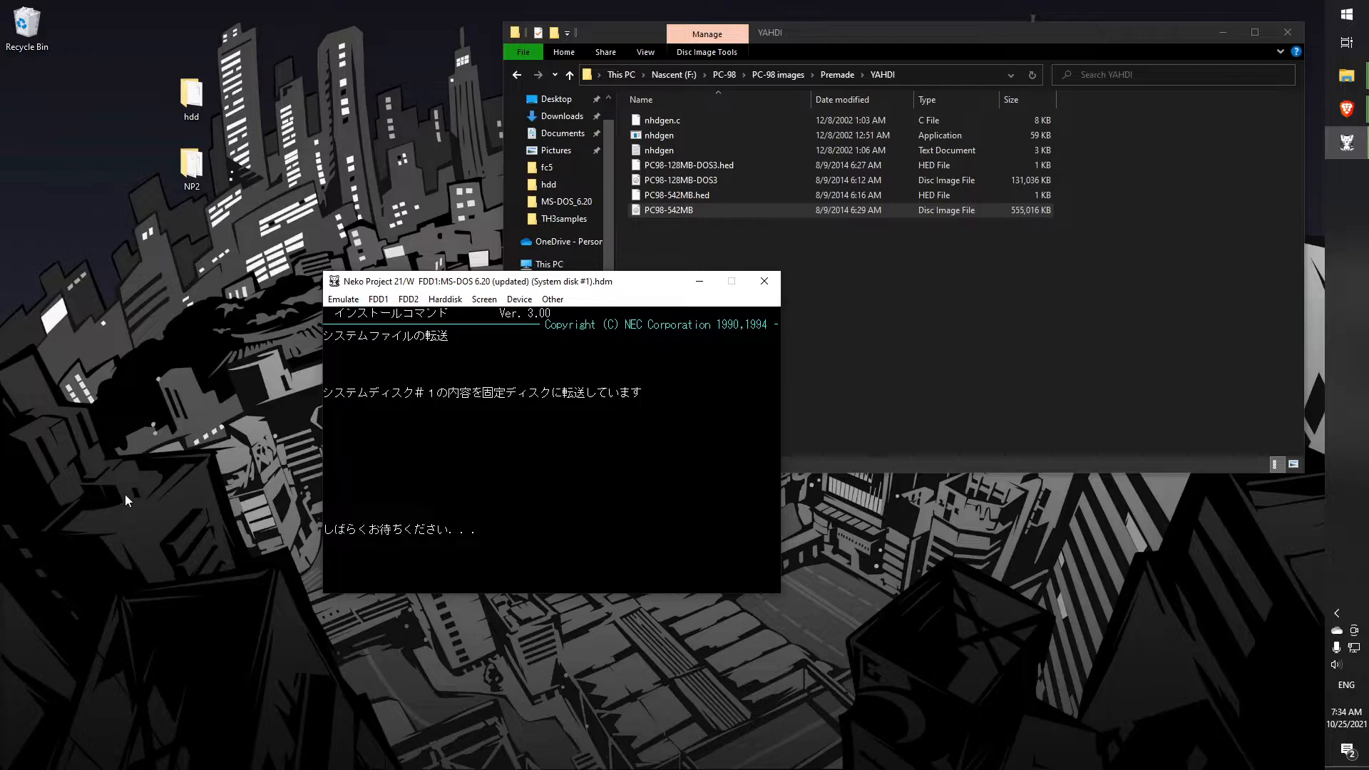
mouse_move(135, 496)
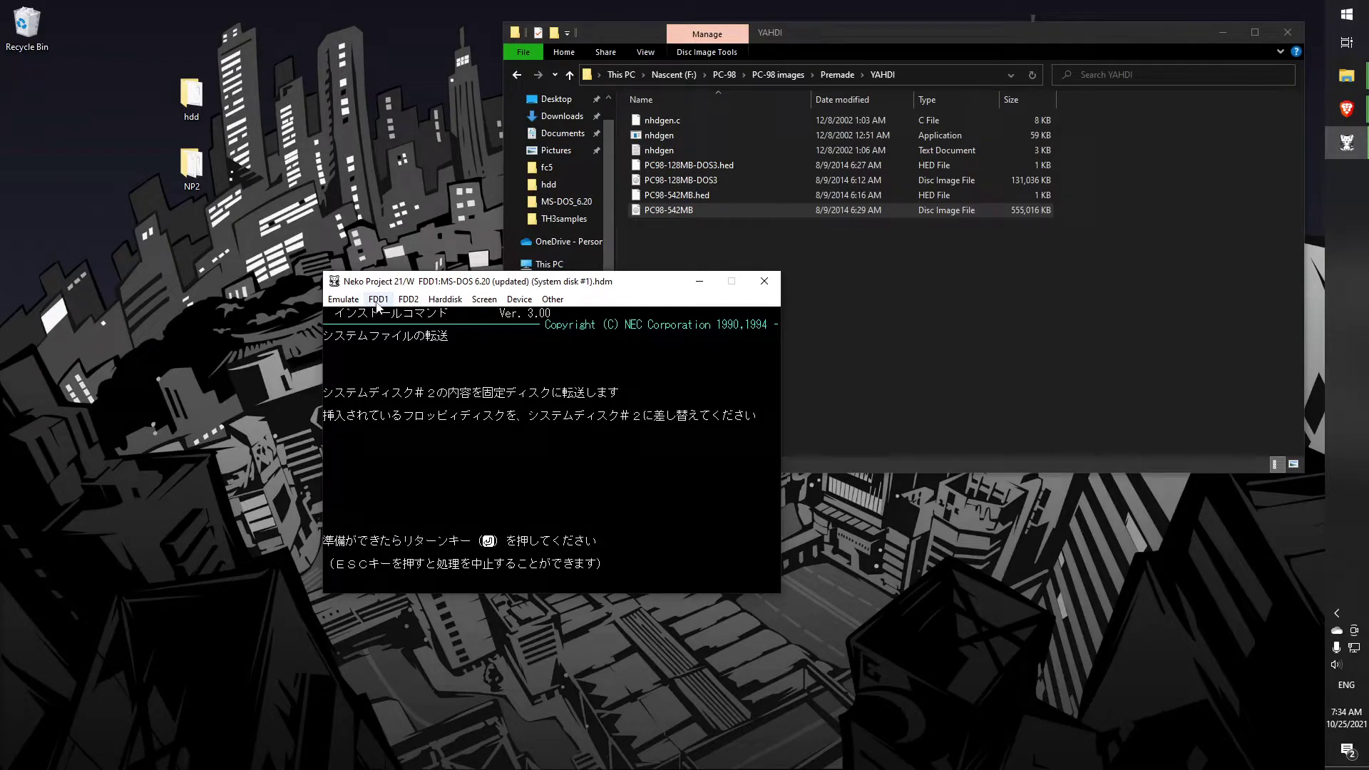
key("Return")
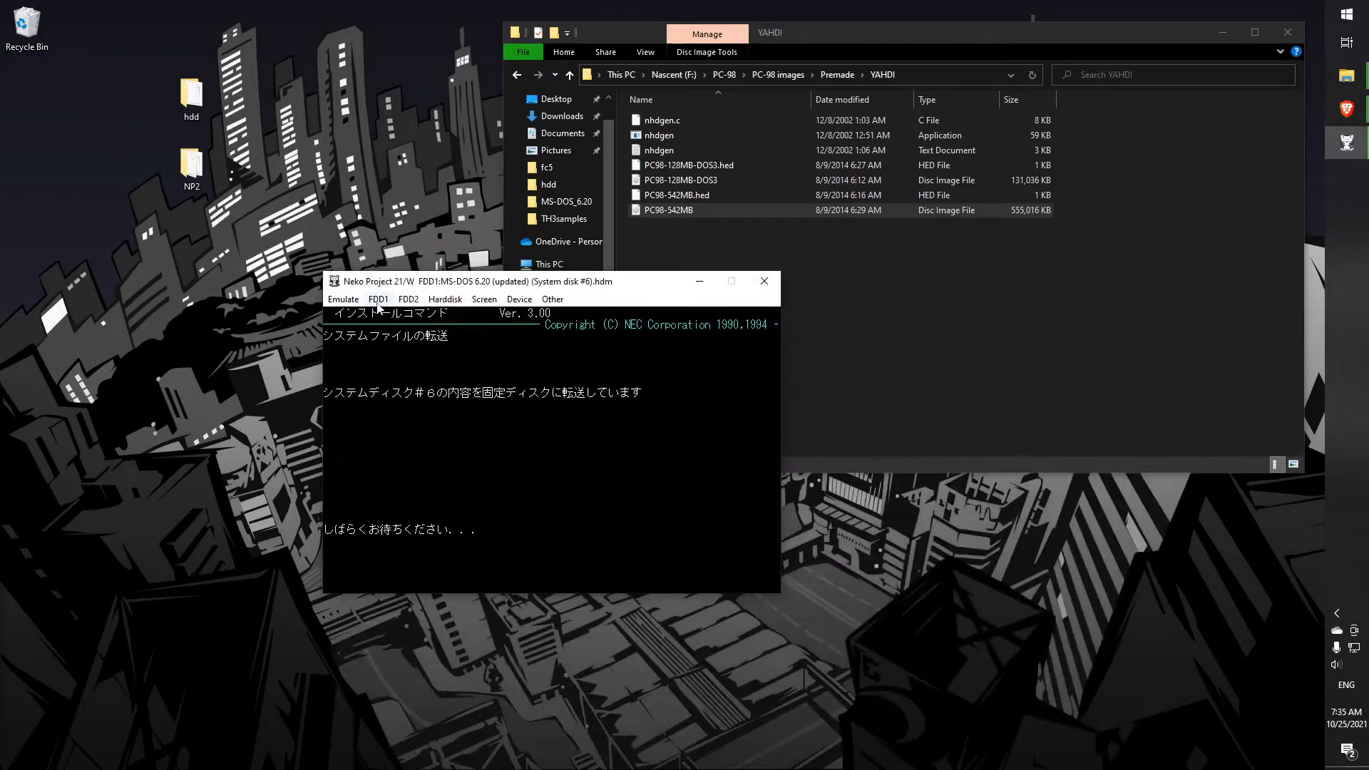
left_click(378, 300)
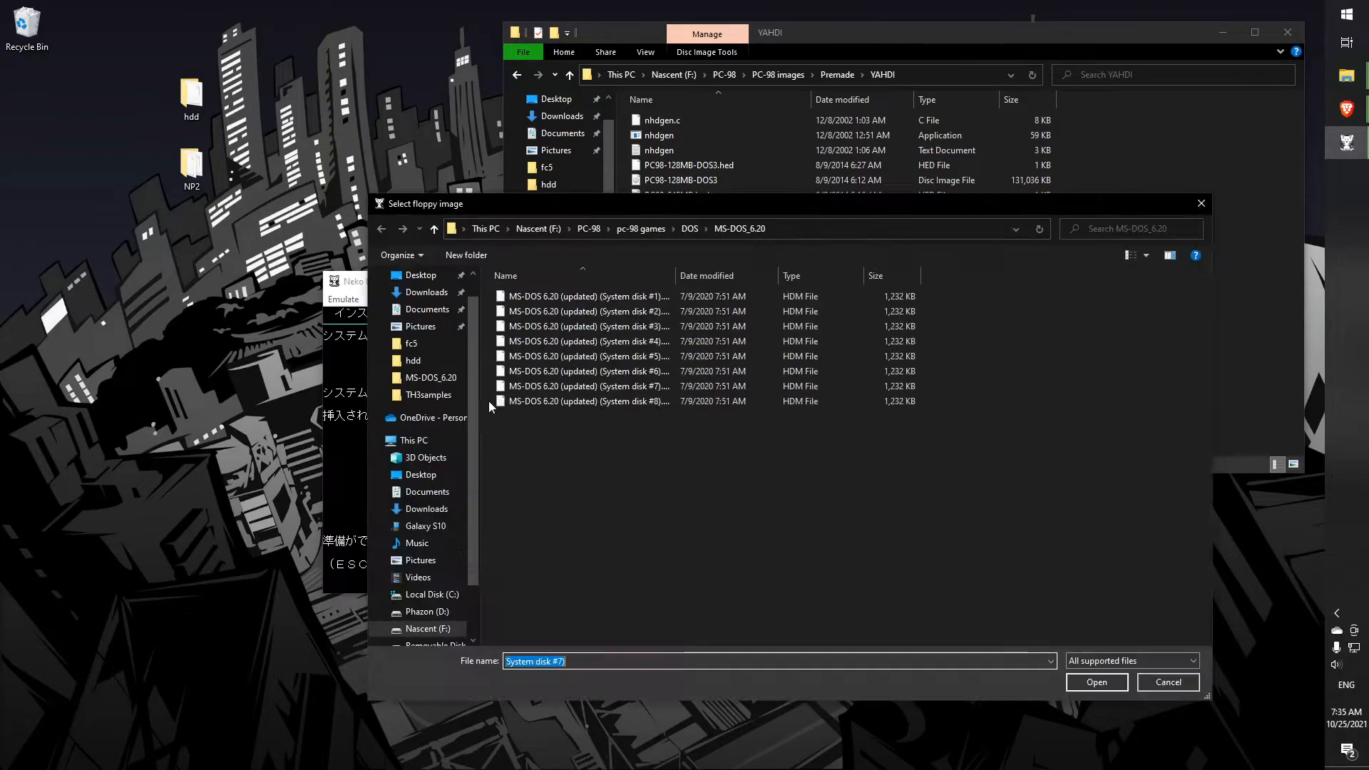
left_click(1097, 682)
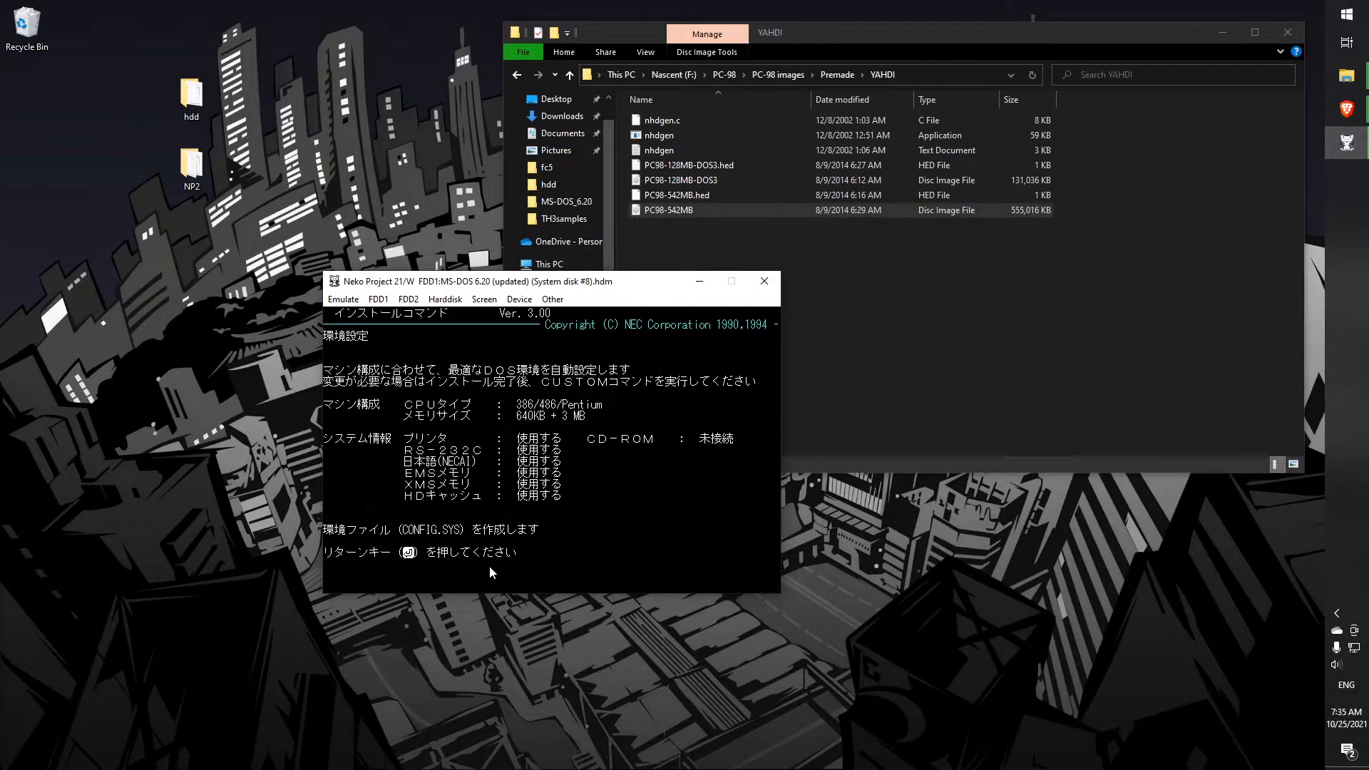
Accept automatic CONFIG.SYS settings so setup finishes and reboots into MS-DOS Shell
key("enter")
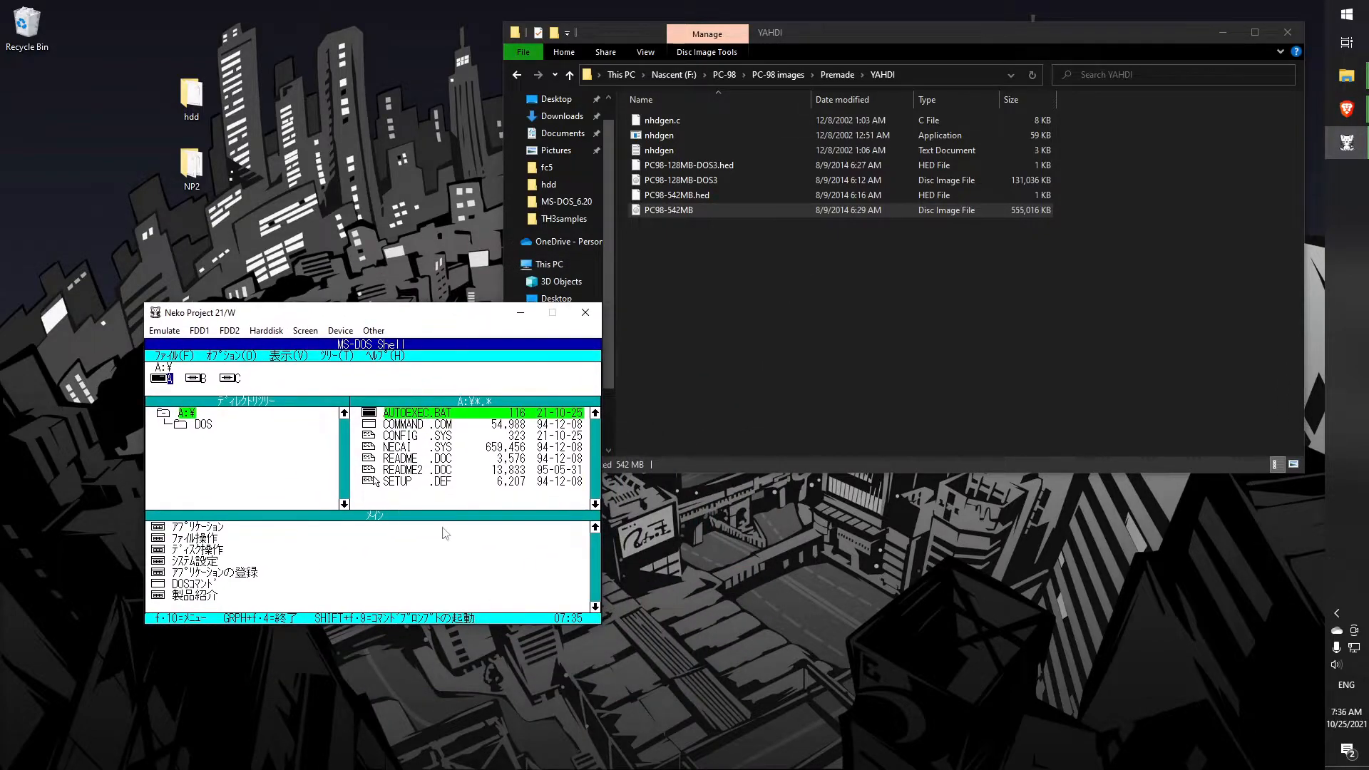
mouse_move(351, 436)
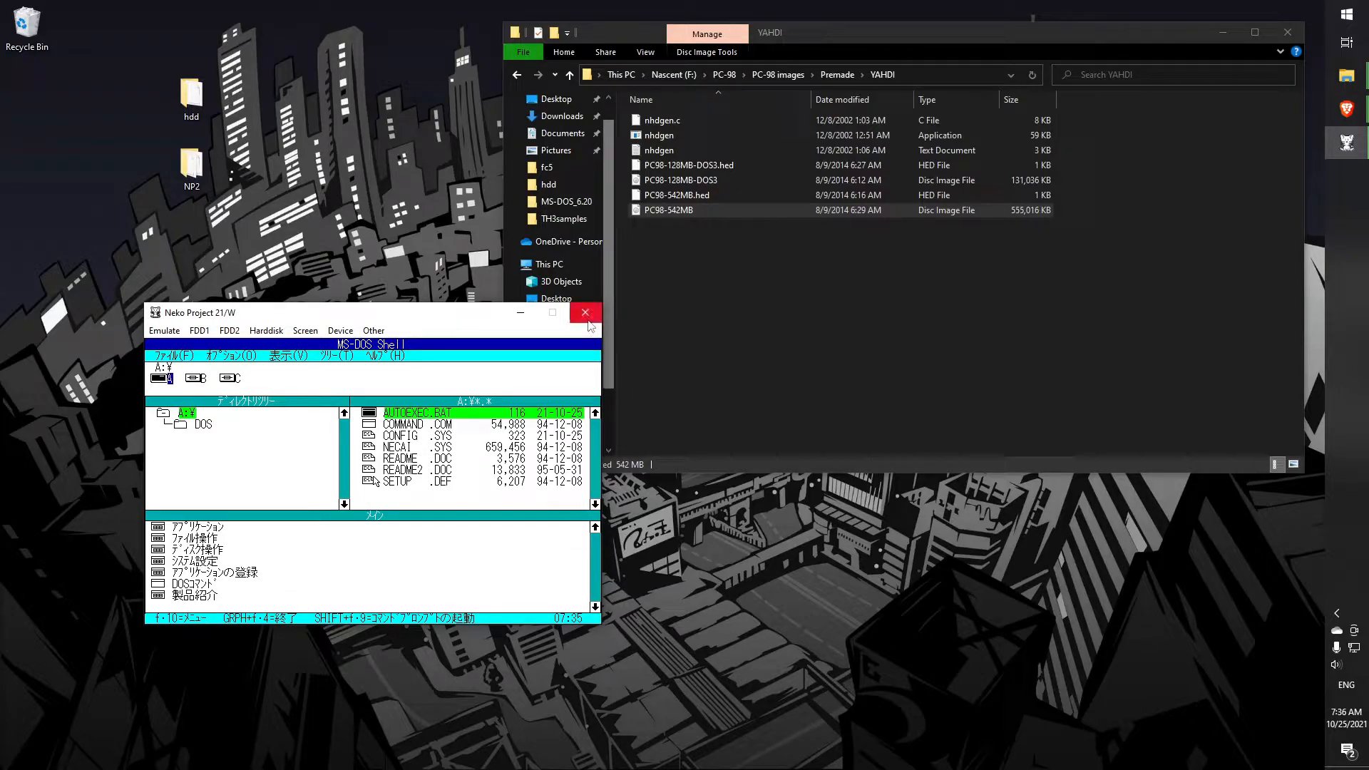
Quit the emulator, run DiskExplorer and open cf card.nhd as a T98Next HDD image
left_click(585, 312)
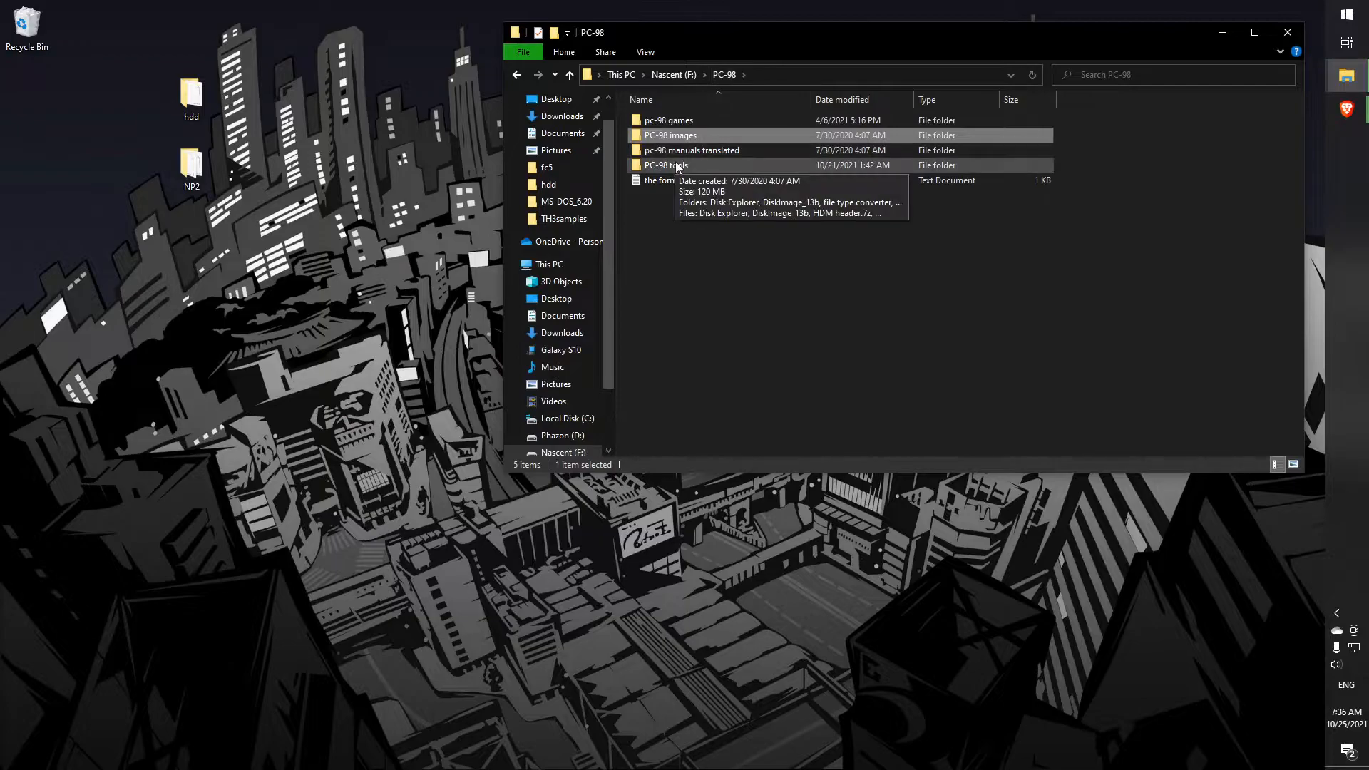
double_click(663, 166)
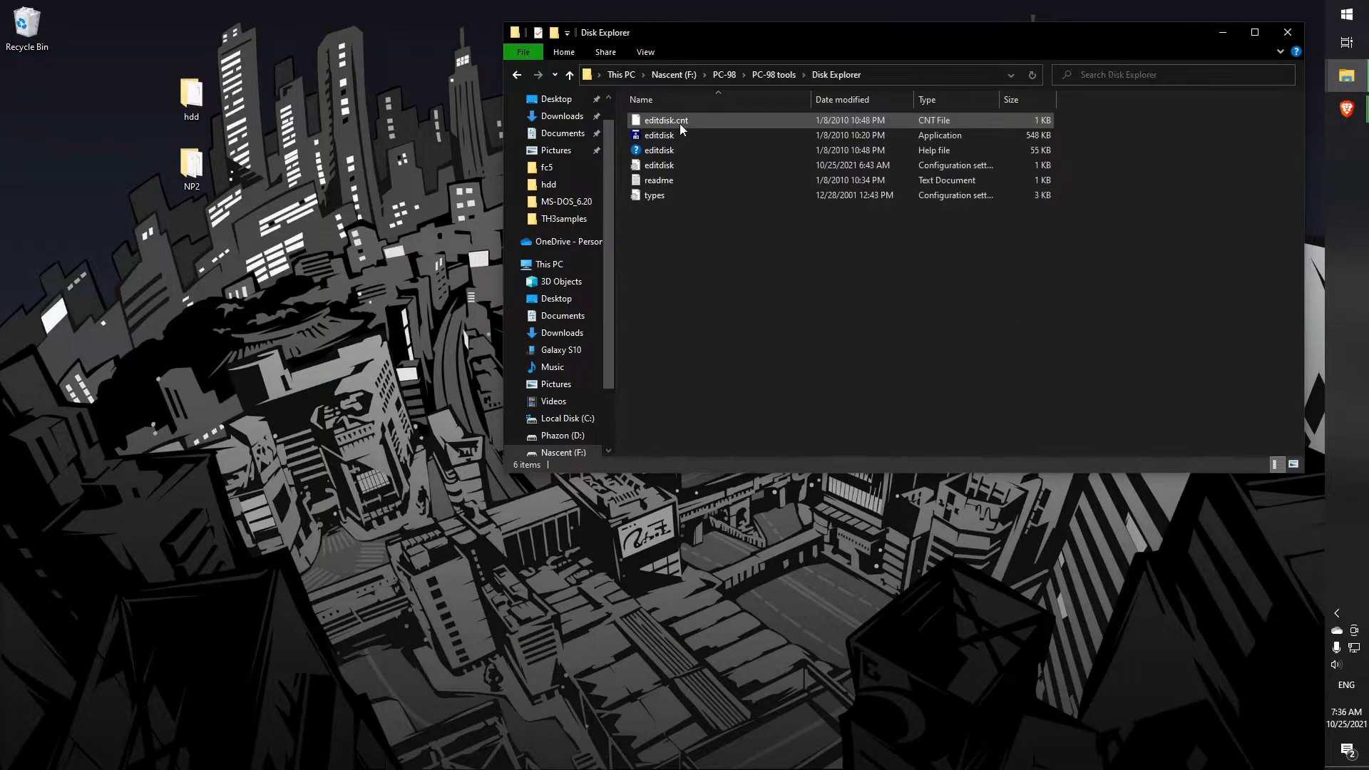
left_click(699, 274)
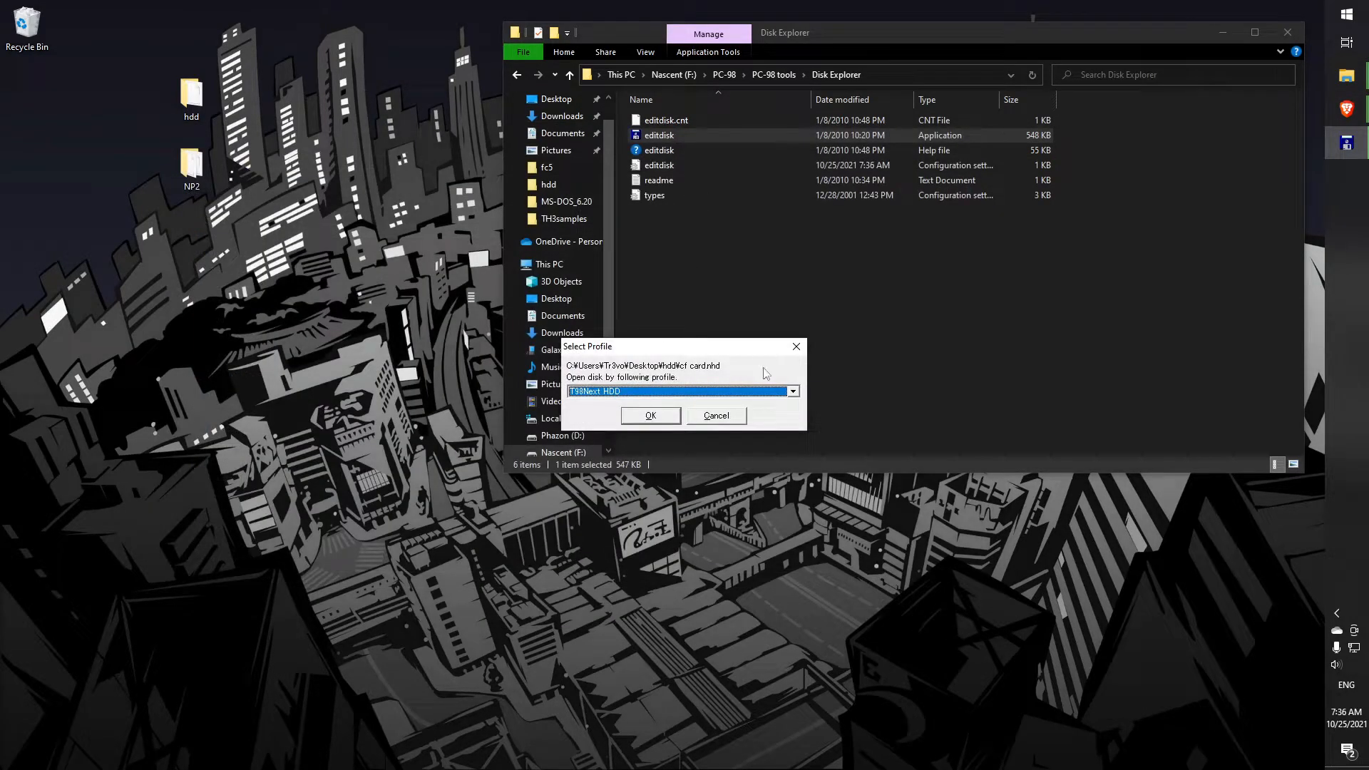
left_click(650, 415)
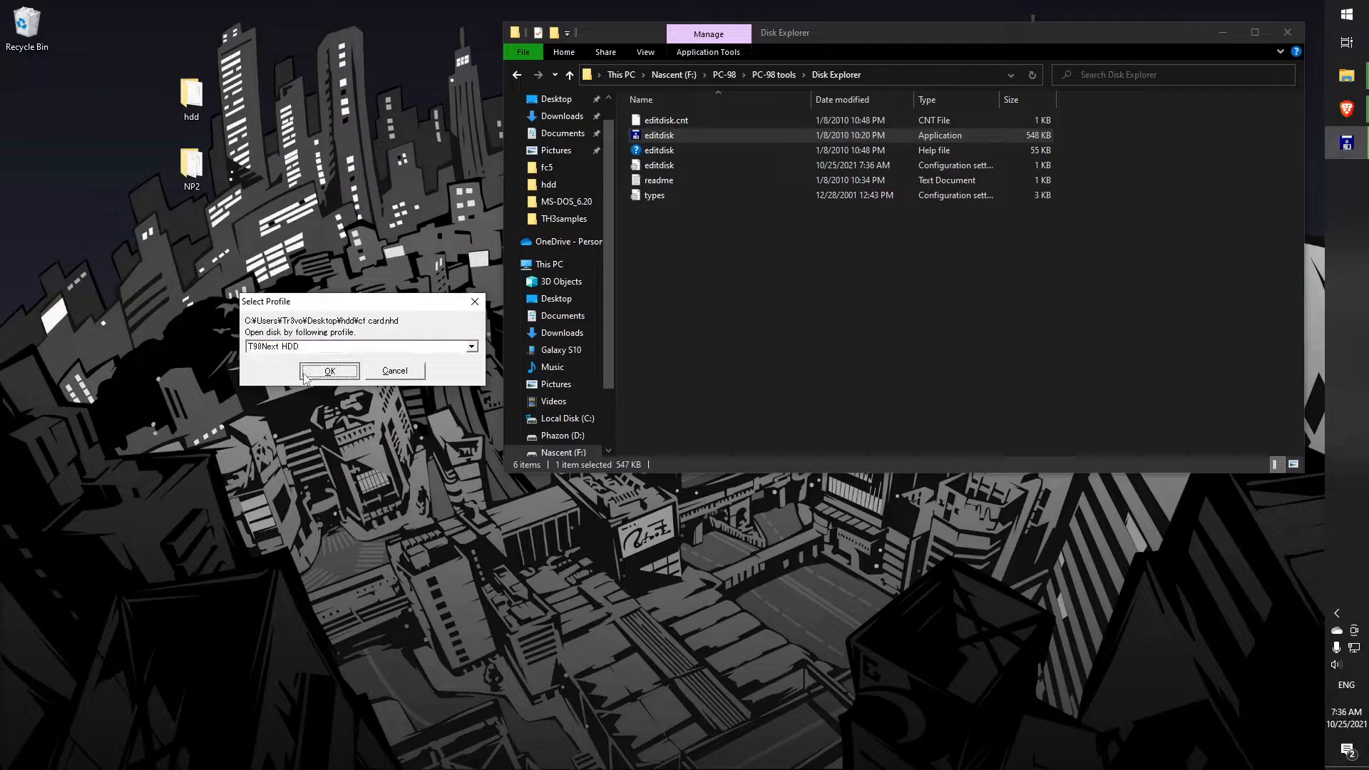
left_click(329, 371)
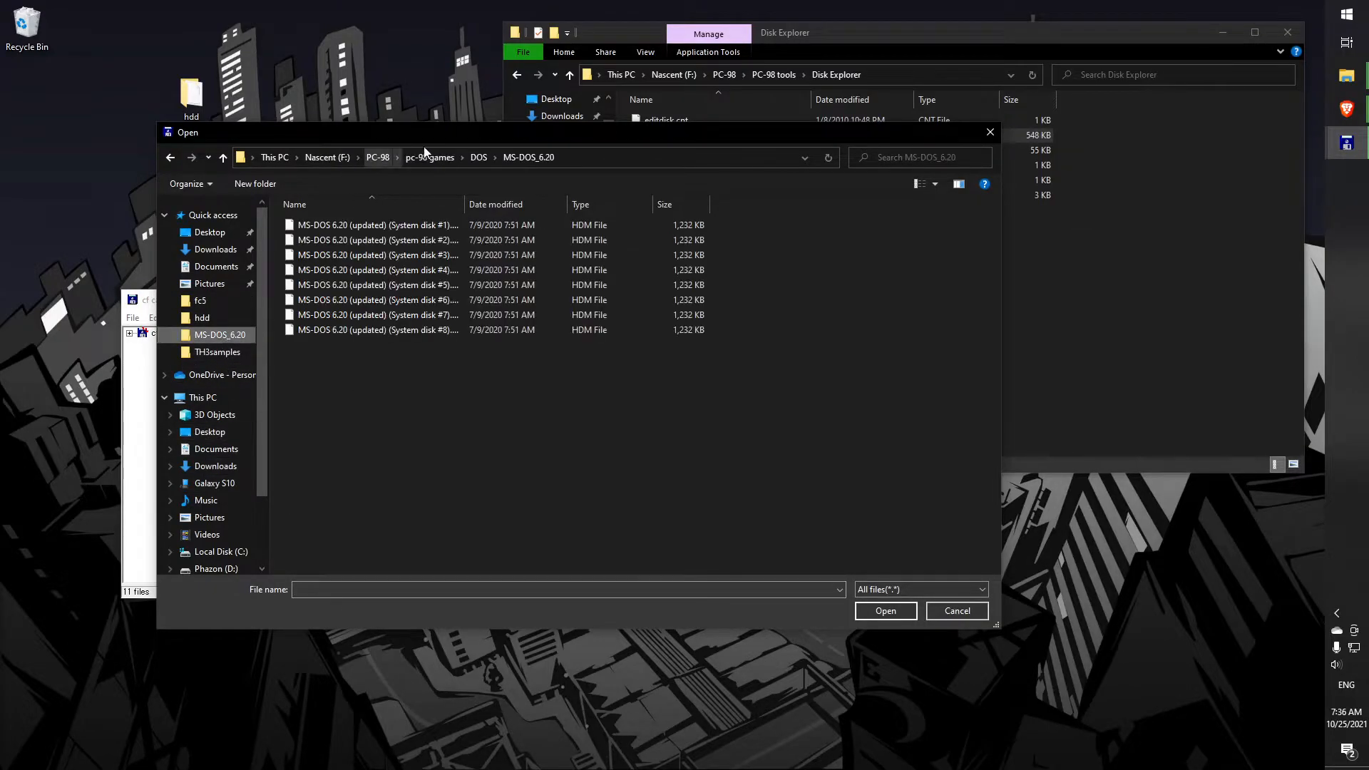
Browse up to the PC-98 folder and pick the premade PC98-542MB disk image to open
left_click(378, 157)
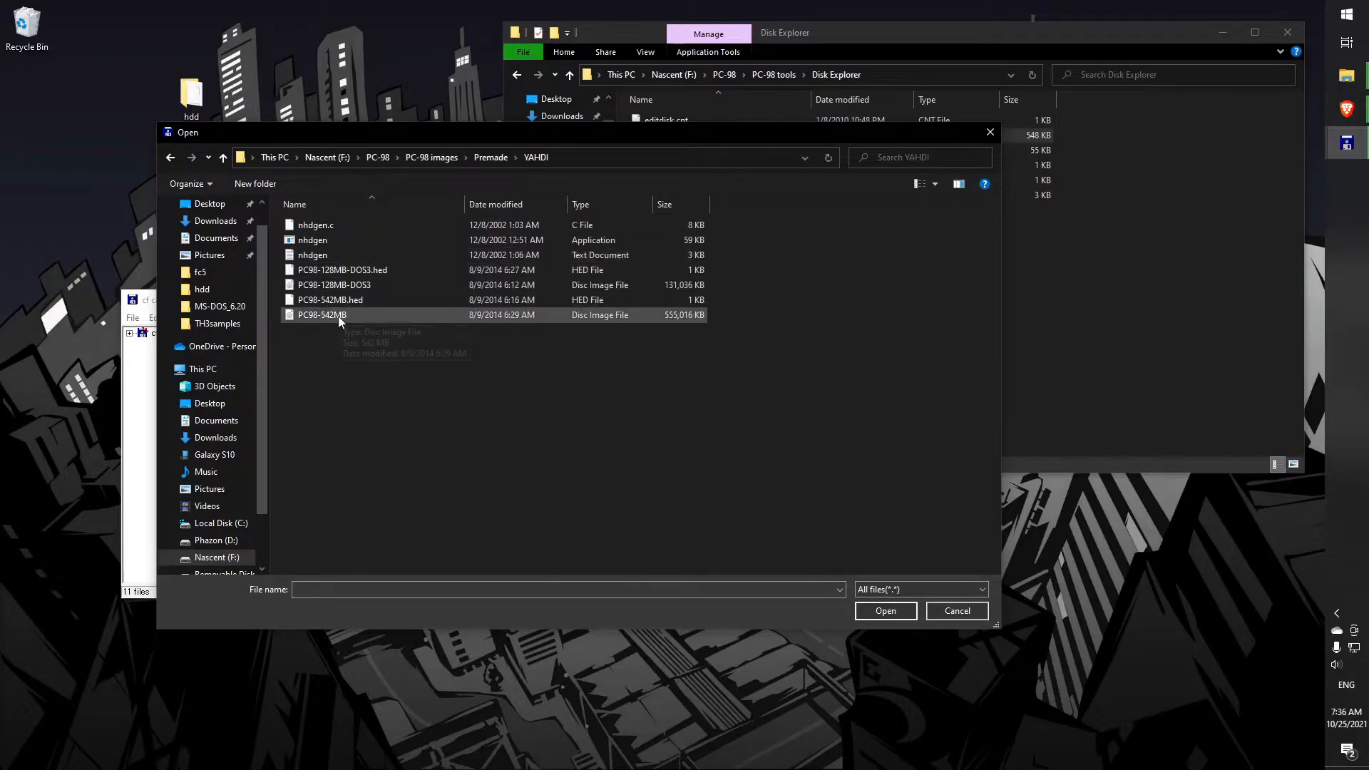
left_click(886, 610)
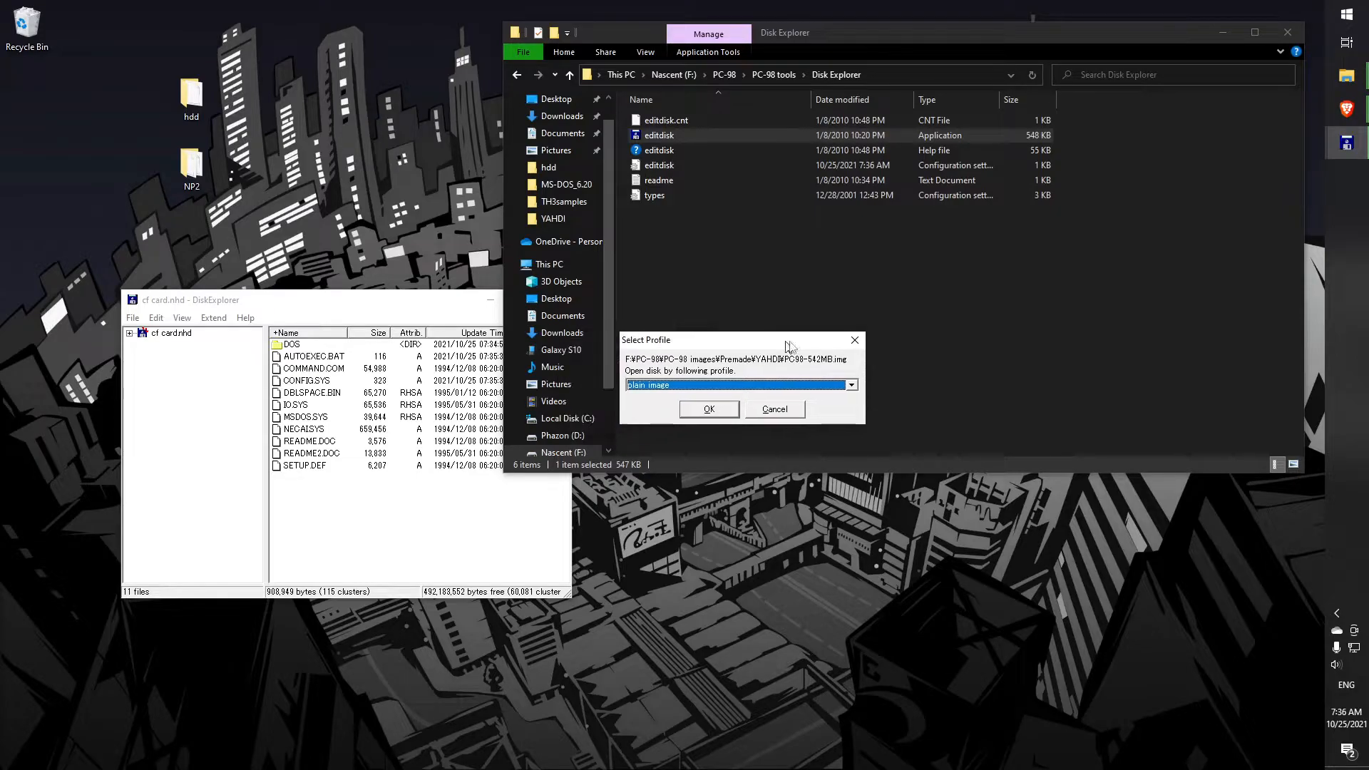
Open PC98-542MB.img as a plain image and select its MS-DOS 6.20 partition
left_click(850, 385)
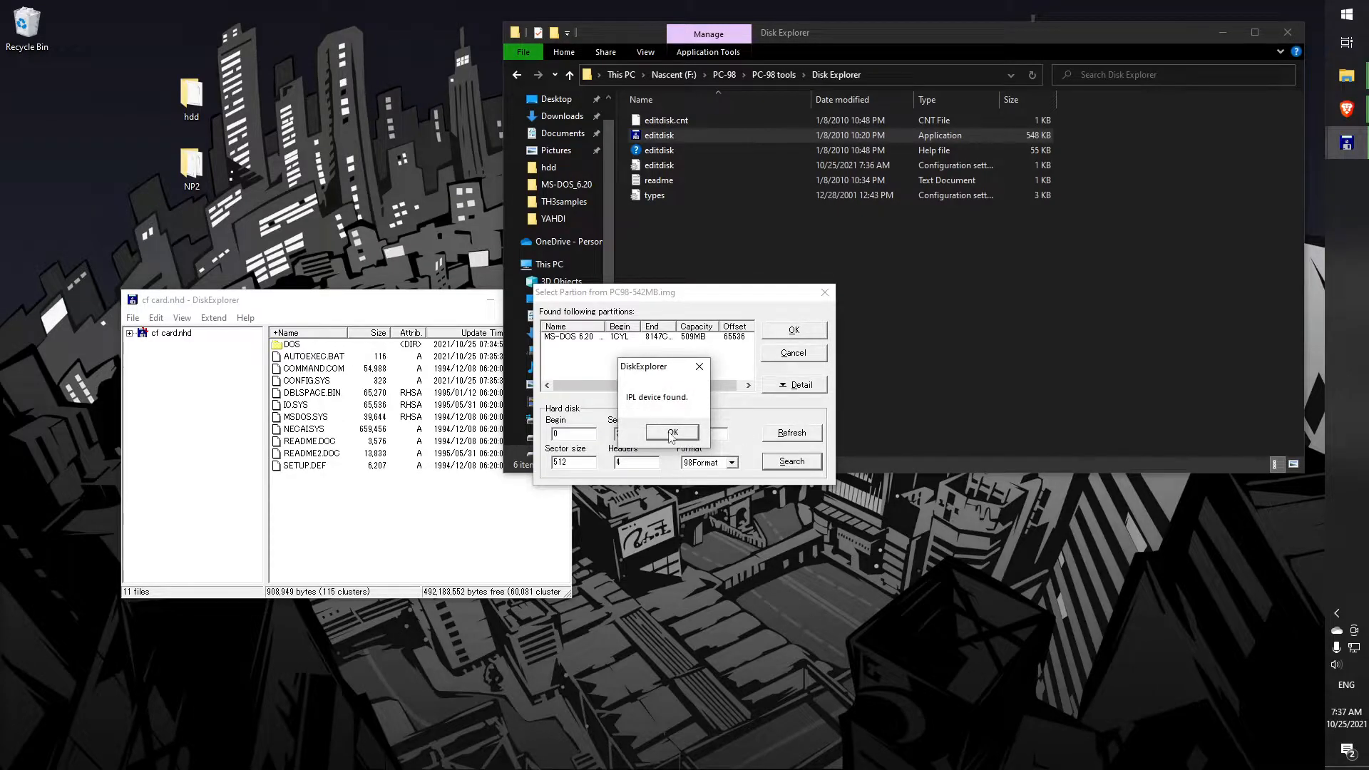
left_click(672, 432)
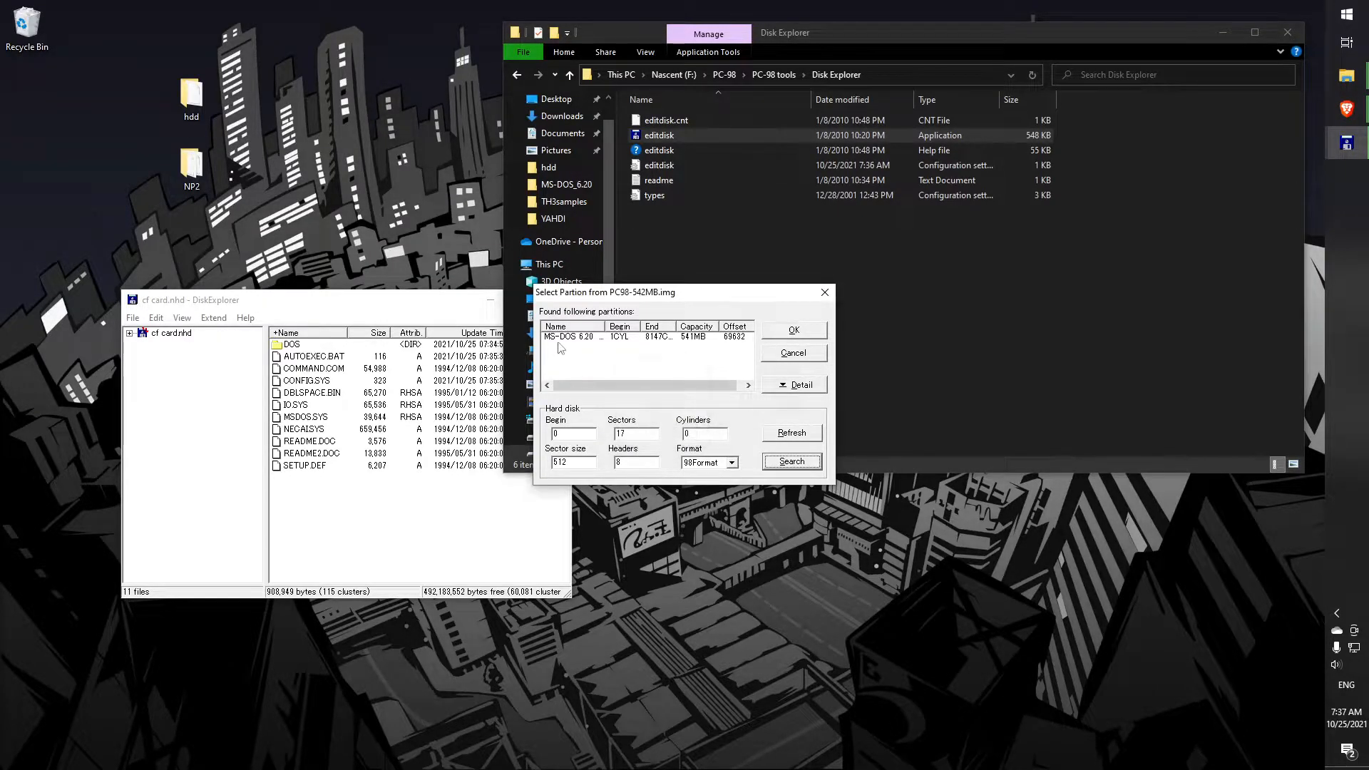
left_click(571, 337)
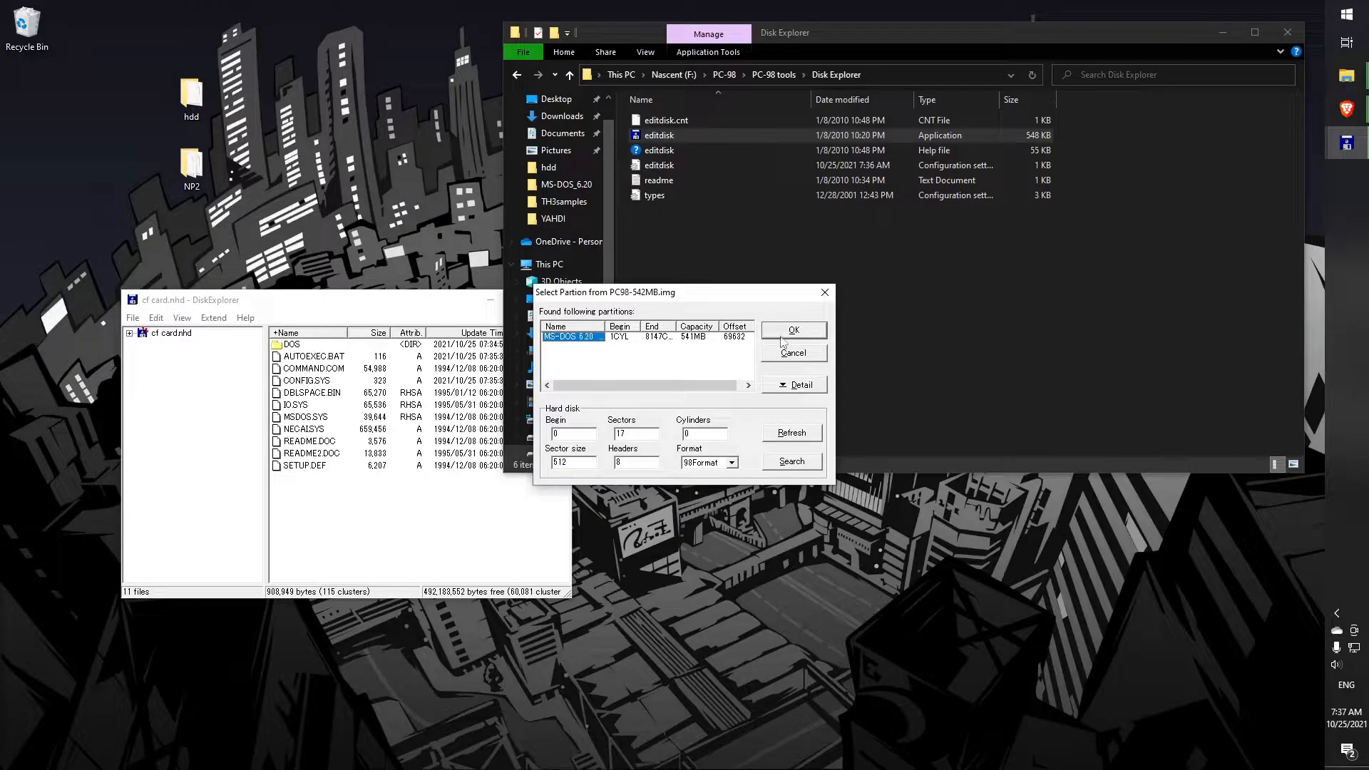
left_click(793, 331)
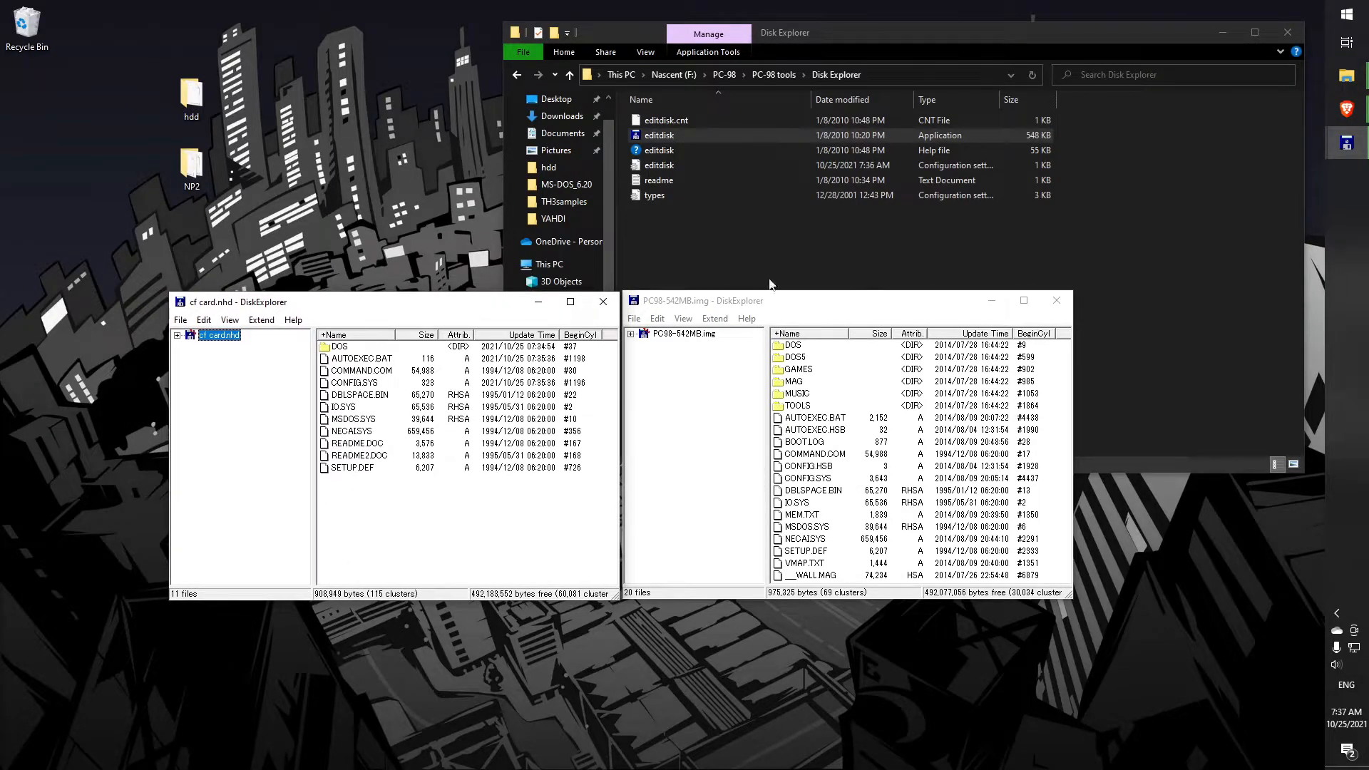
mouse_move(421, 575)
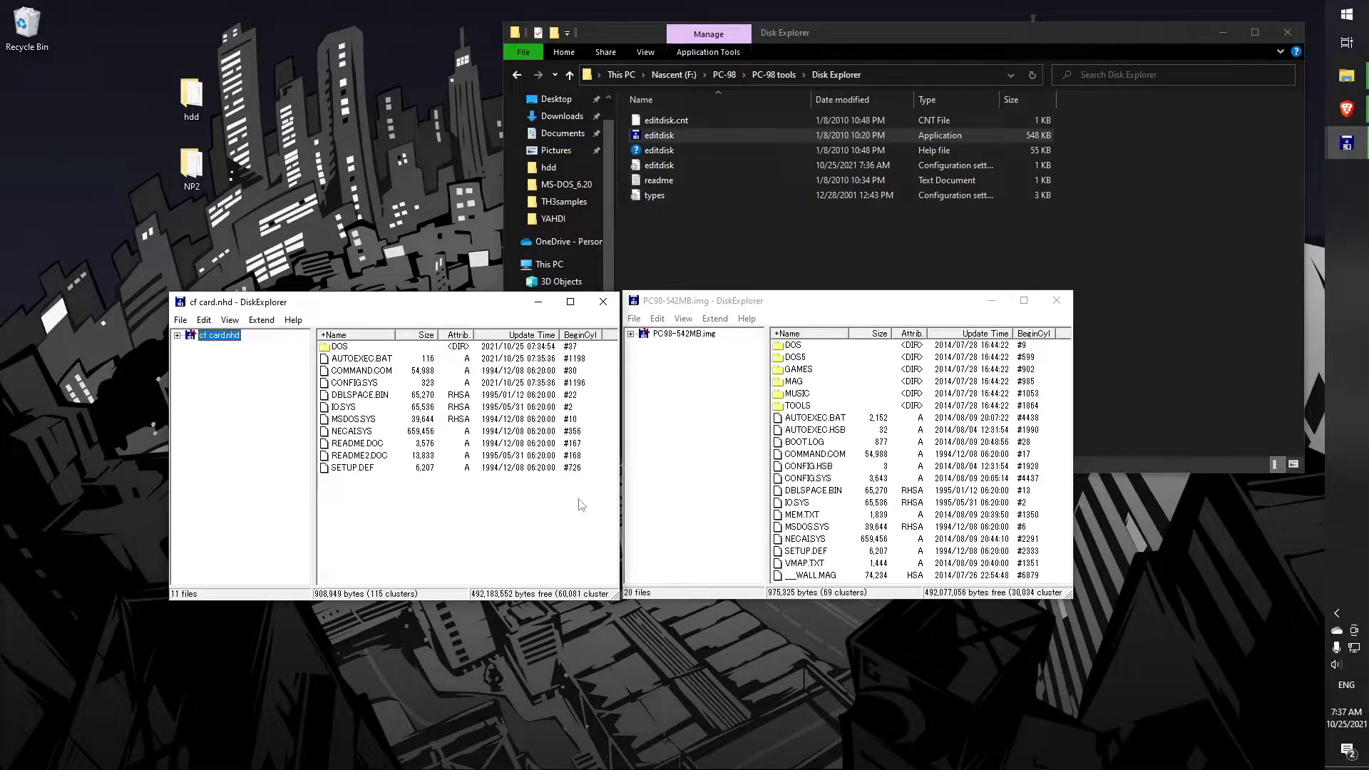
Delete the cf card image's root files (README, SETUP, AUTOEXEC, CONFIG, DBLSPACE) before importing replacements
left_click(354, 468)
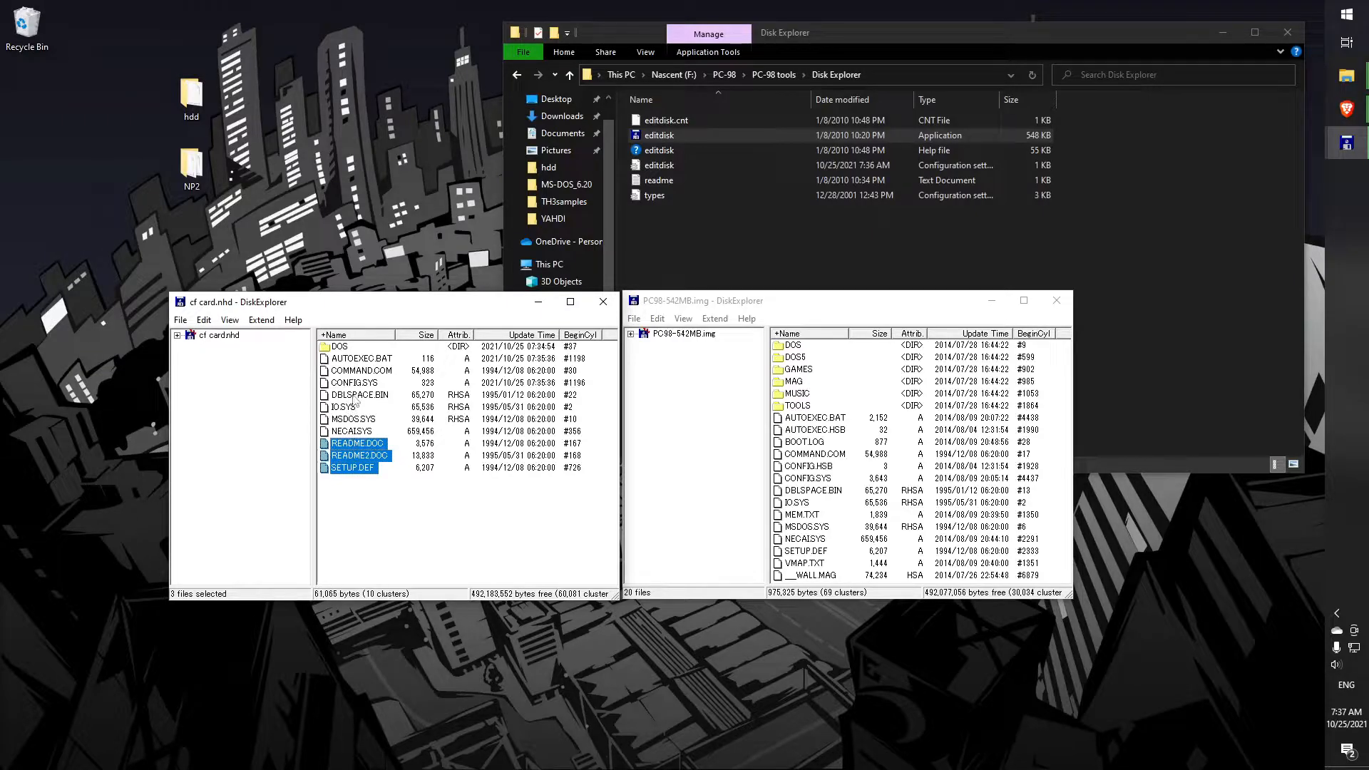
left_click(359, 394)
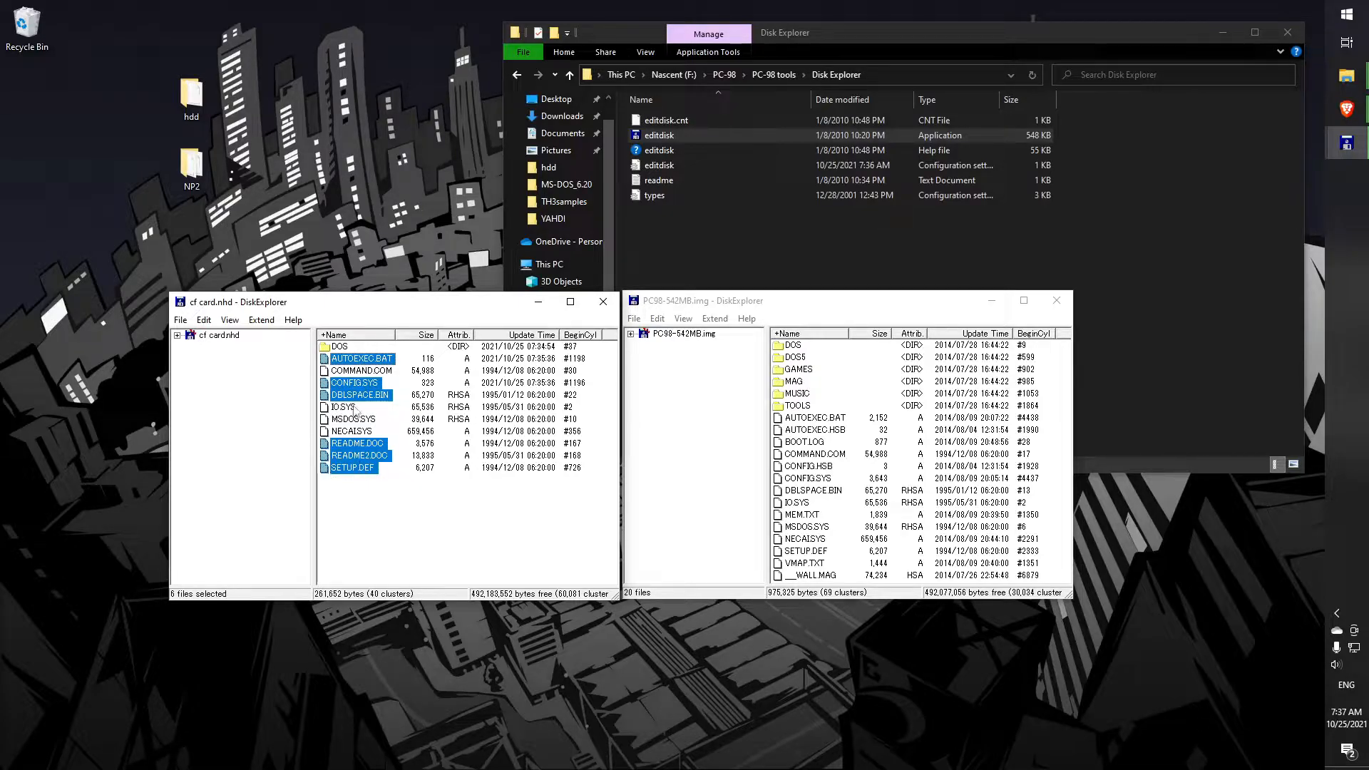
mouse_move(927, 415)
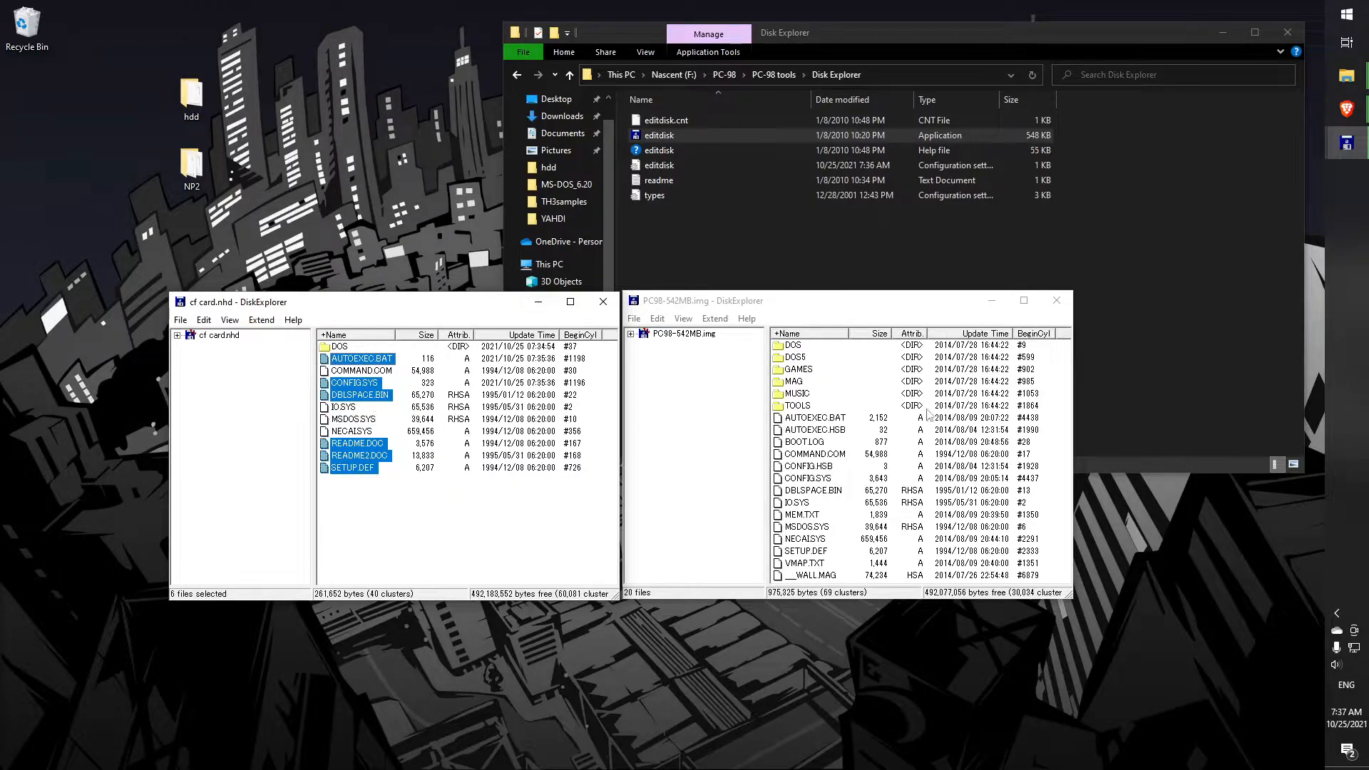
mouse_move(445, 539)
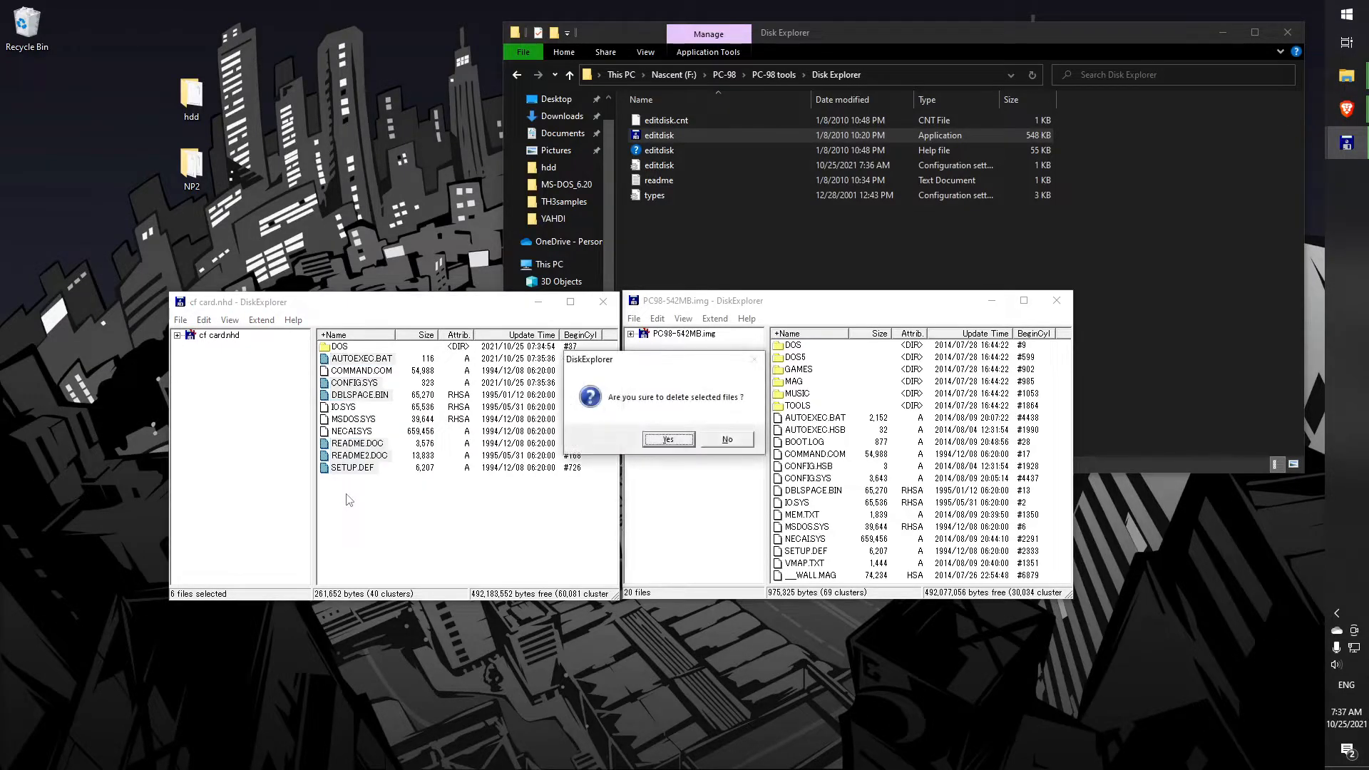
left_click(668, 439)
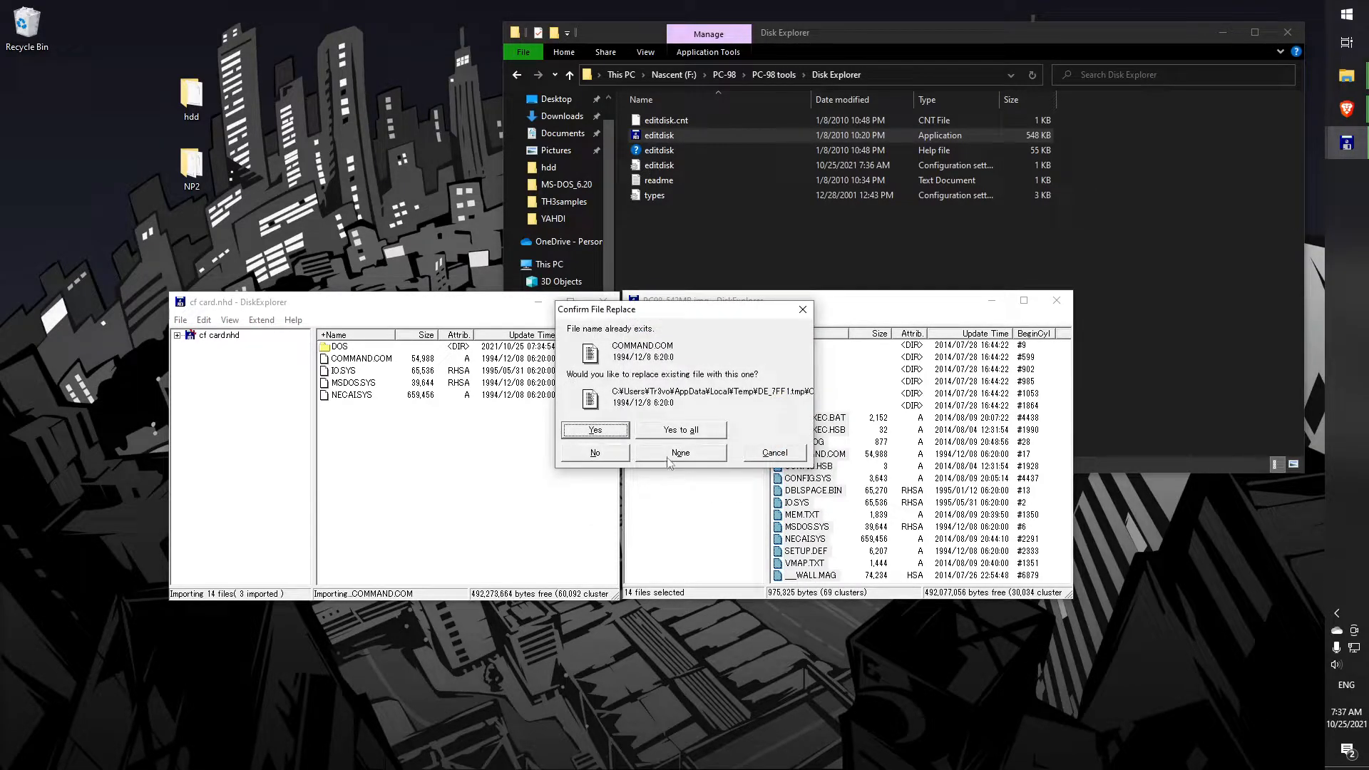
mouse_move(373, 376)
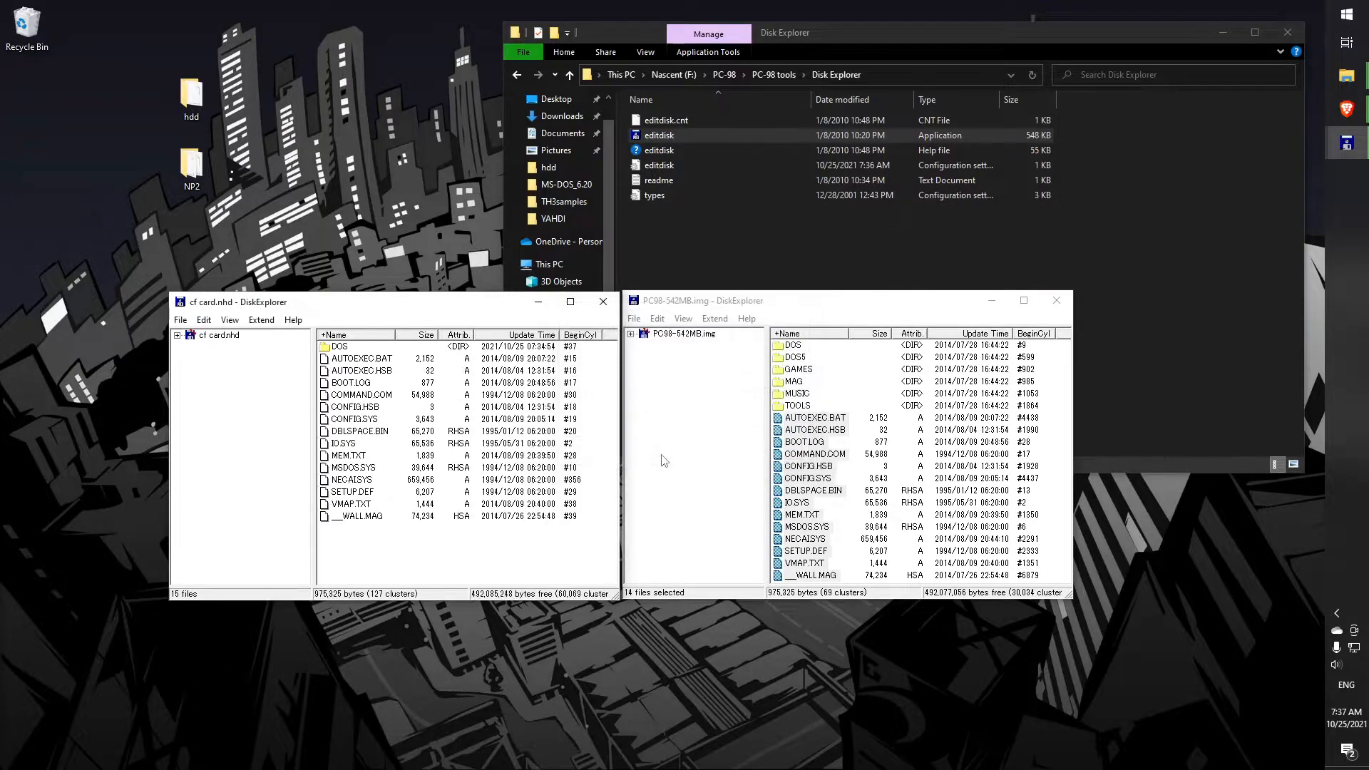
Copy all source DOS folder files into the cf card image's DOS folder, accepting replacements
left_click(799, 405)
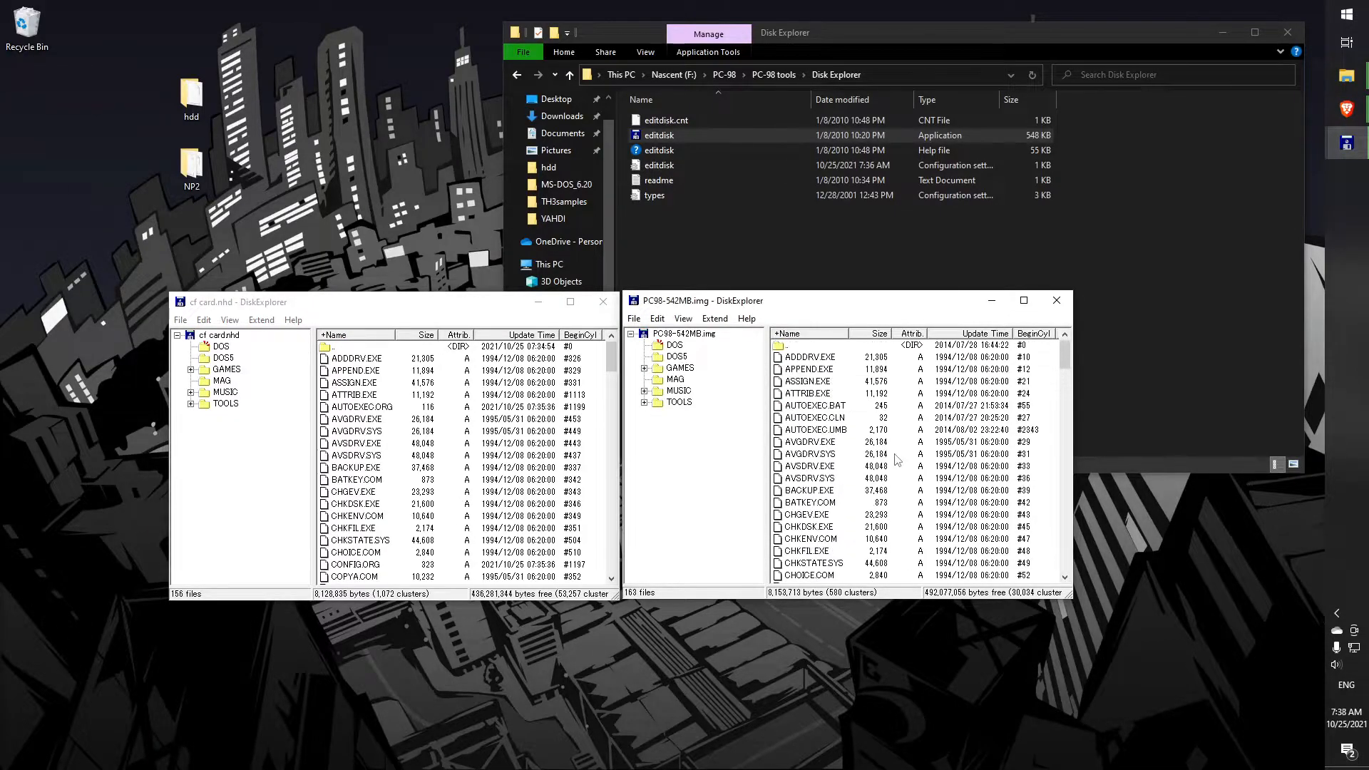
key("ctrl+a")
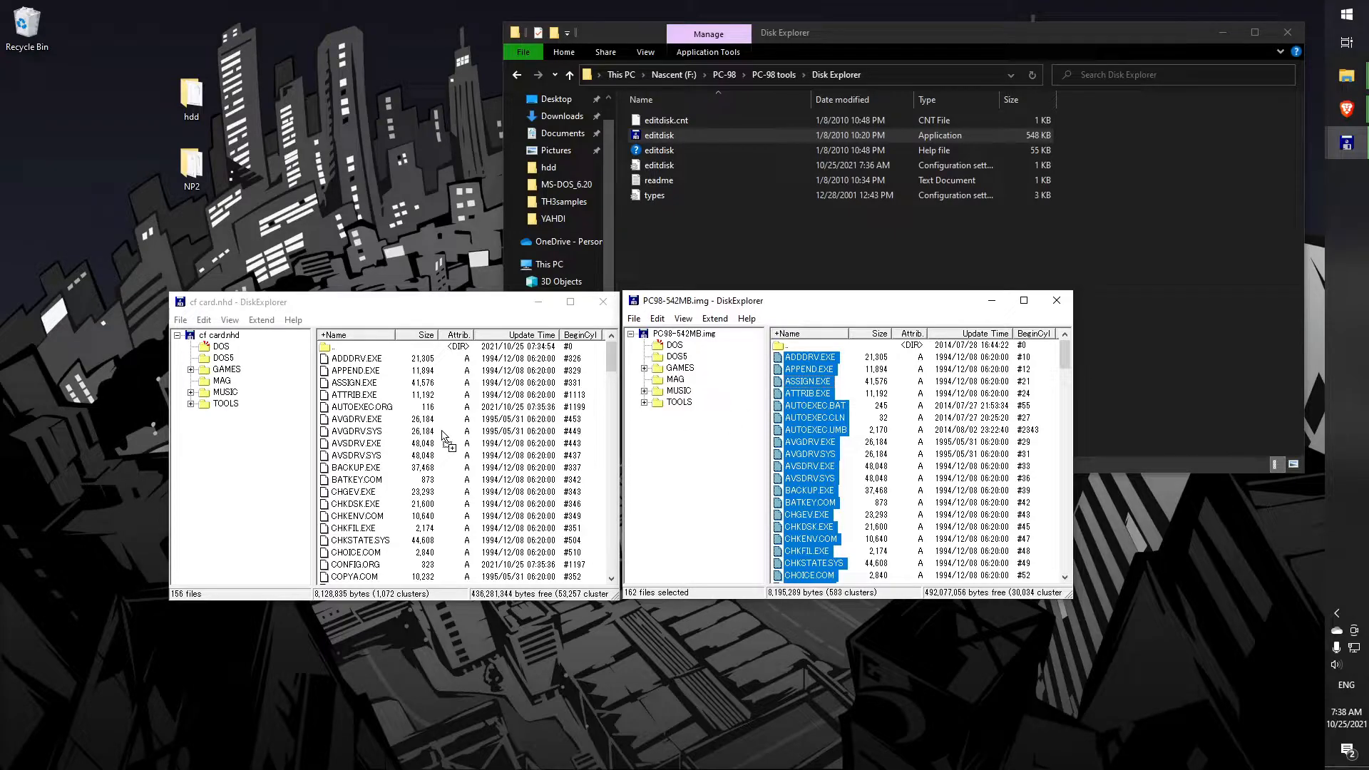
scroll("down", 3)
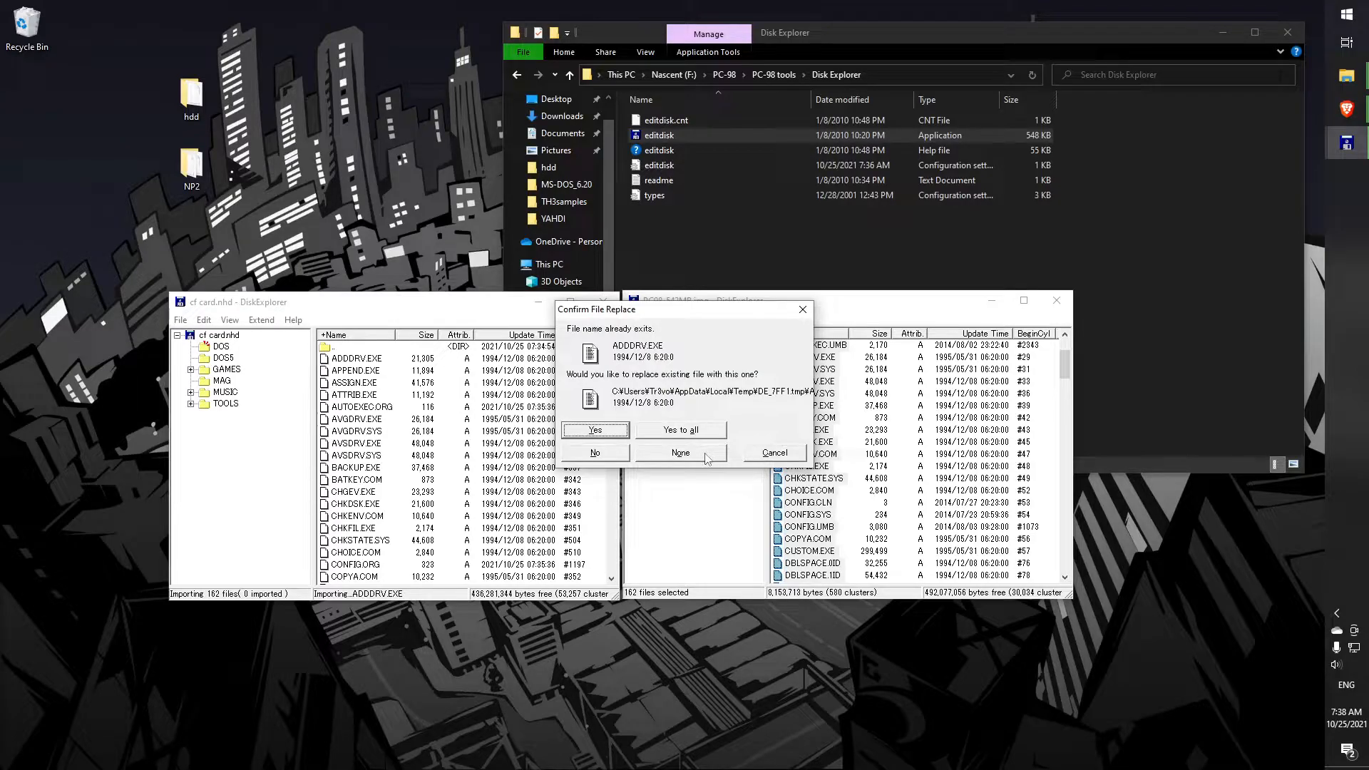
left_click(681, 431)
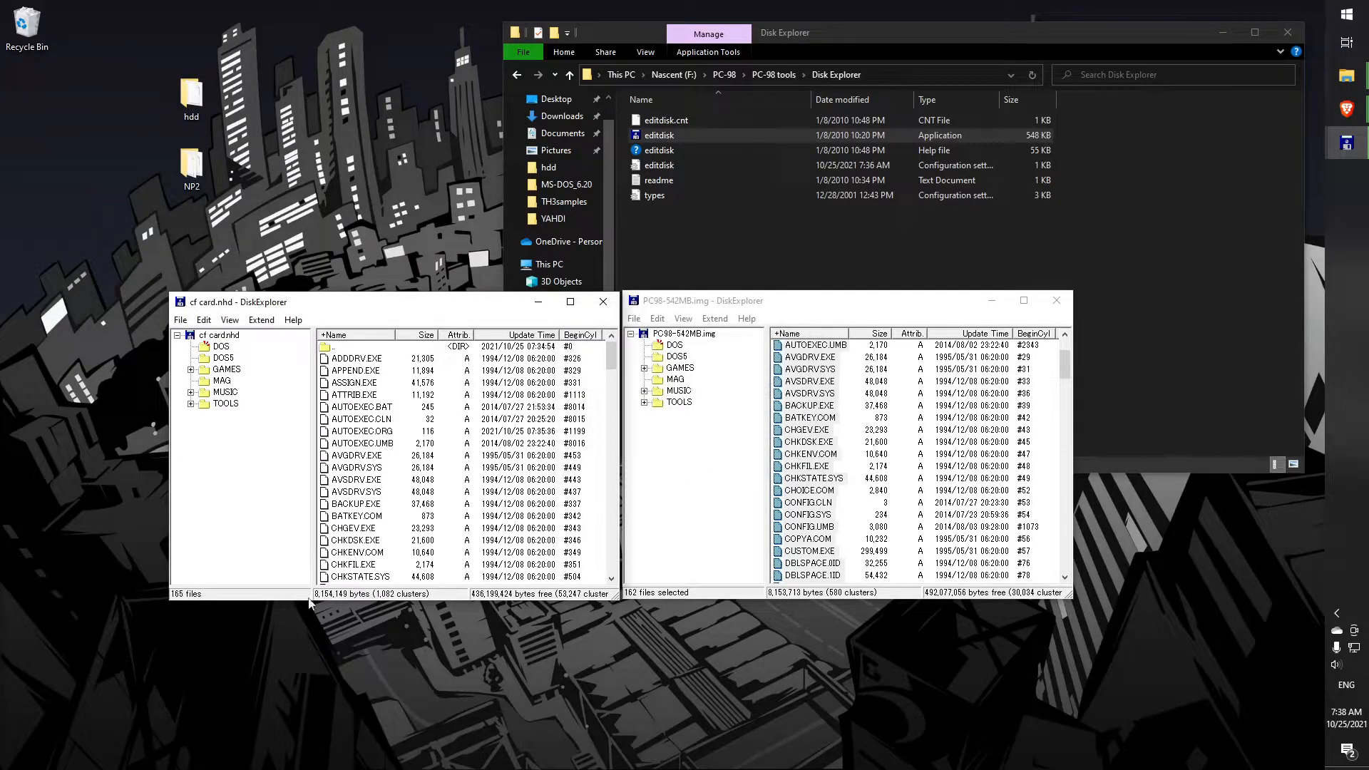
left_click(357, 358)
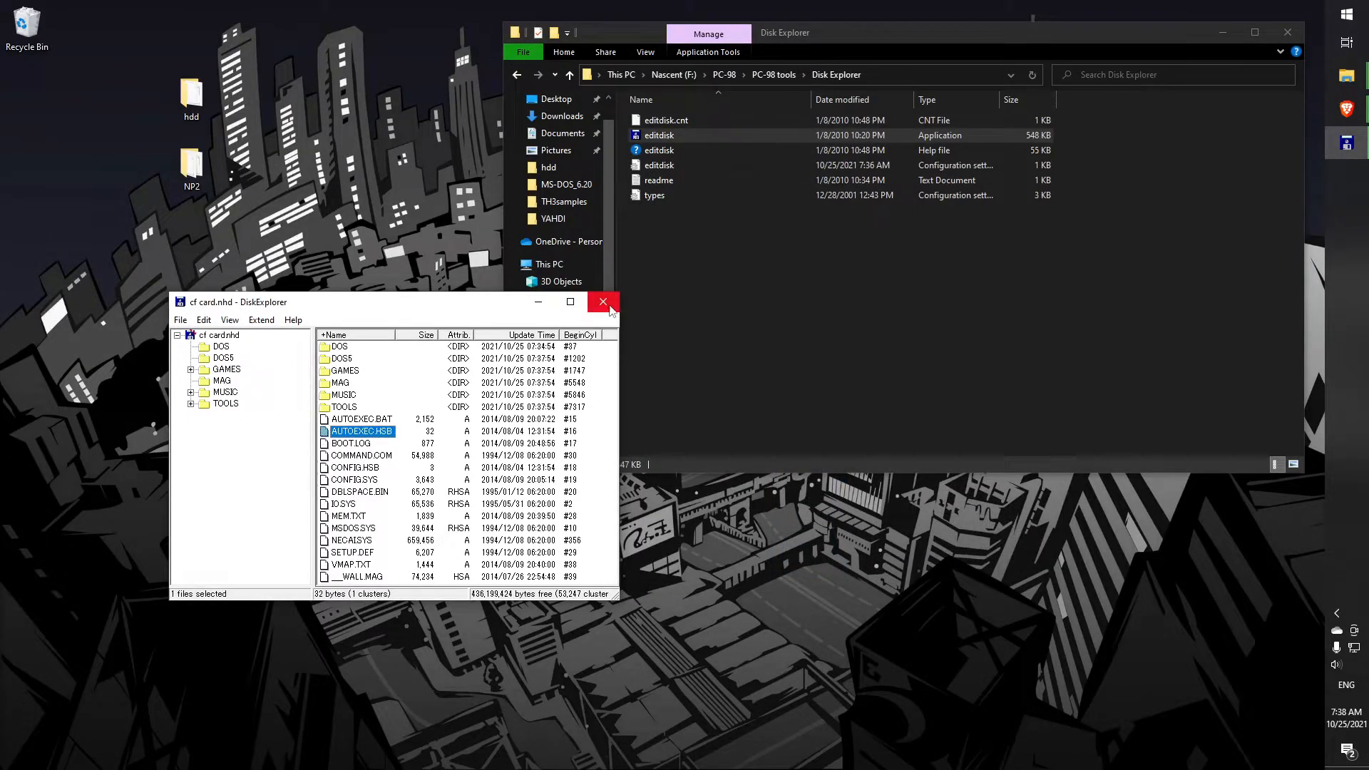
Close DiskExplorer, test-boot the cf card image in np21w to the BM menu, then shut it down
left_click(602, 302)
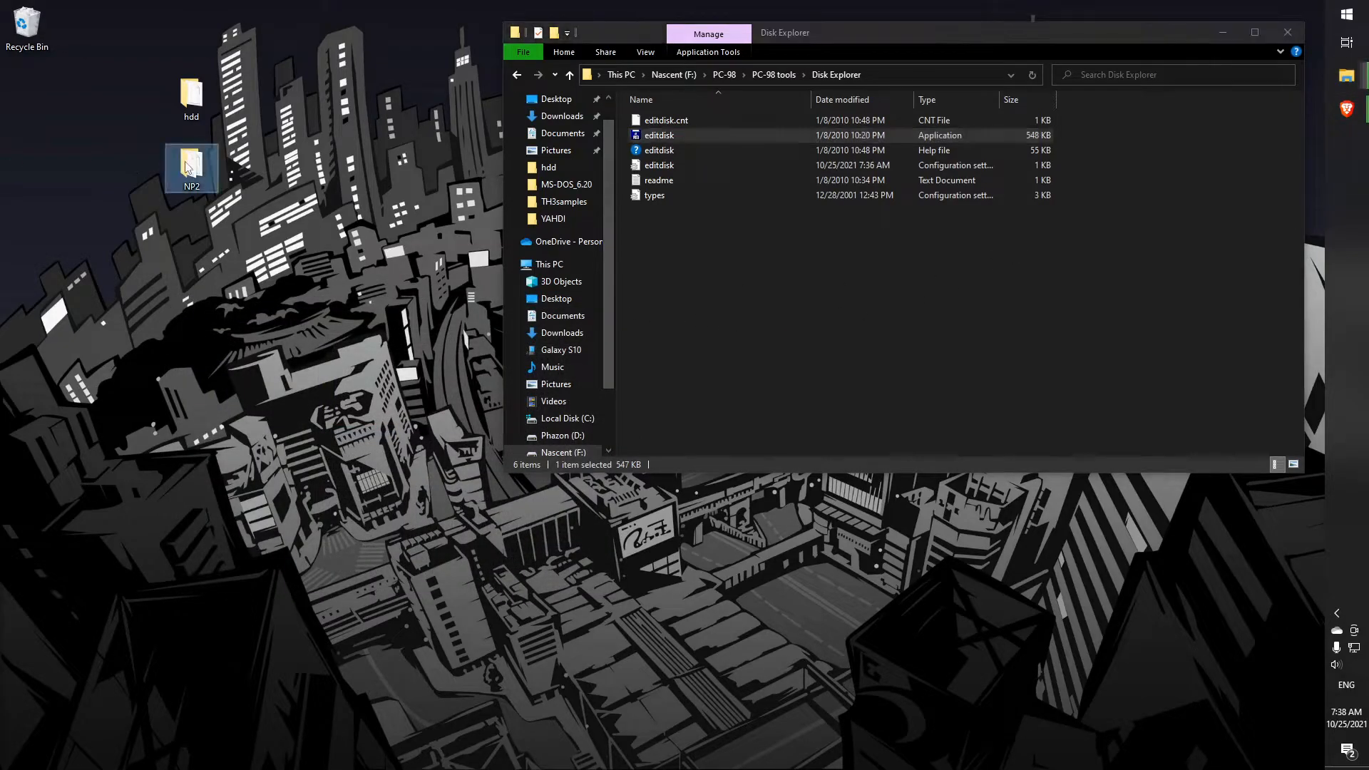
double_click(191, 163)
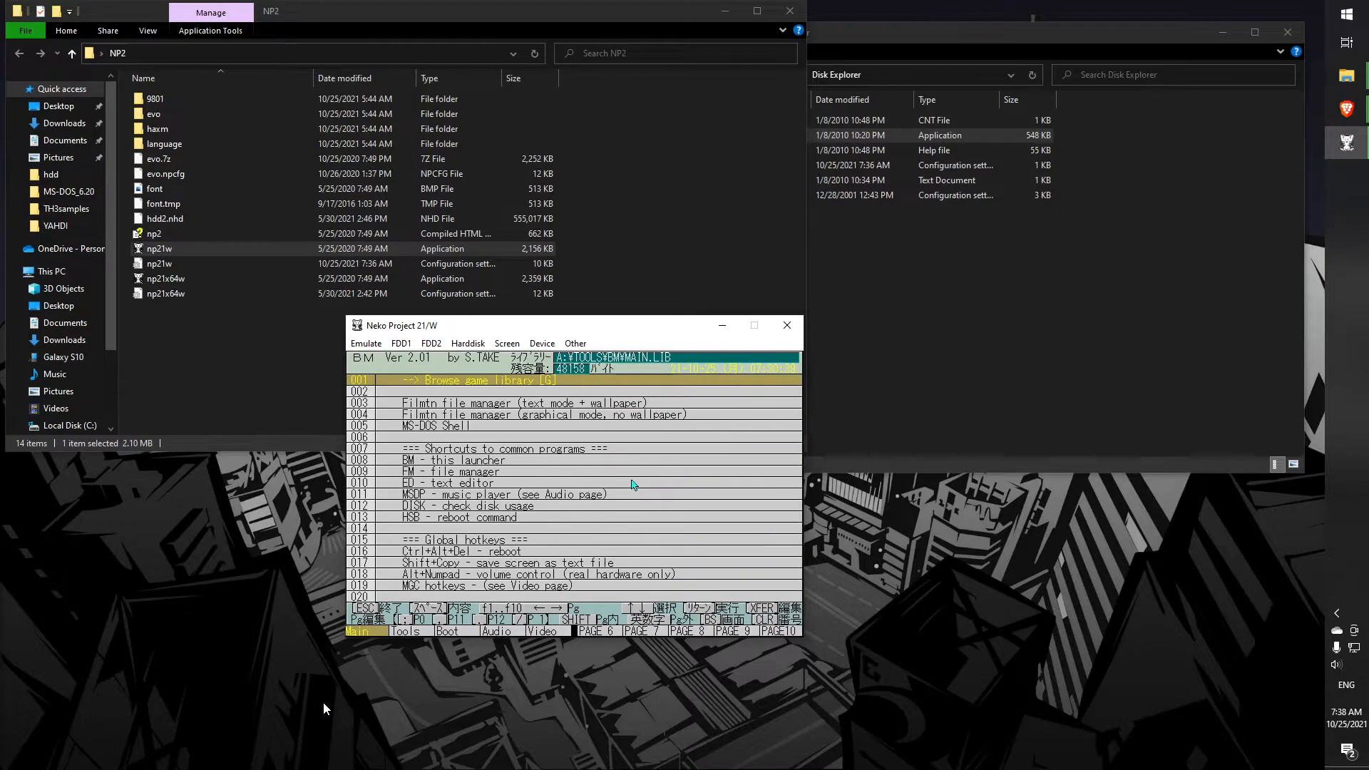
left_click(787, 325)
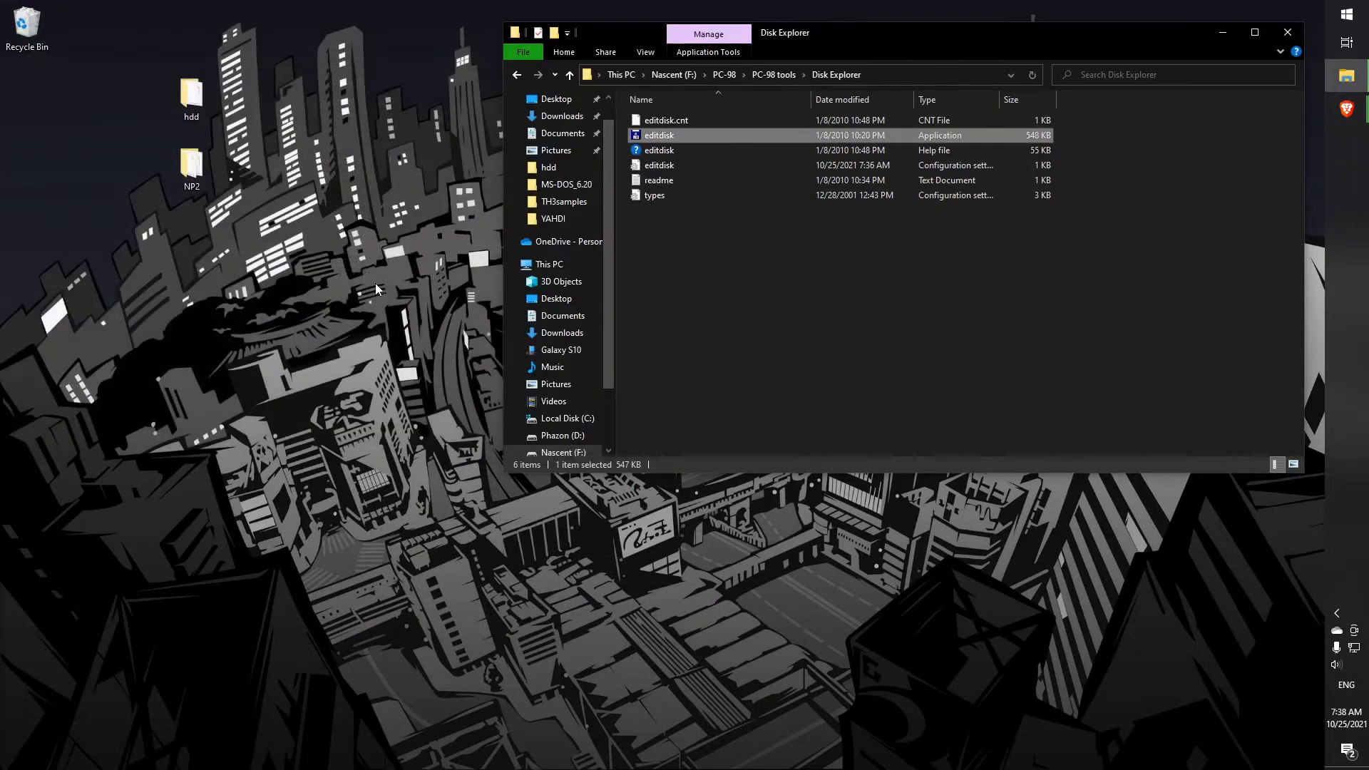
Open cf card.nhd from the desktop hdd folder in the HxD hex editor
left_click(188, 94)
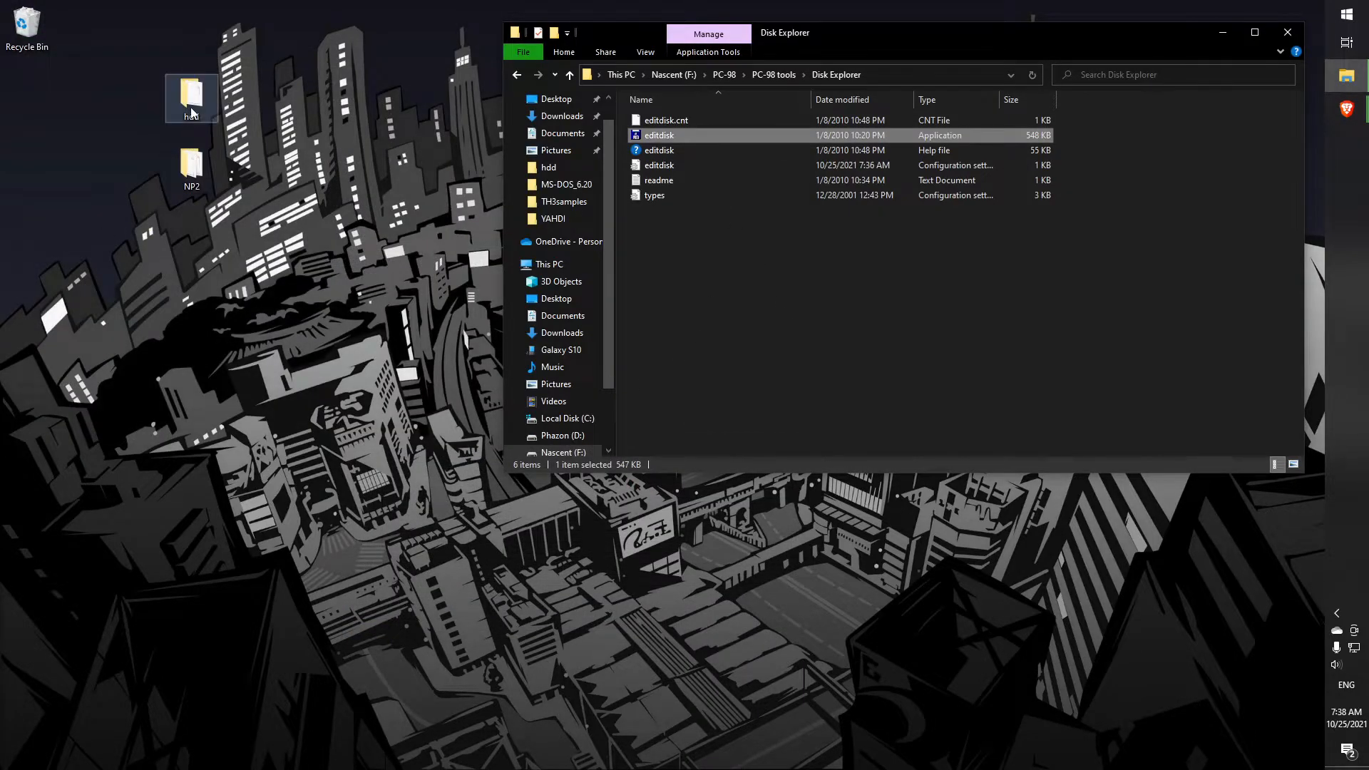
double_click(191, 92)
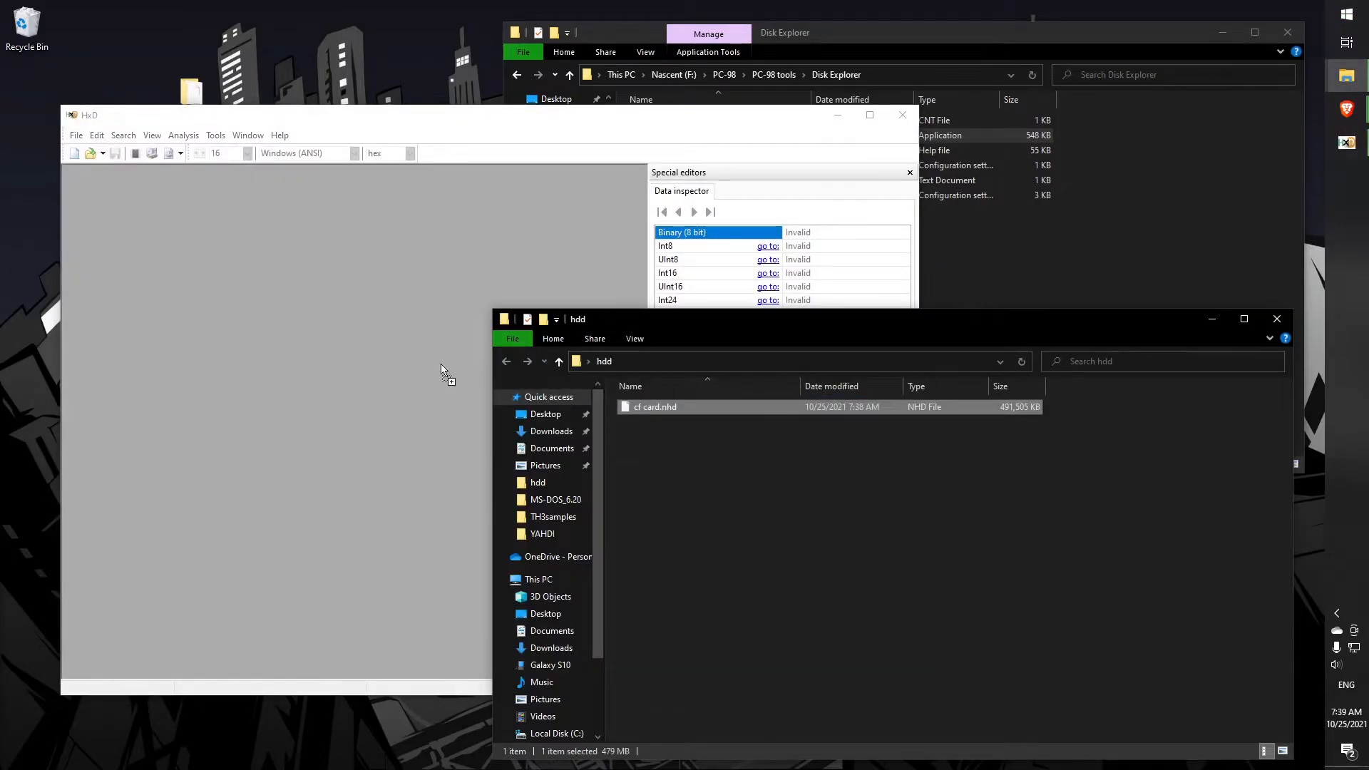
double_click(654, 407)
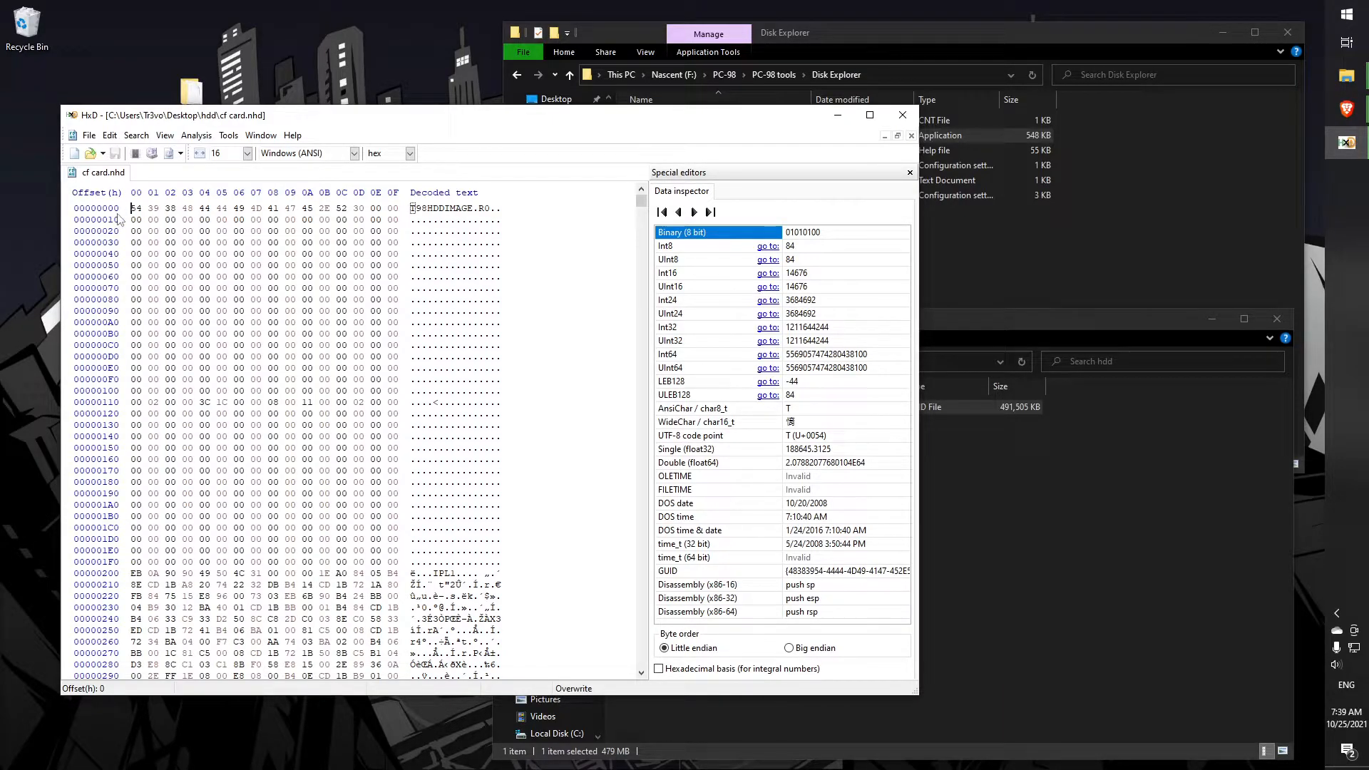
Delete the 512-byte T98HDDIMAGE header (offsets 0–1FF), save the file and close HxD
left_click_drag(135, 208, 152, 220)
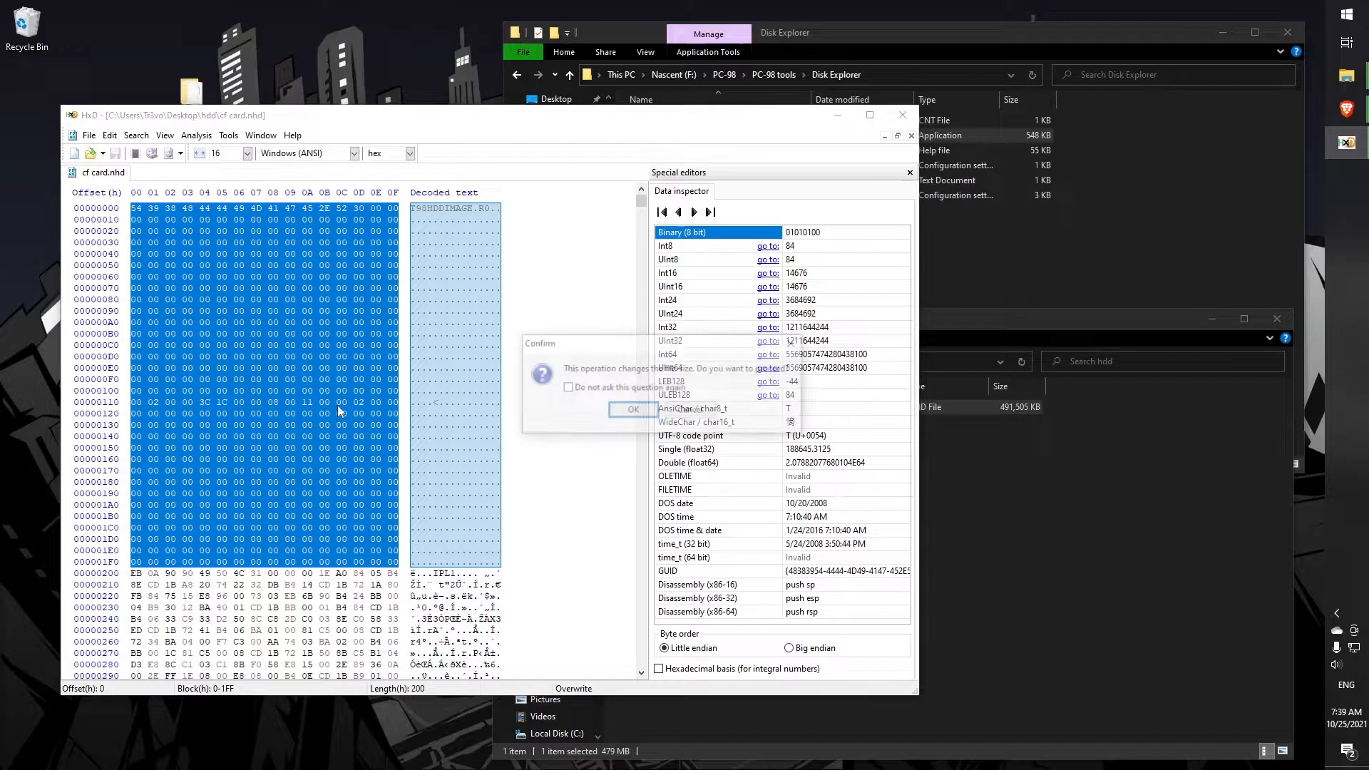
left_click(633, 409)
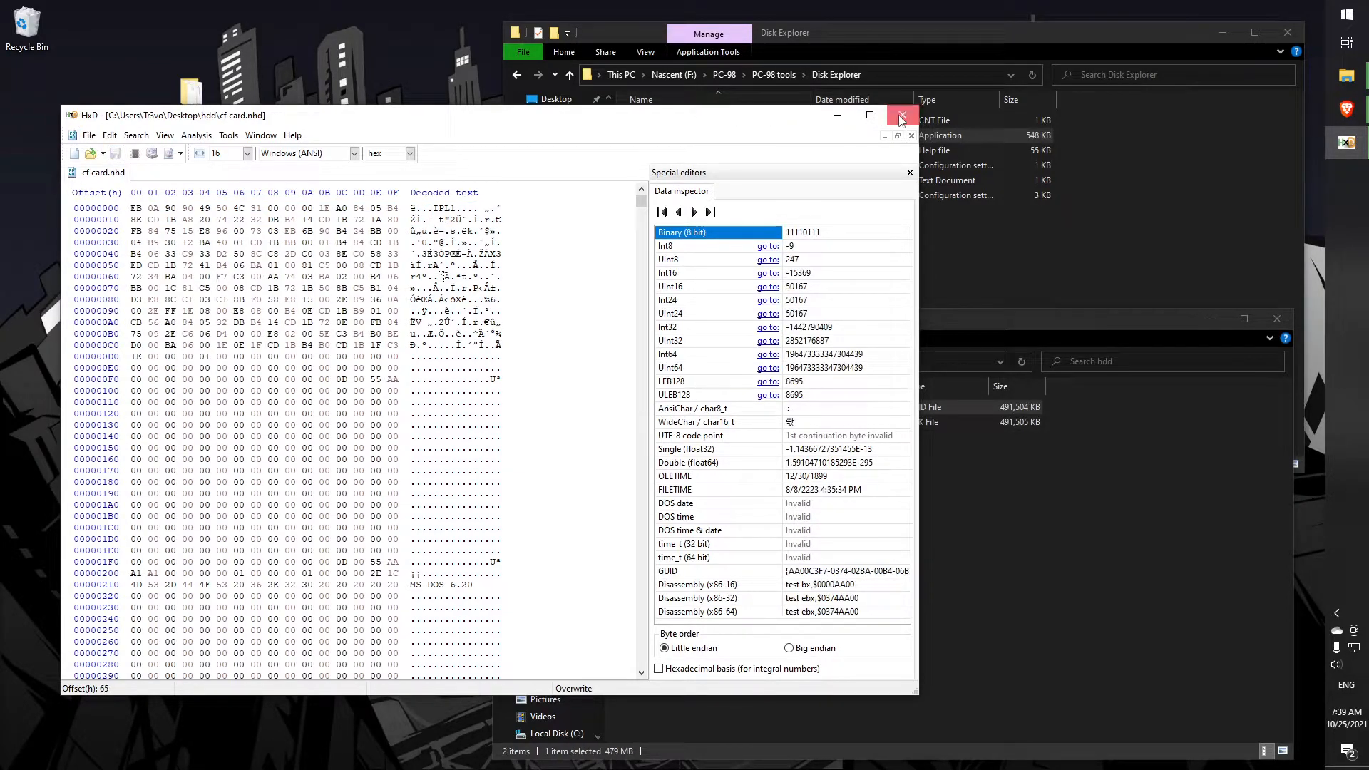
left_click(901, 117)
type("cf card.im")
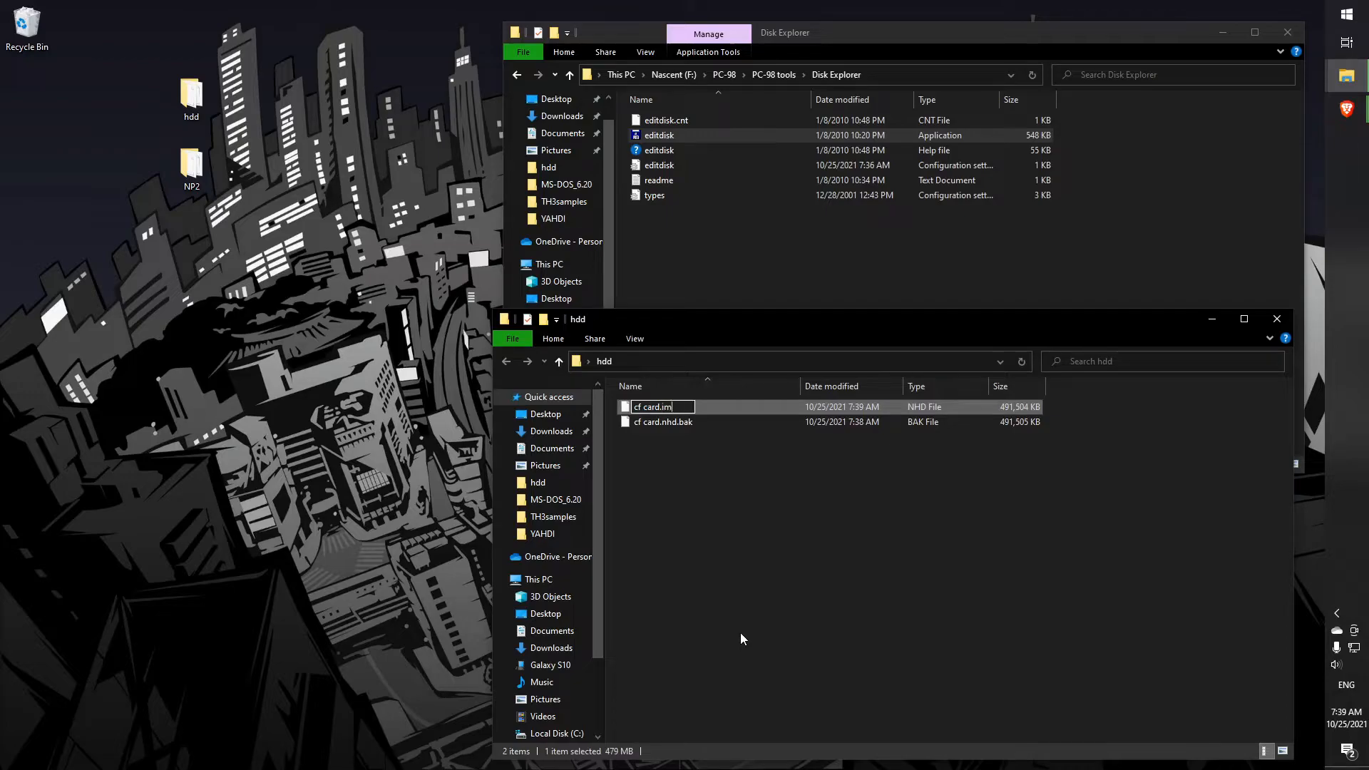
Rename cf card.nhd to cf card.img, accepting the extension-change warning
key("Enter")
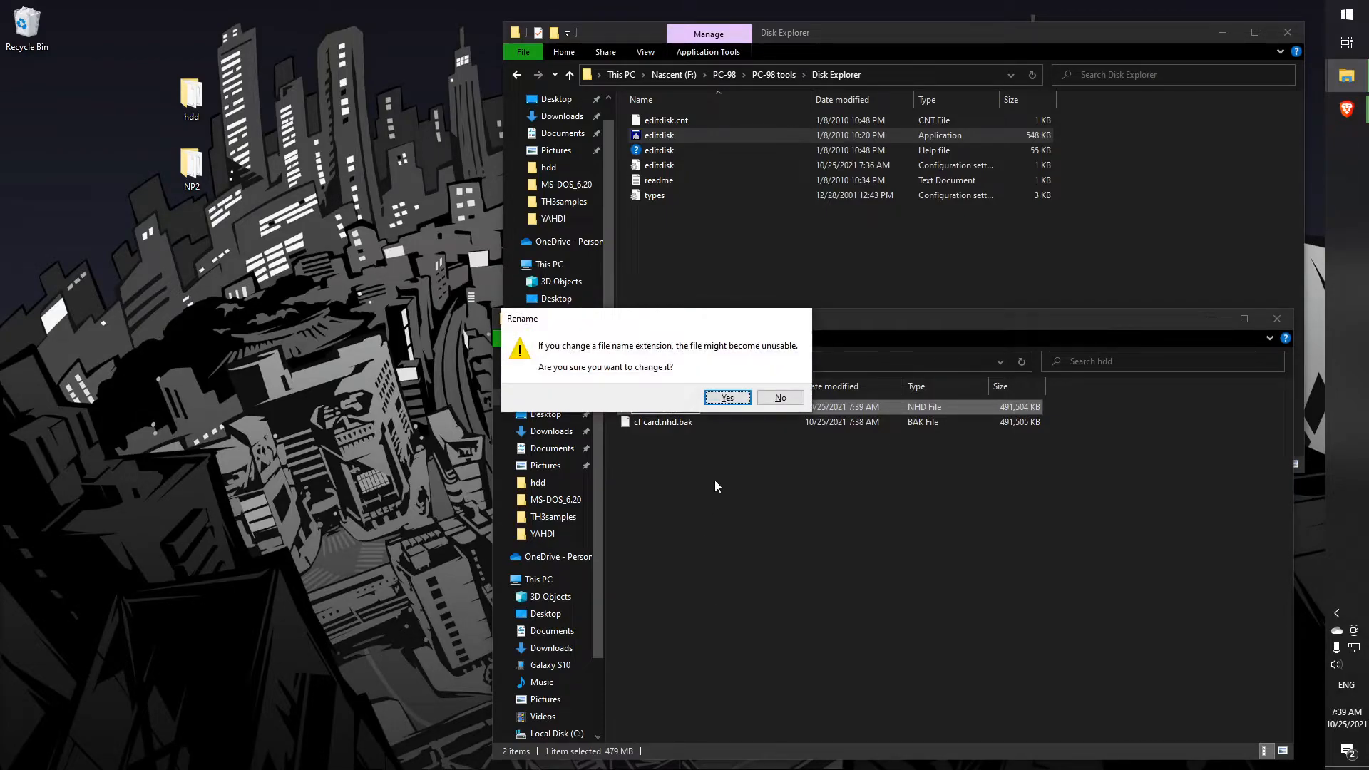
left_click(728, 398)
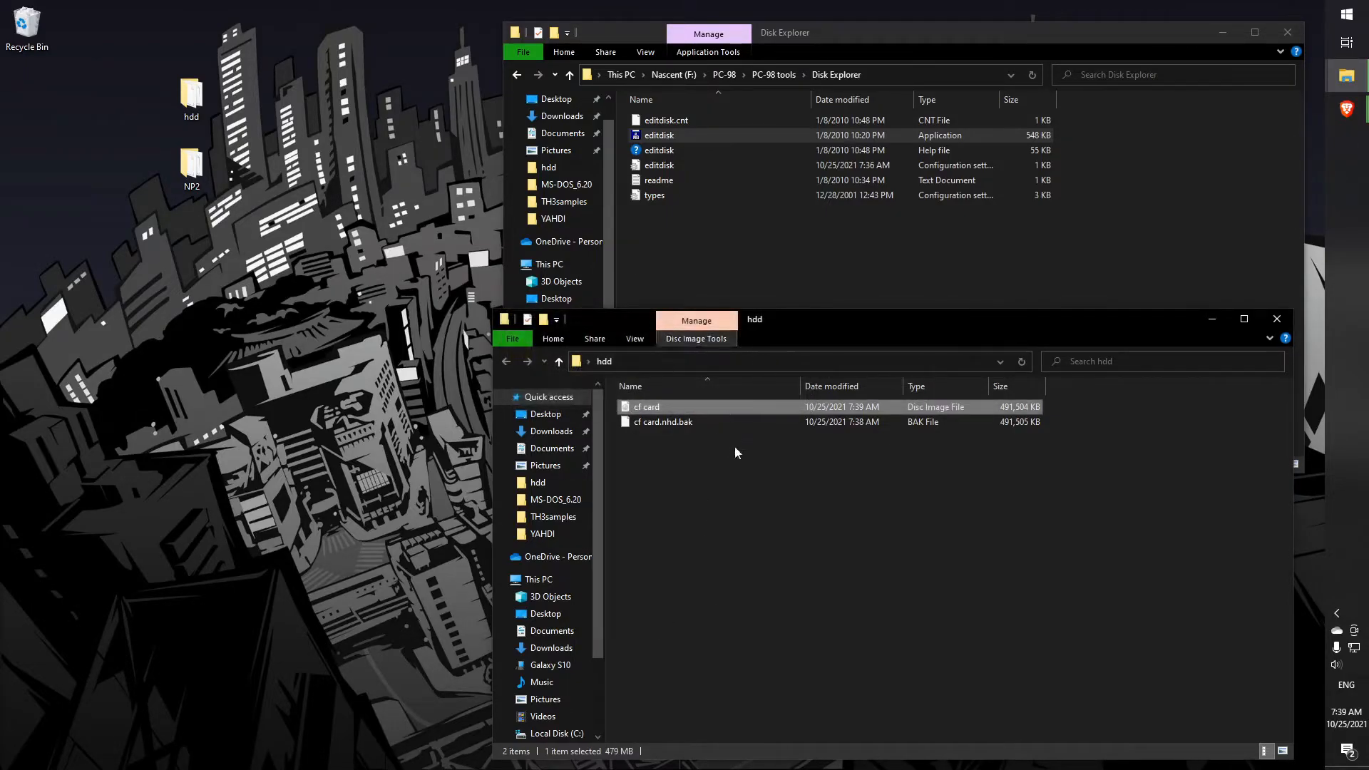
mouse_move(710, 410)
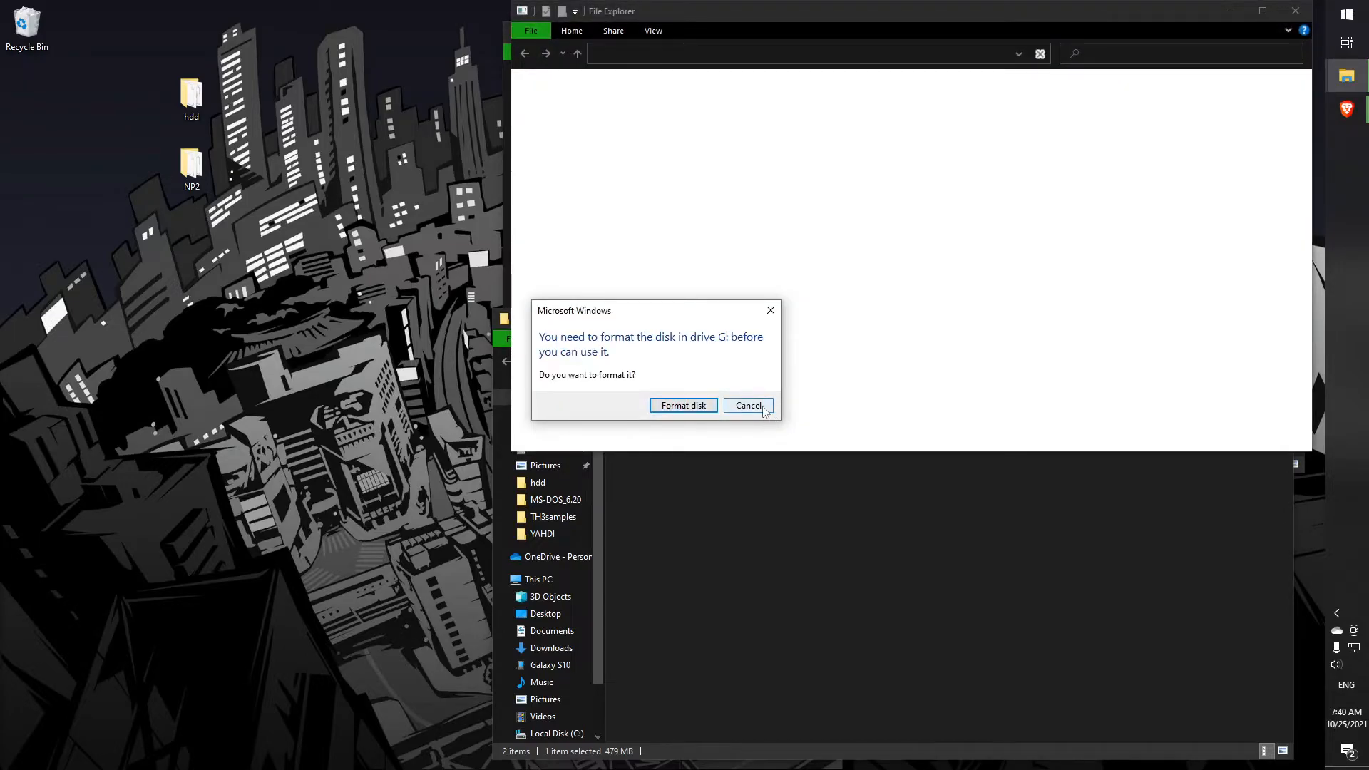
Decline formatting, load hdd\cf card.img with drive G: as target and start the write
left_click(748, 405)
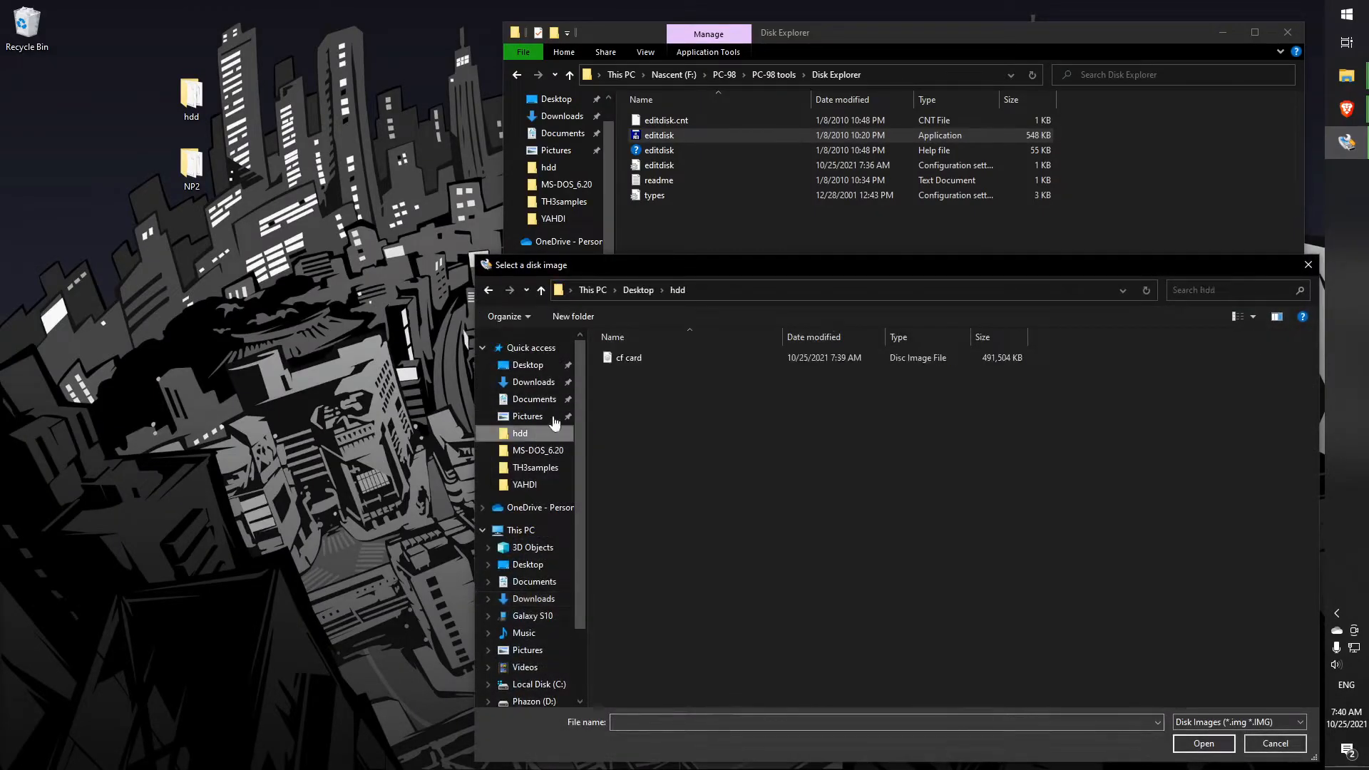
left_click(628, 357)
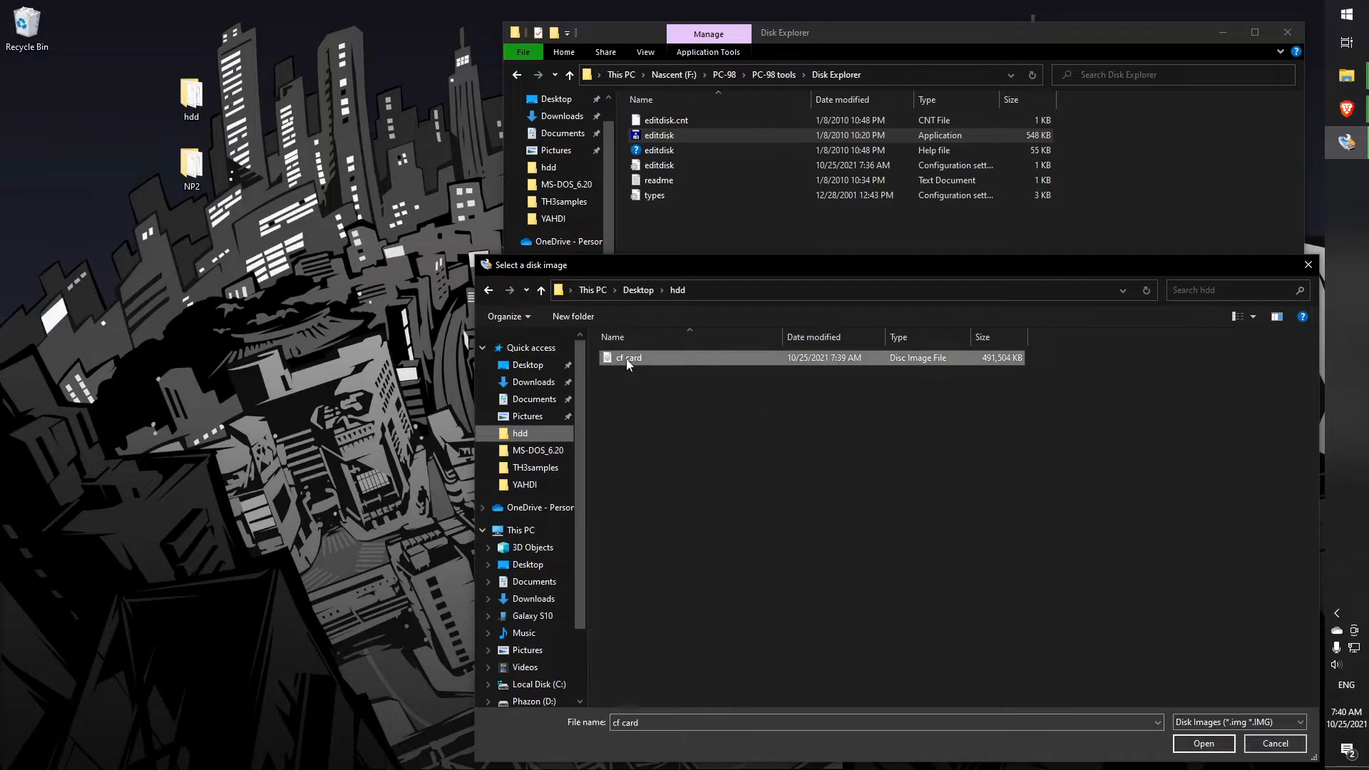
left_click(1204, 745)
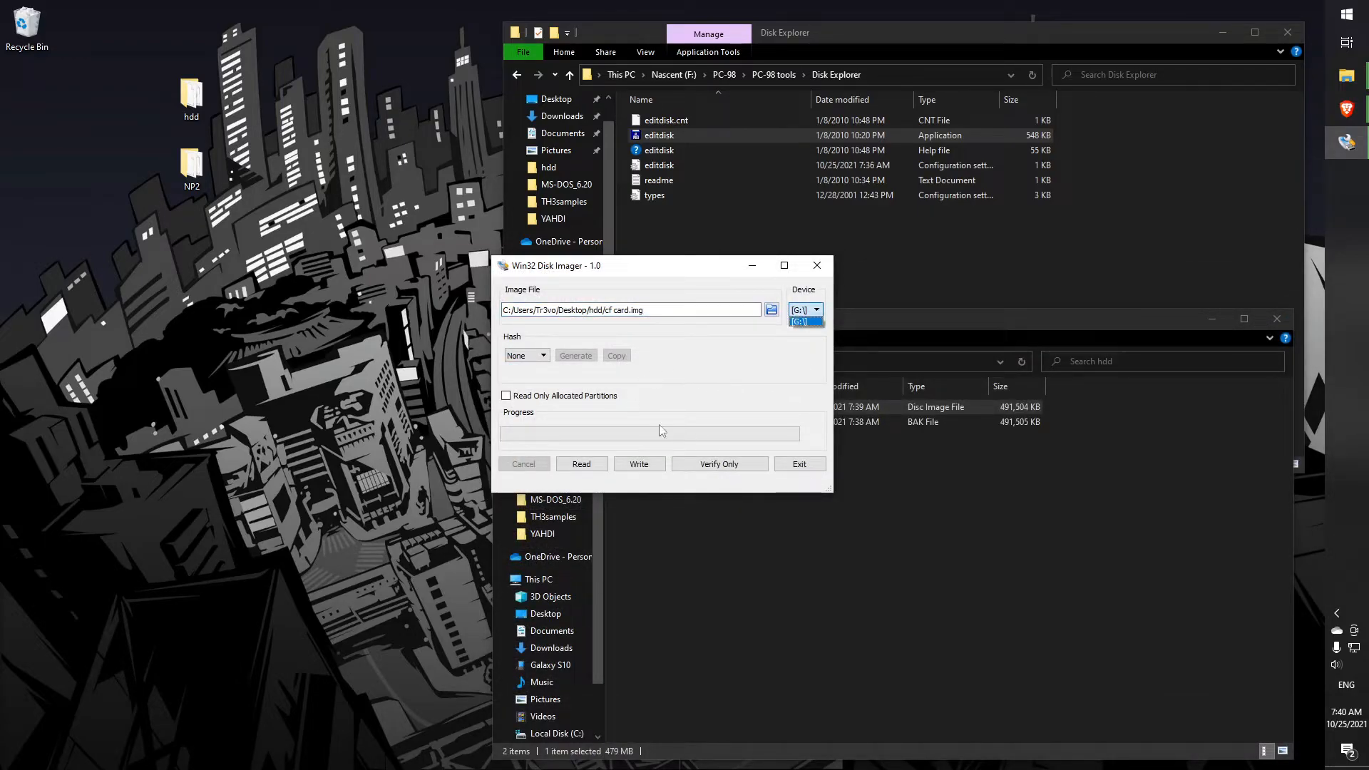
left_click(816, 310)
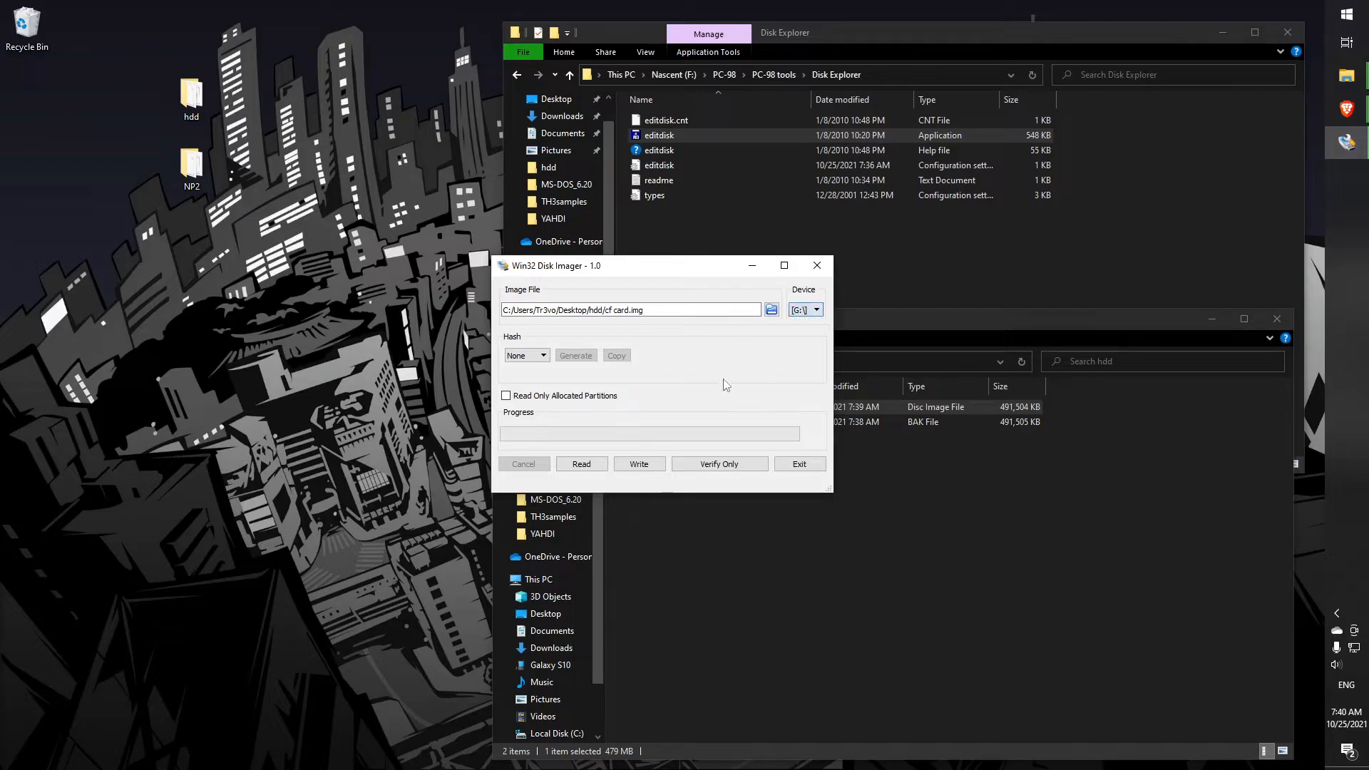
mouse_move(639, 468)
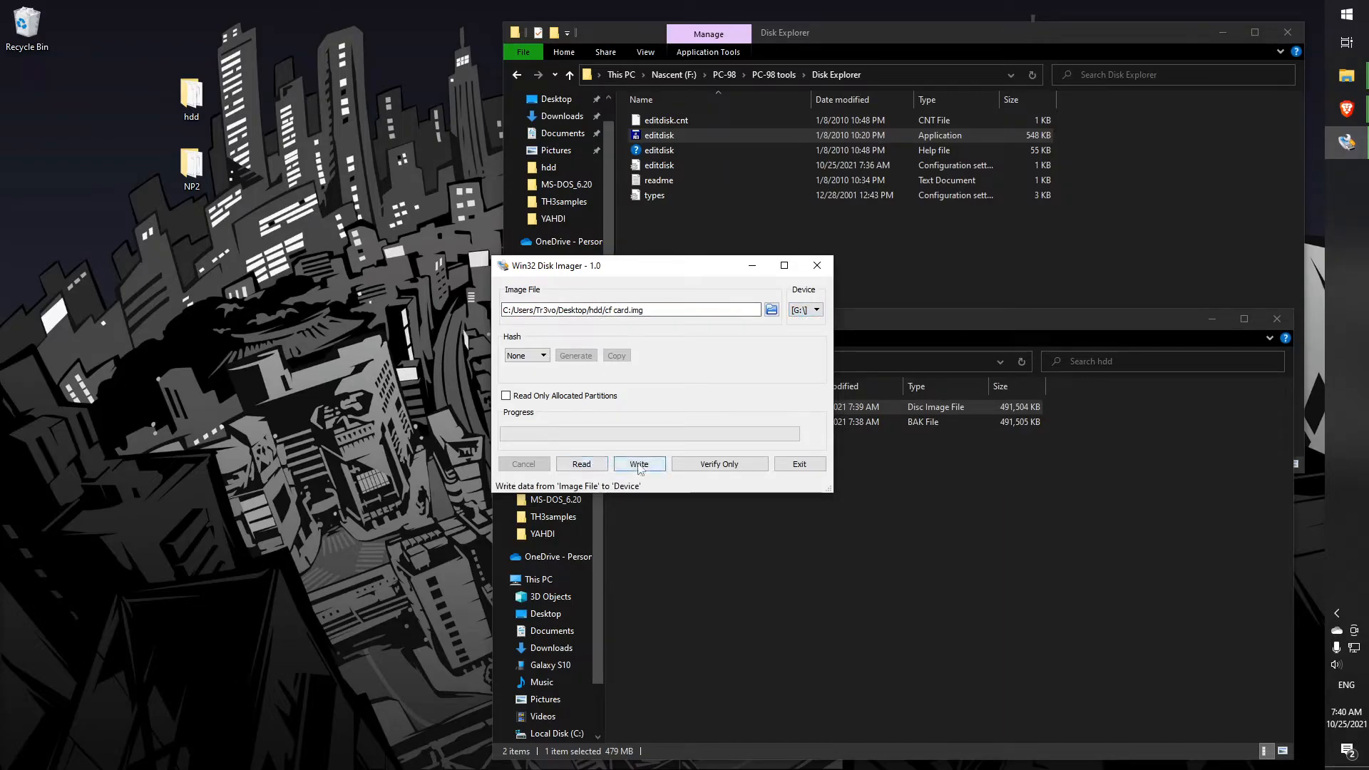
left_click(639, 464)
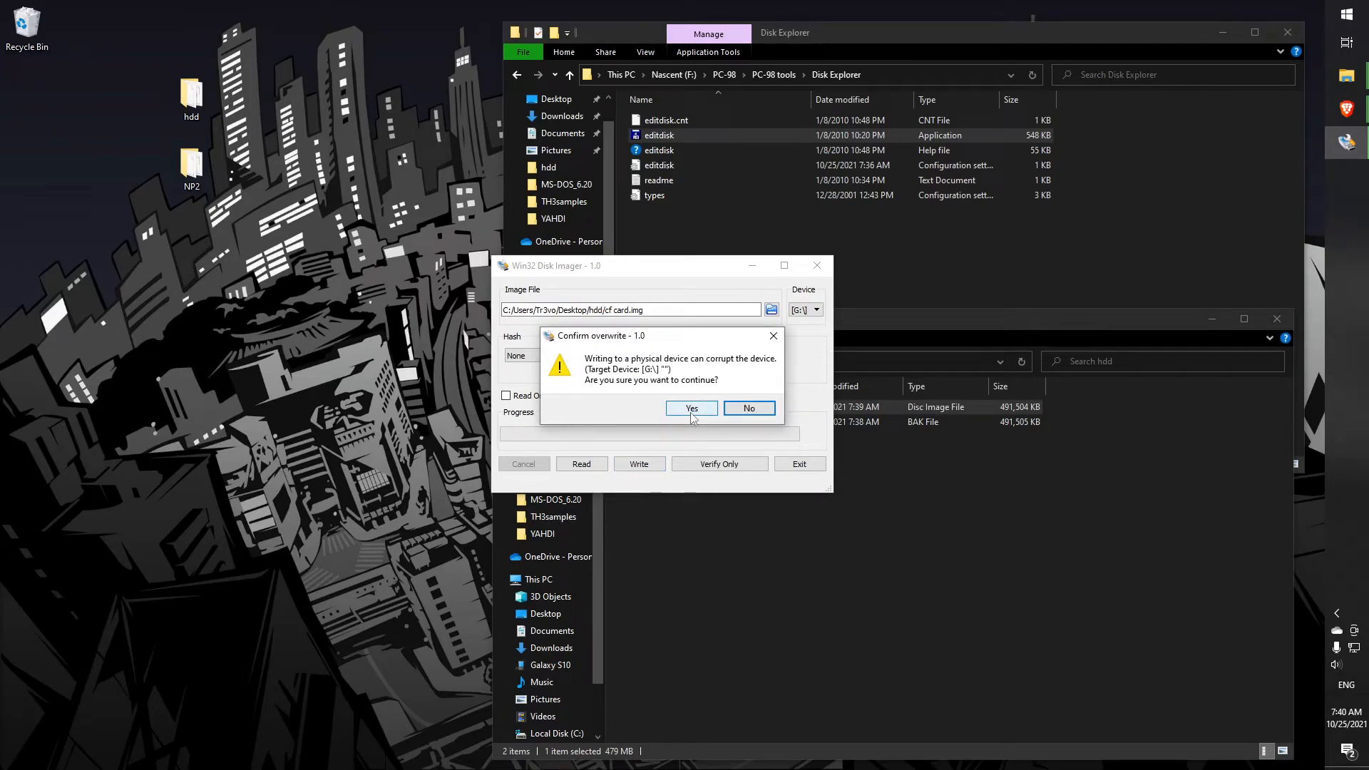
left_click(692, 408)
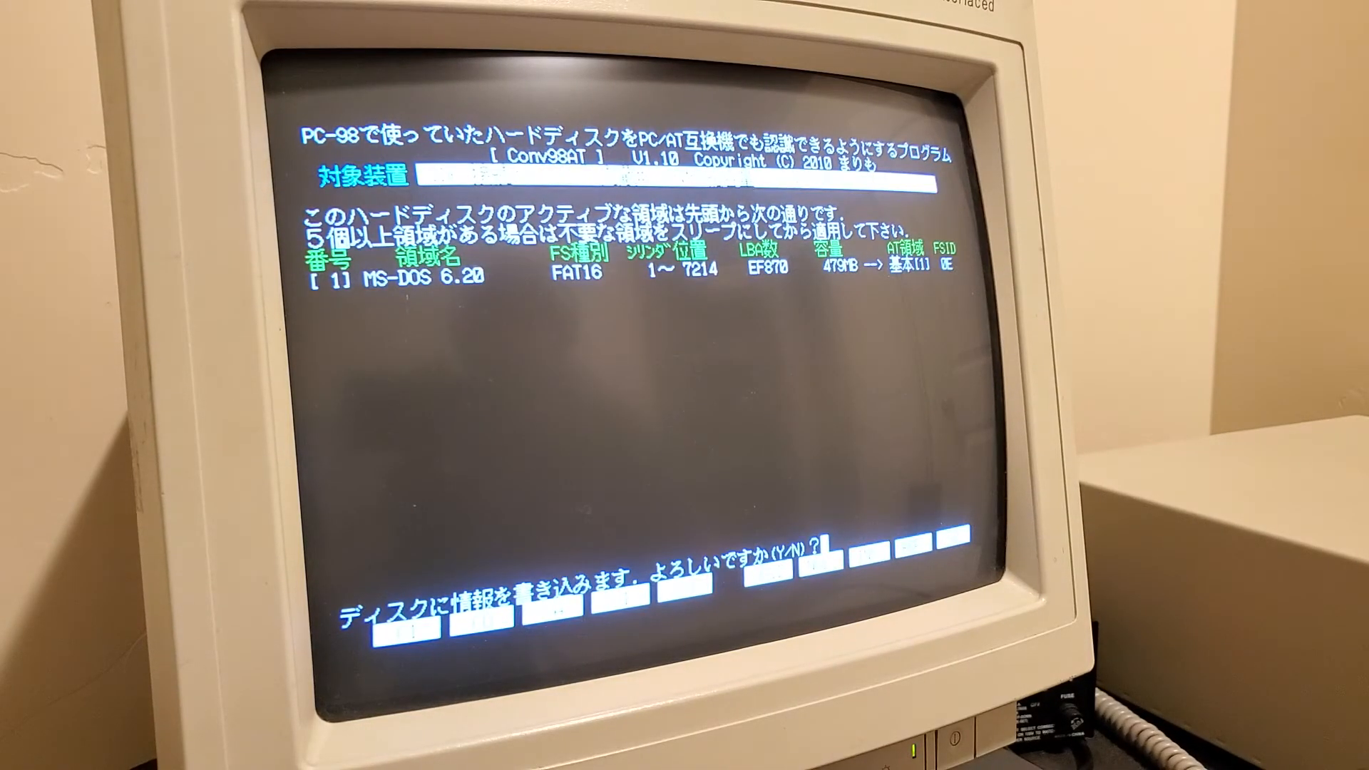
Answer Y so Conv98AT writes the PC/AT partition information to the card
key("y")
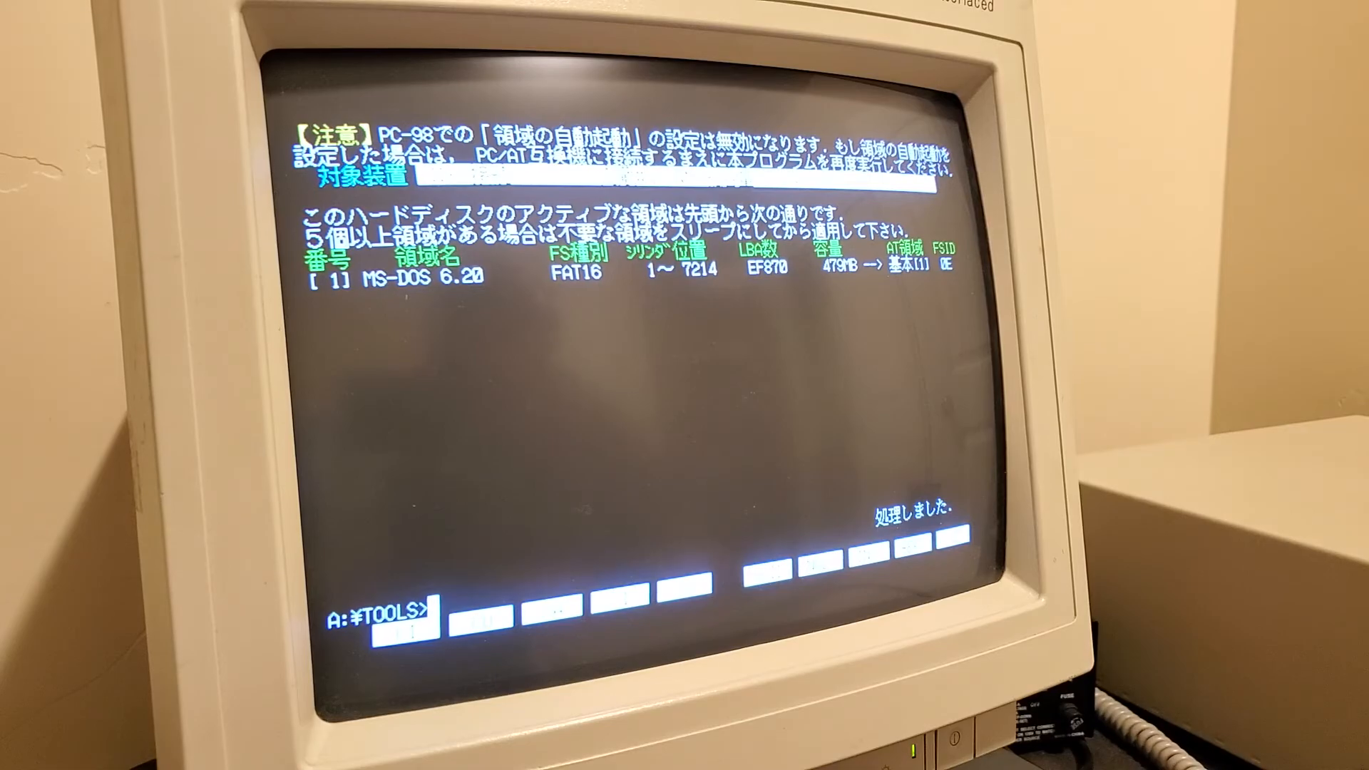